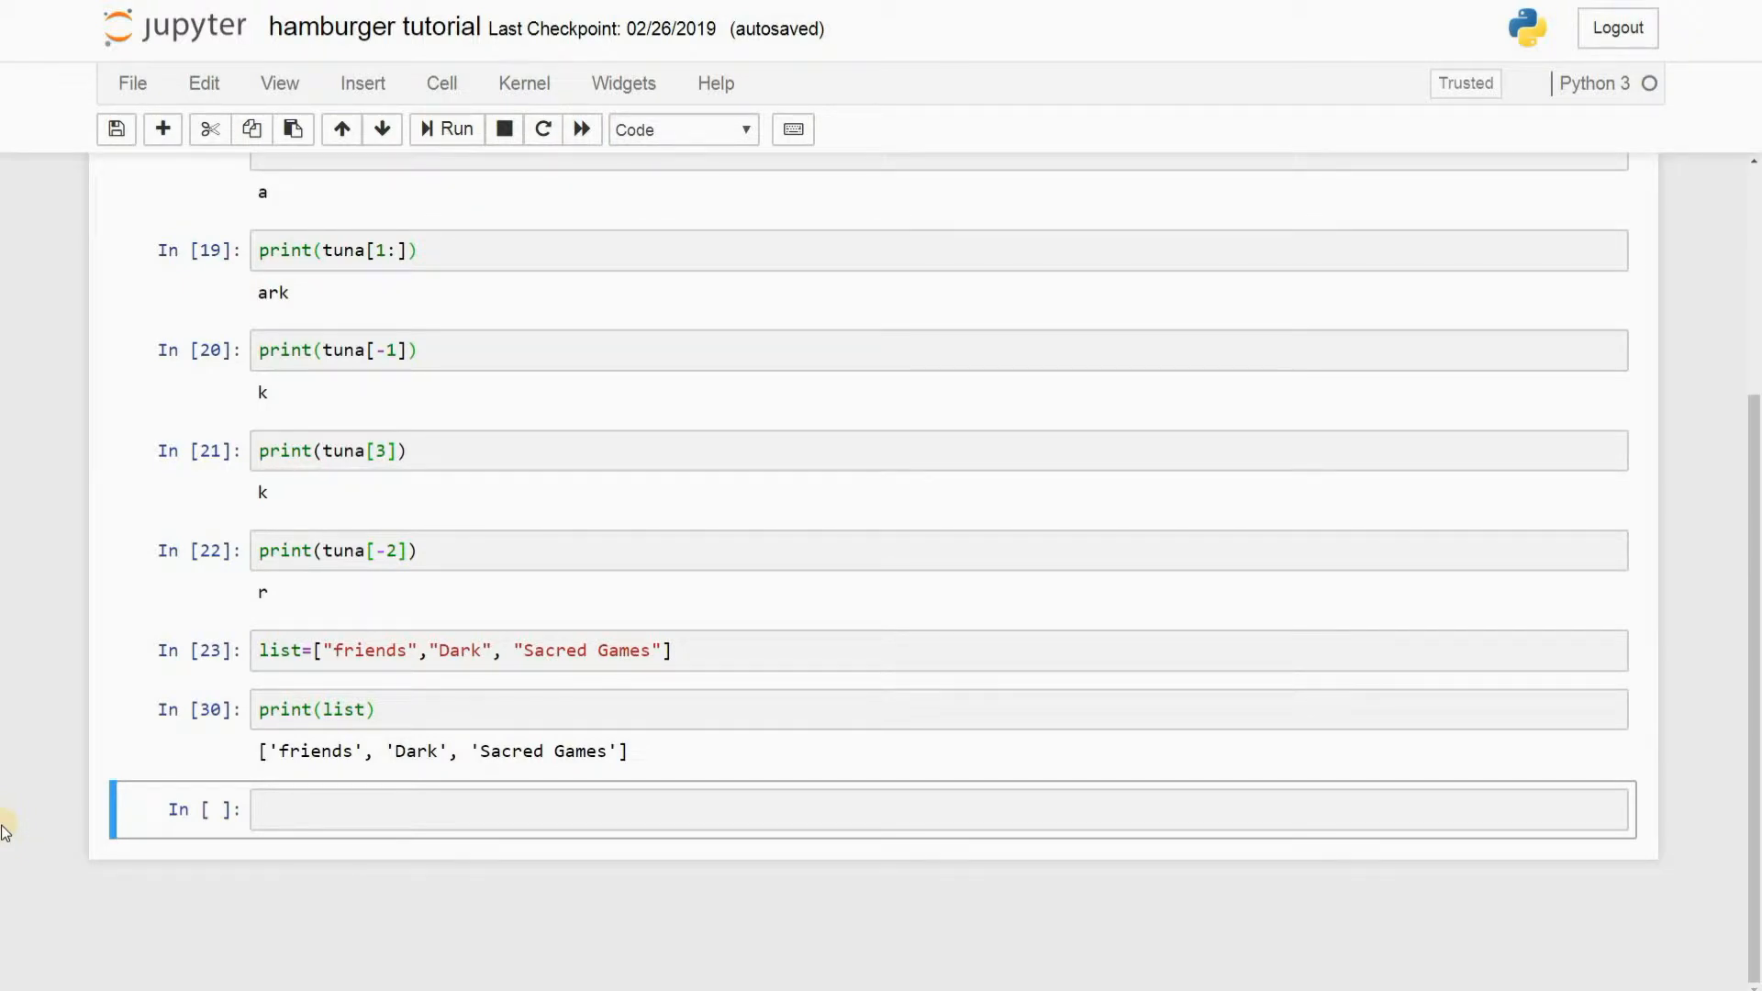
{"action": "mouse_move", "coordinate": [275, 607]}
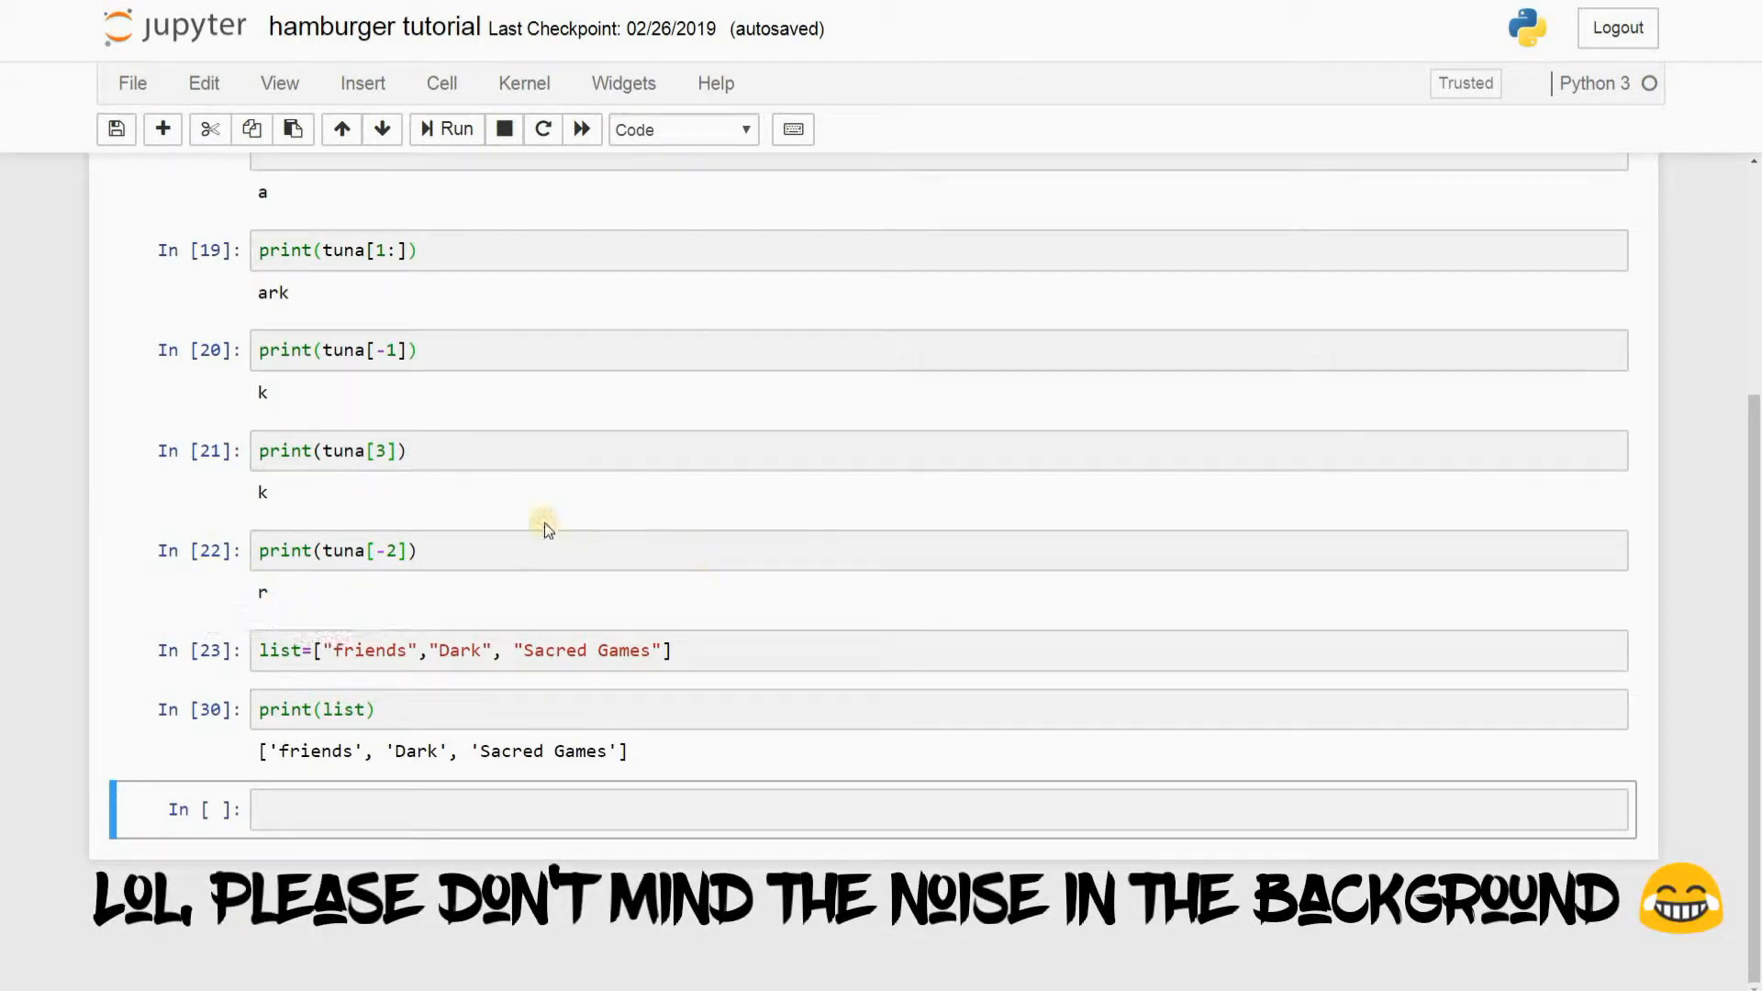
Step: Review the list definition and print cells, positioning the caret at the variable name list
{"action": "scroll", "scroll_direction": "up", "scroll_amount": 3}
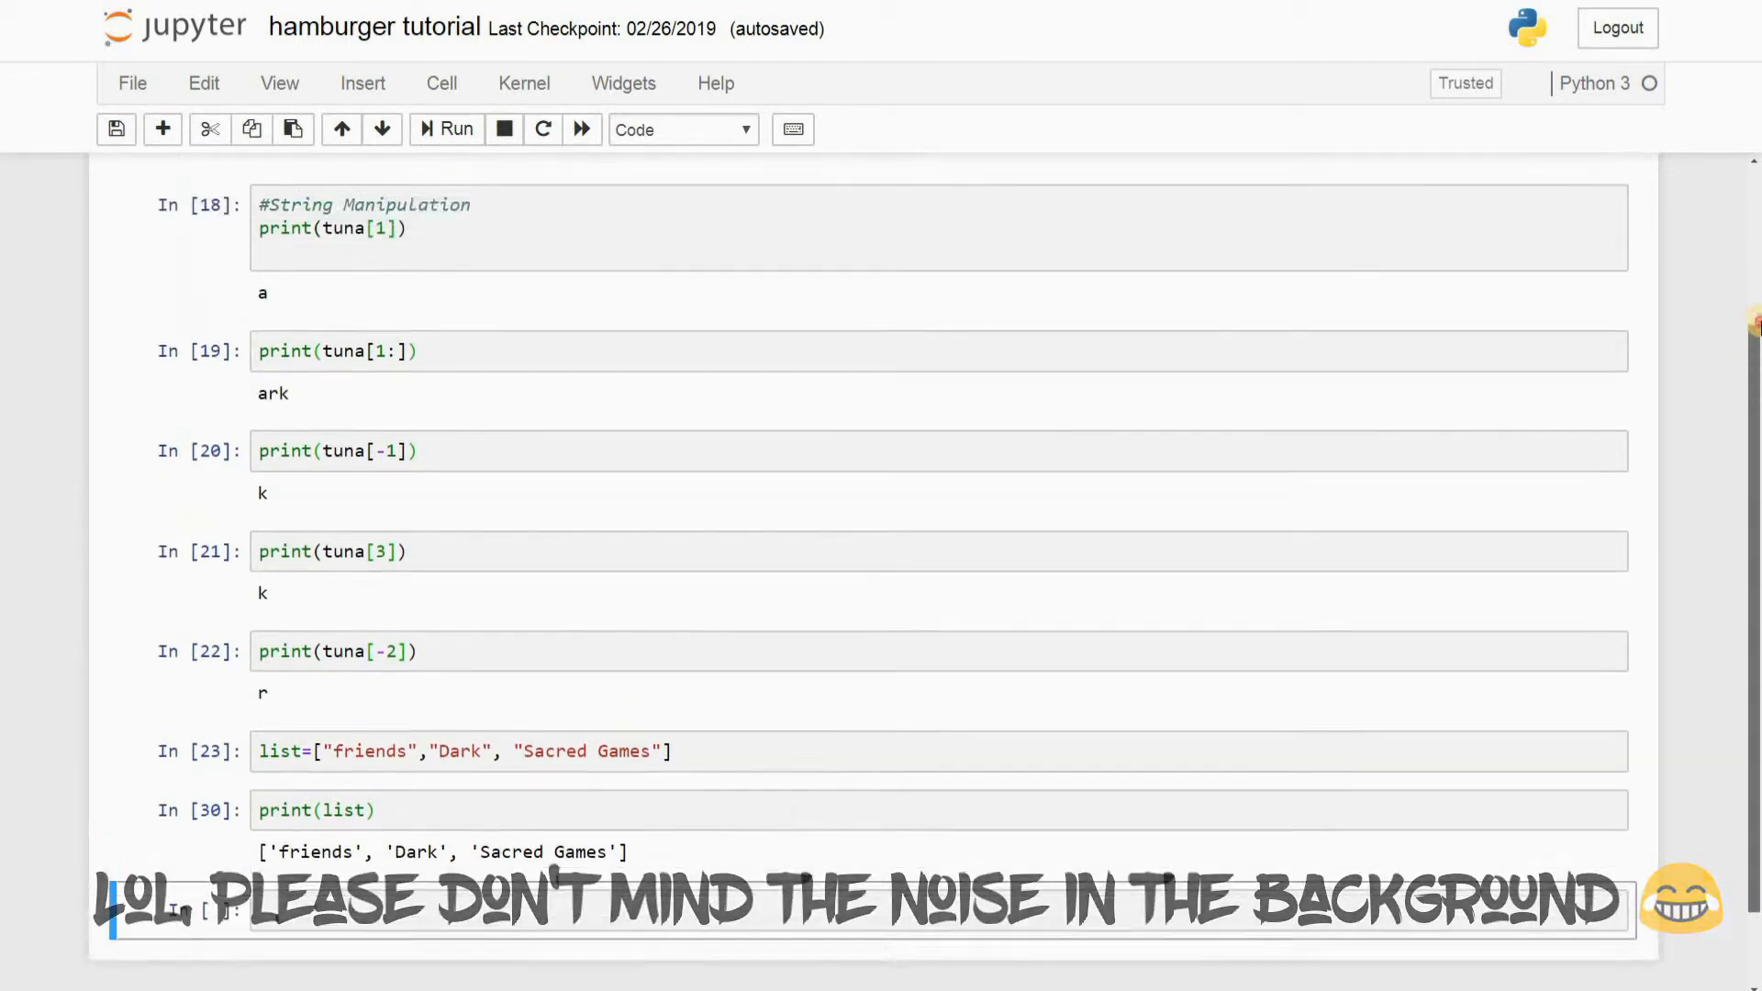
{"action": "scroll", "scroll_direction": "up", "scroll_amount": 3}
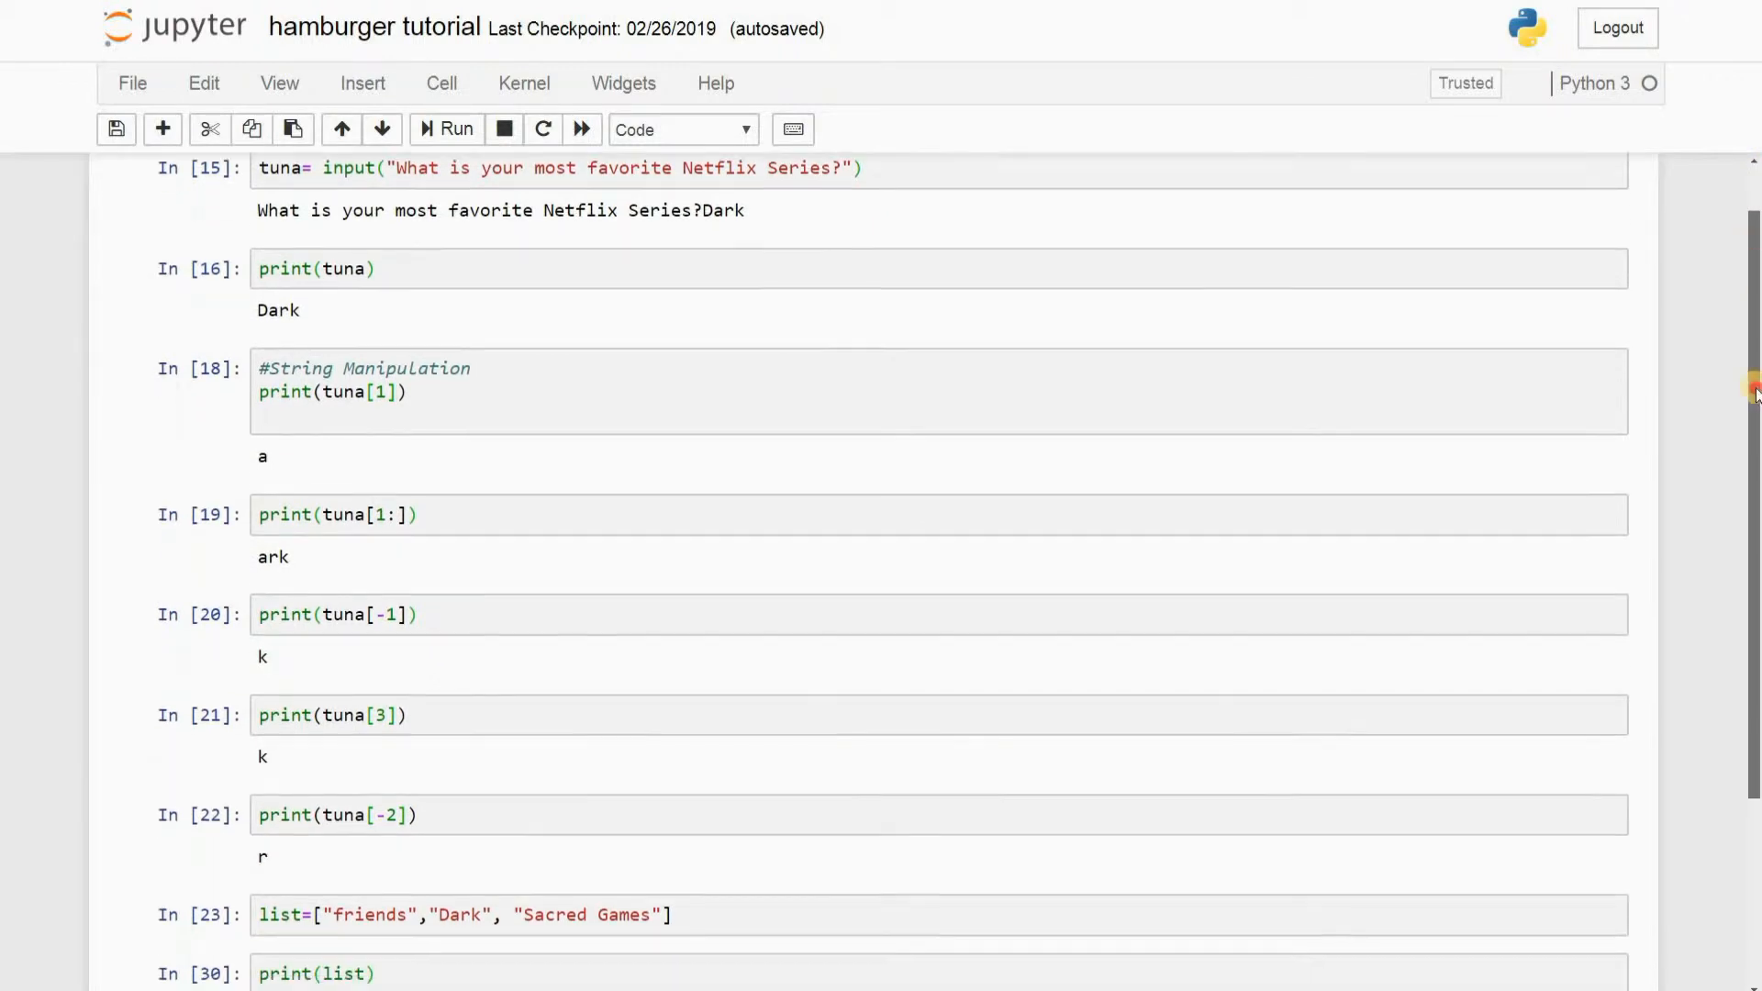
{"action": "scroll", "scroll_direction": "down", "scroll_amount": 3}
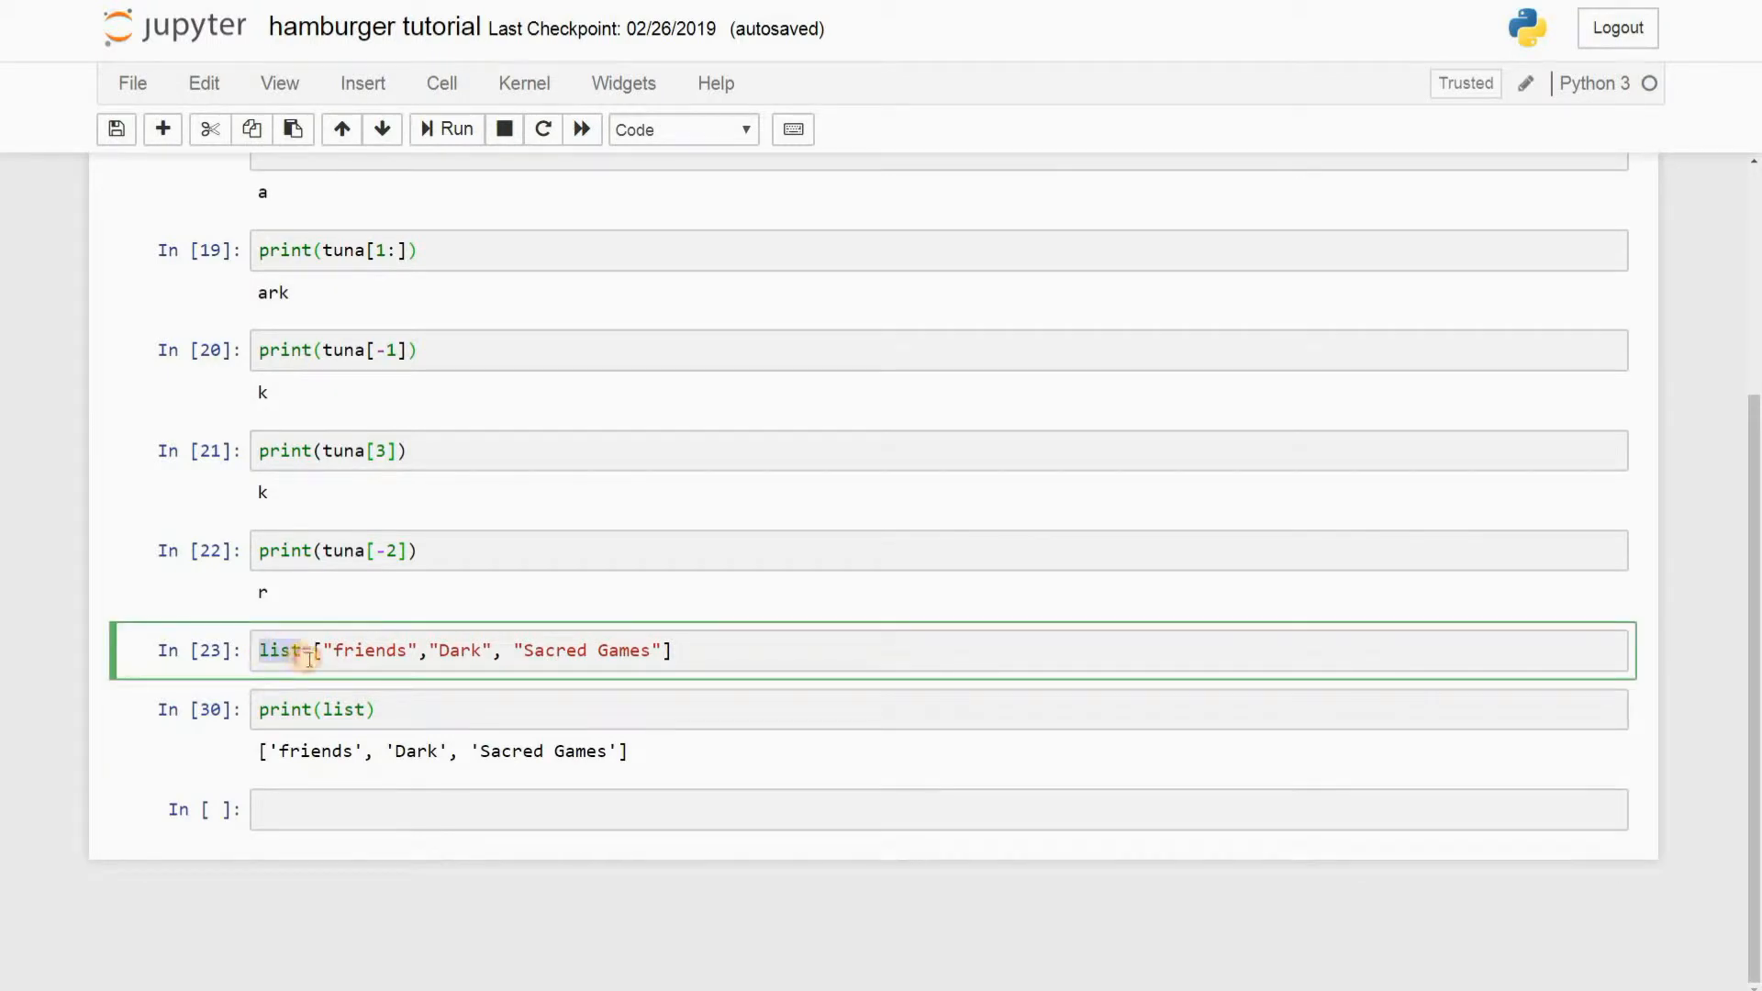
{"action": "left_click", "coordinate": [681, 709]}
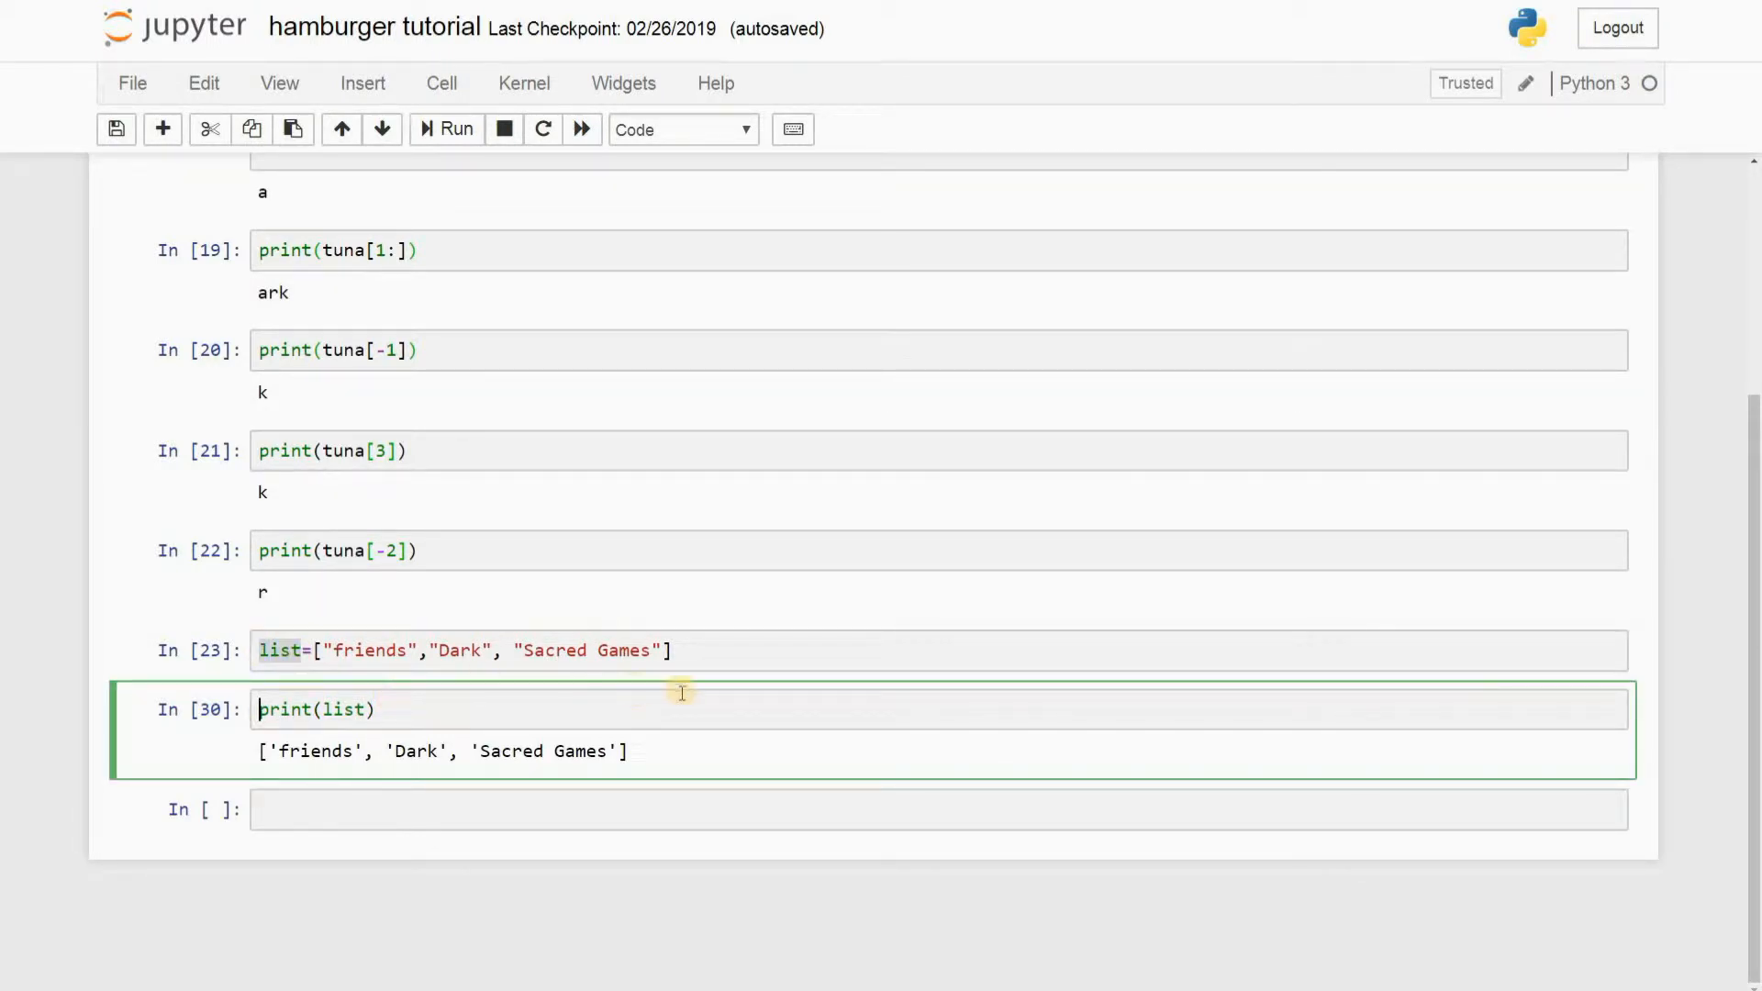
{"action": "left_click", "coordinate": [782, 650]}
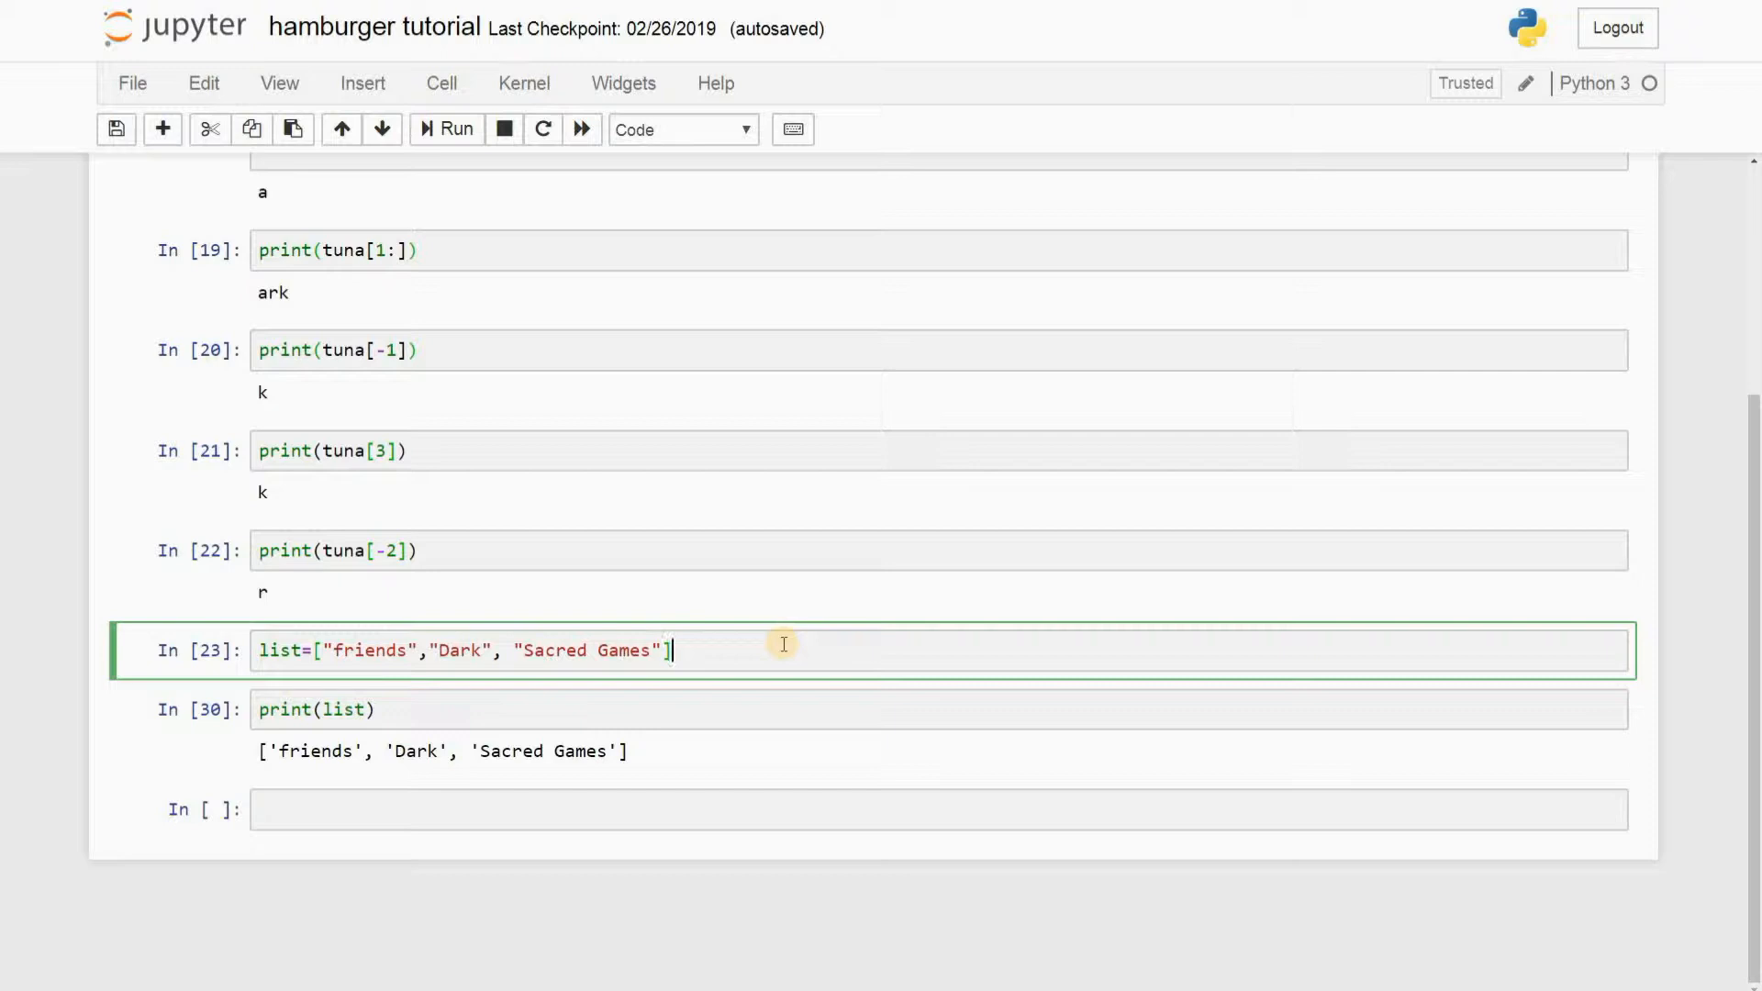
{"action": "mouse_move", "coordinate": [844, 663]}
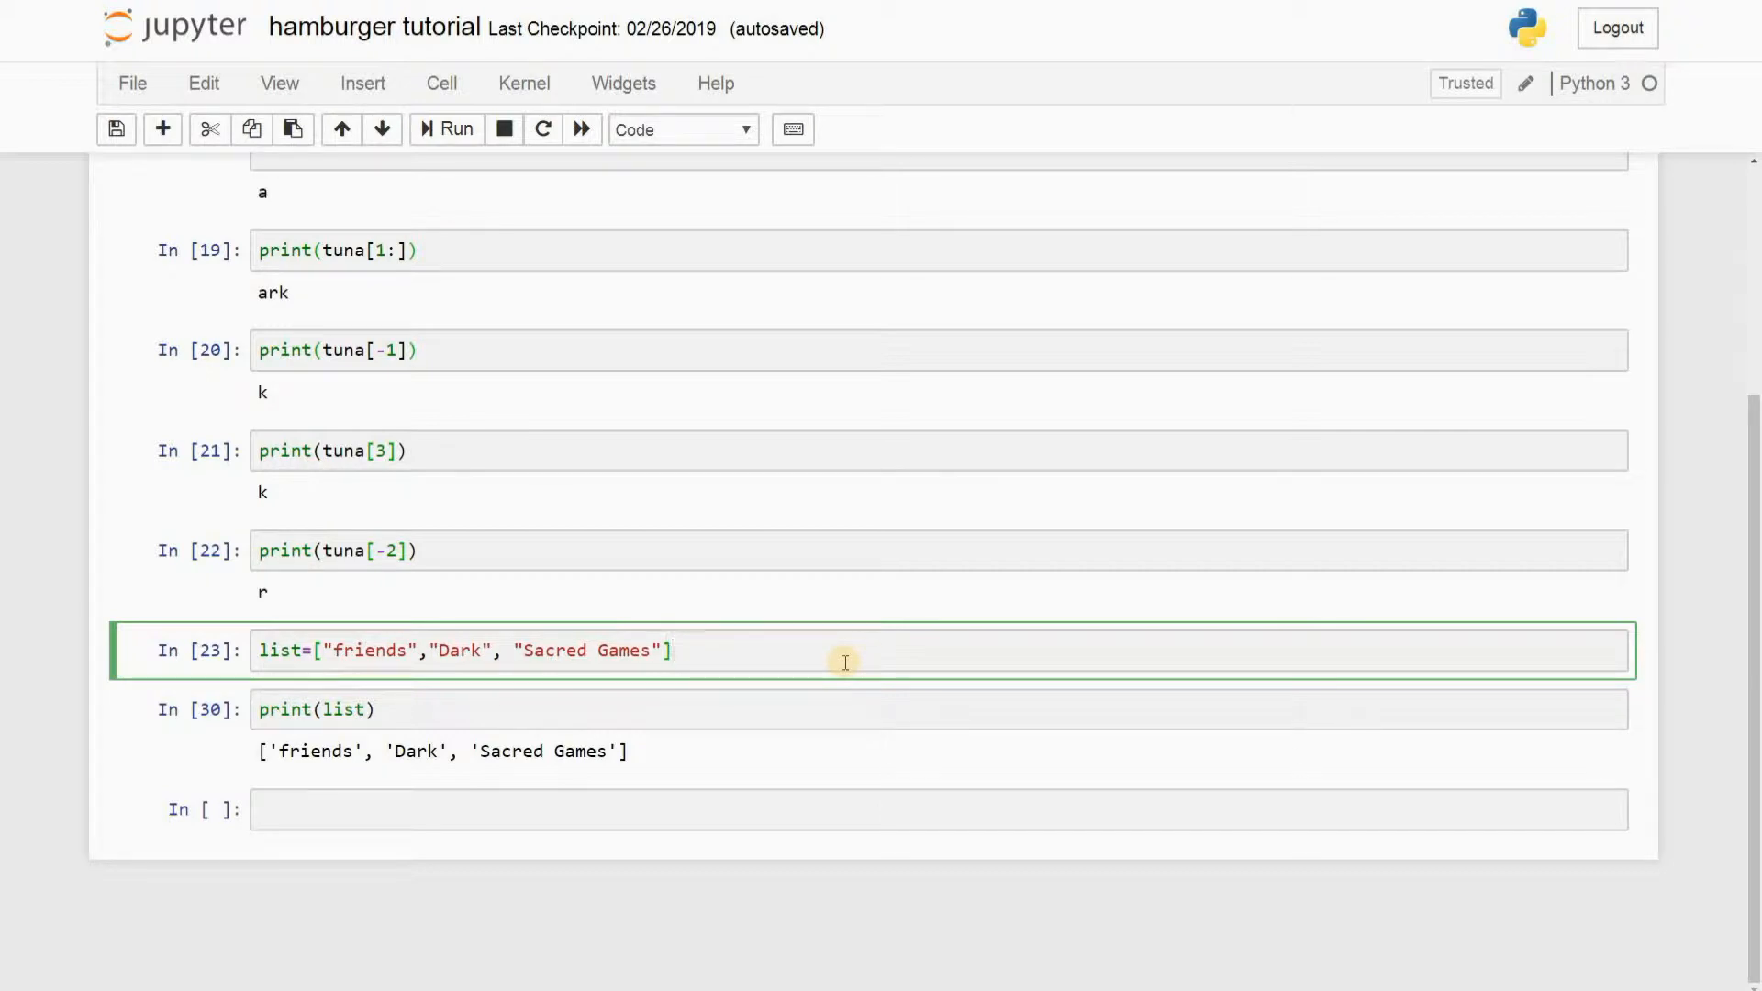
{"action": "left_click", "coordinate": [675, 650]}
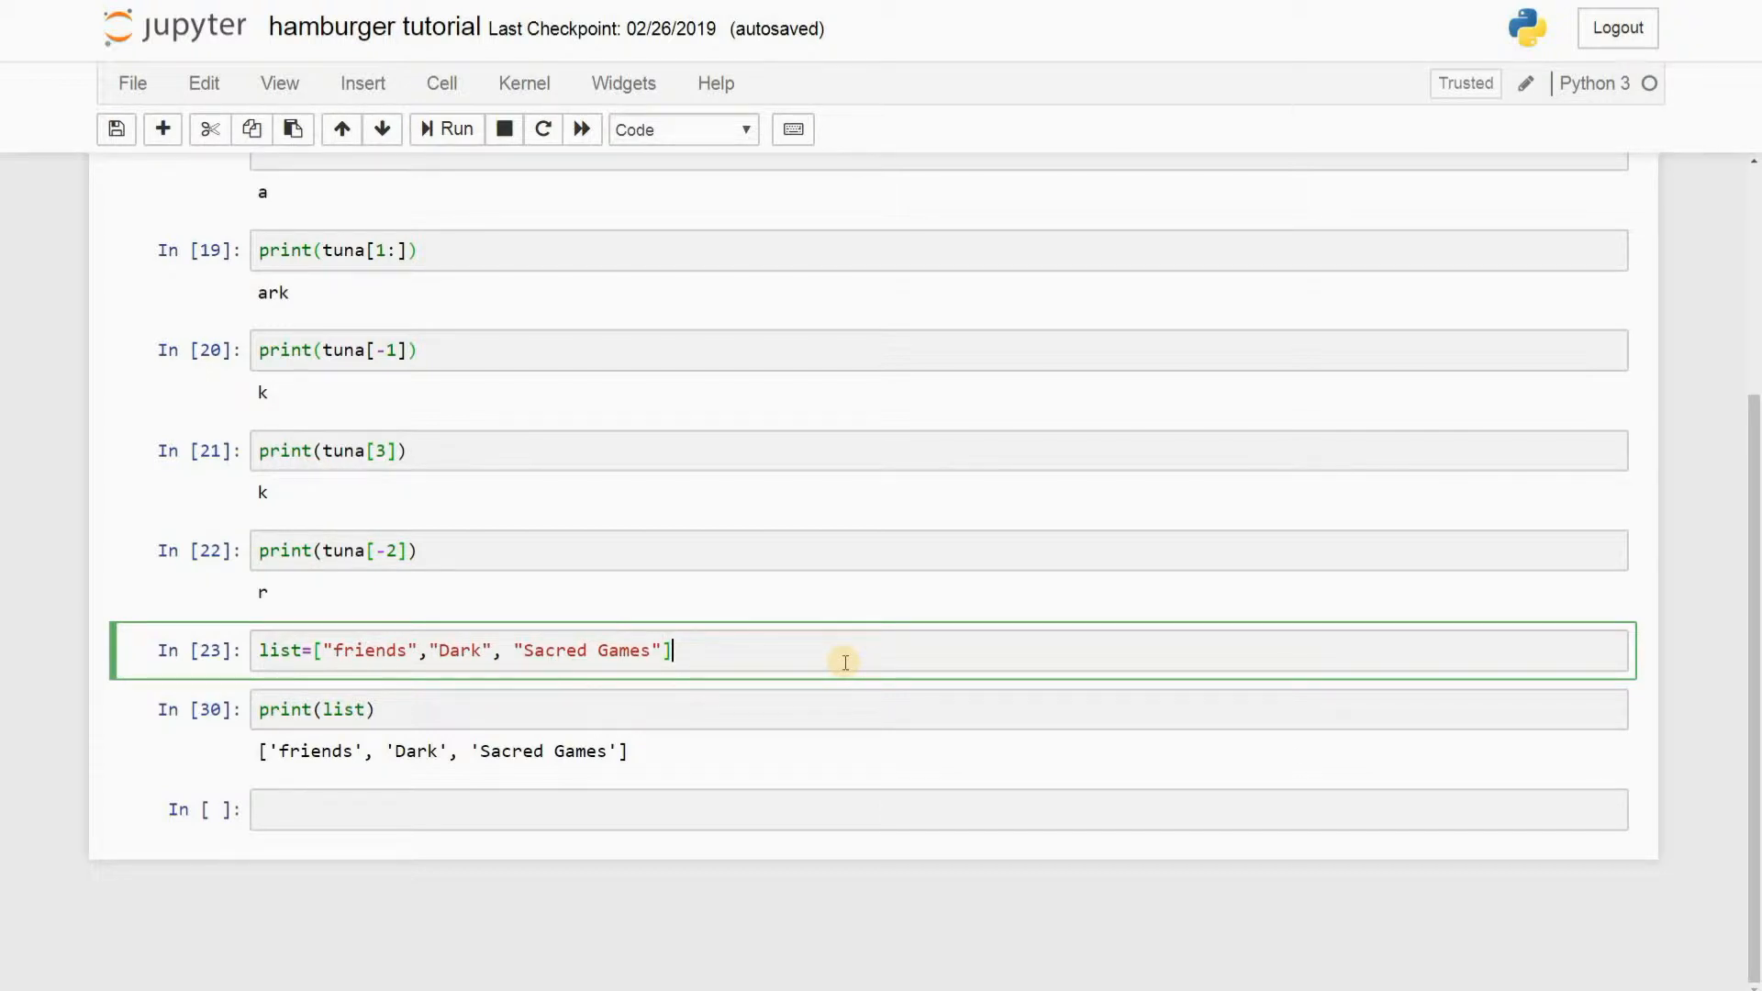
{"action": "mouse_move", "coordinate": [851, 655]}
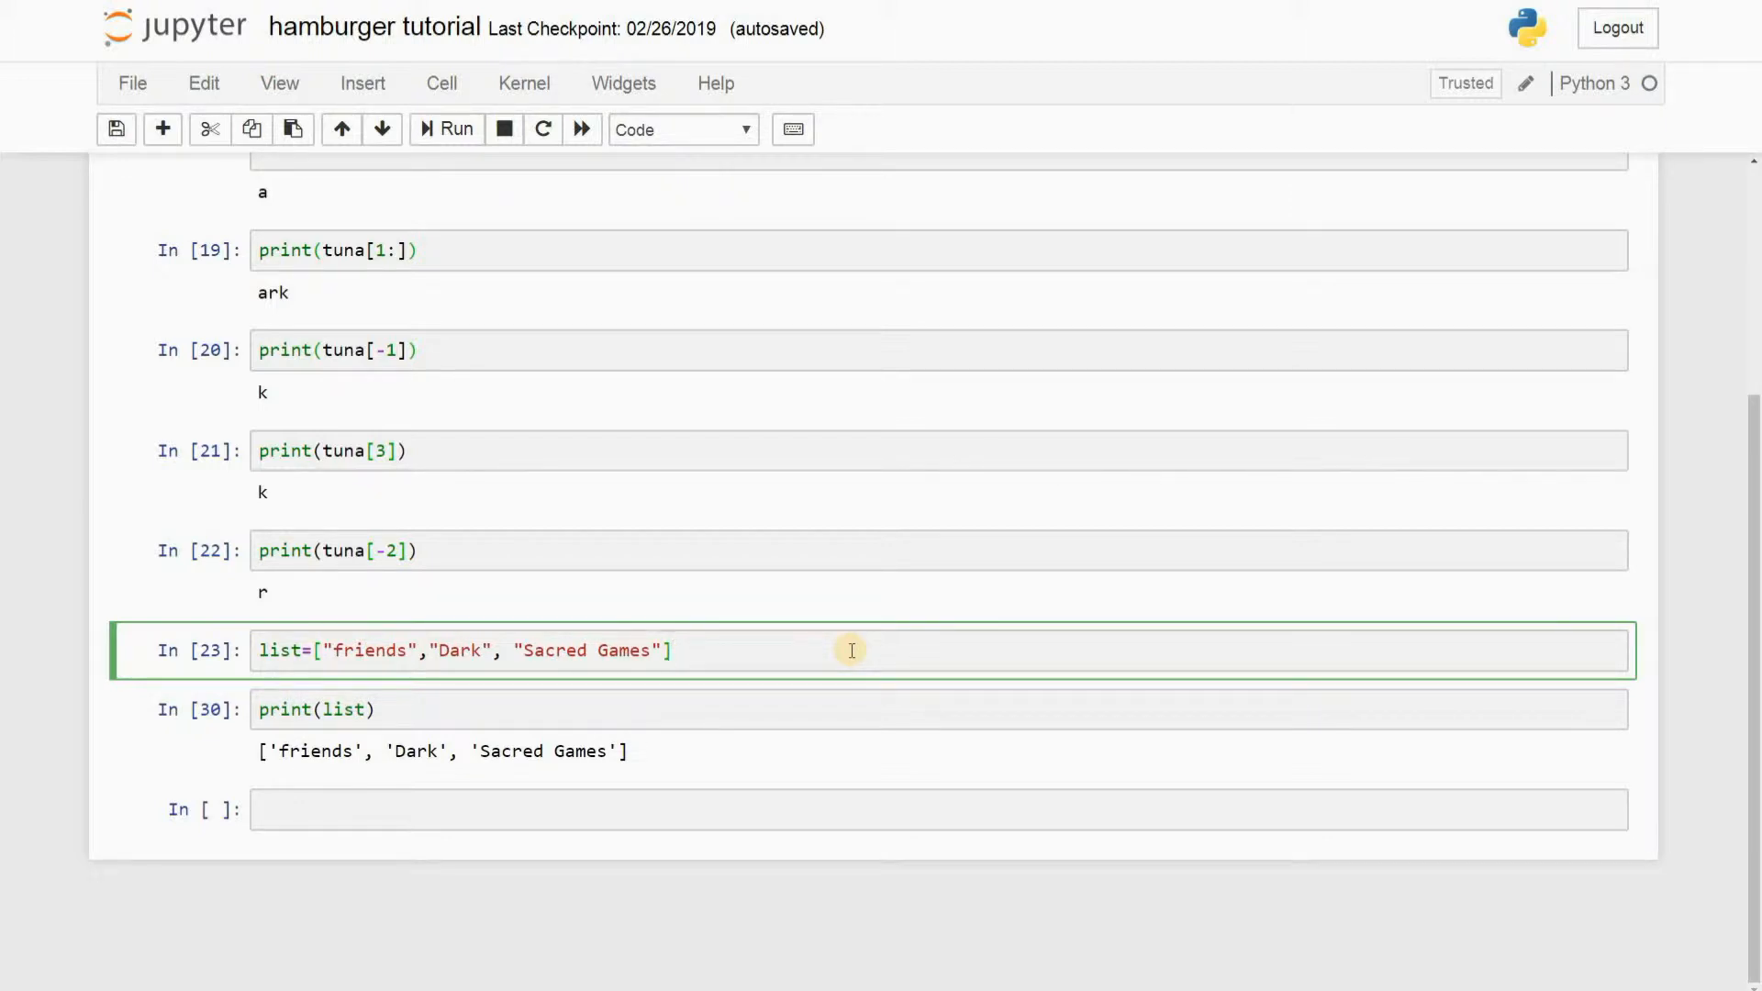
{"action": "left_click", "coordinate": [674, 650]}
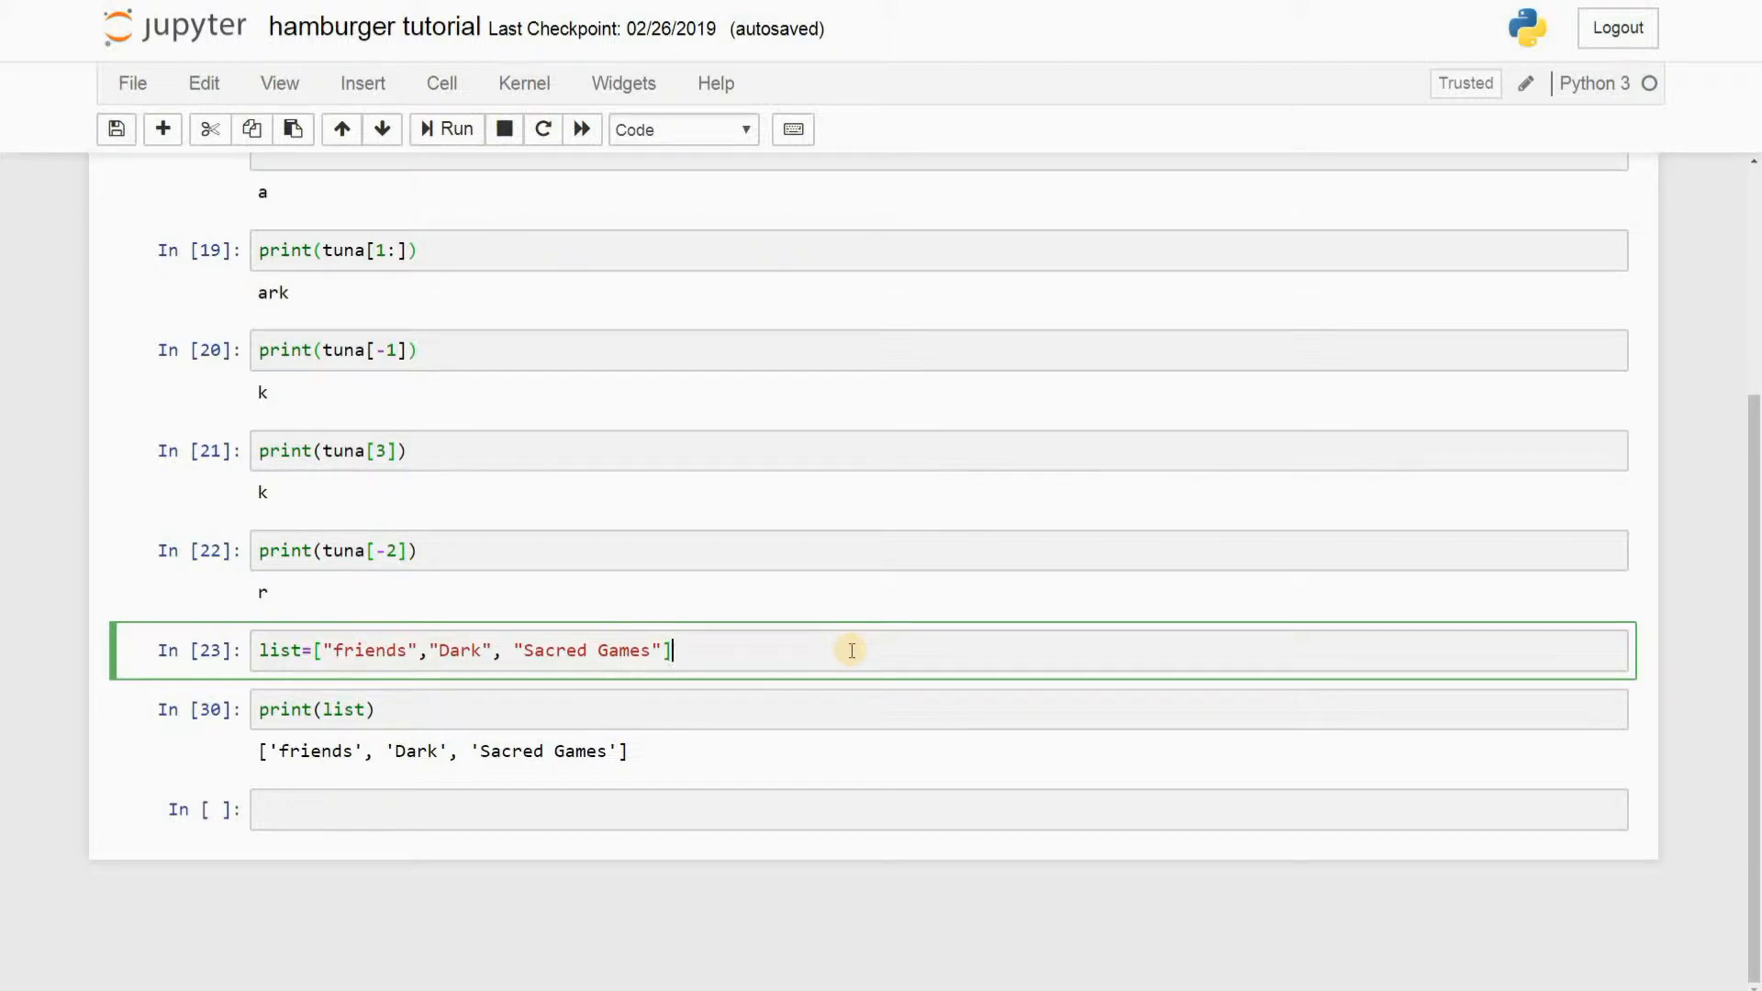
{"action": "mouse_move", "coordinate": [808, 656]}
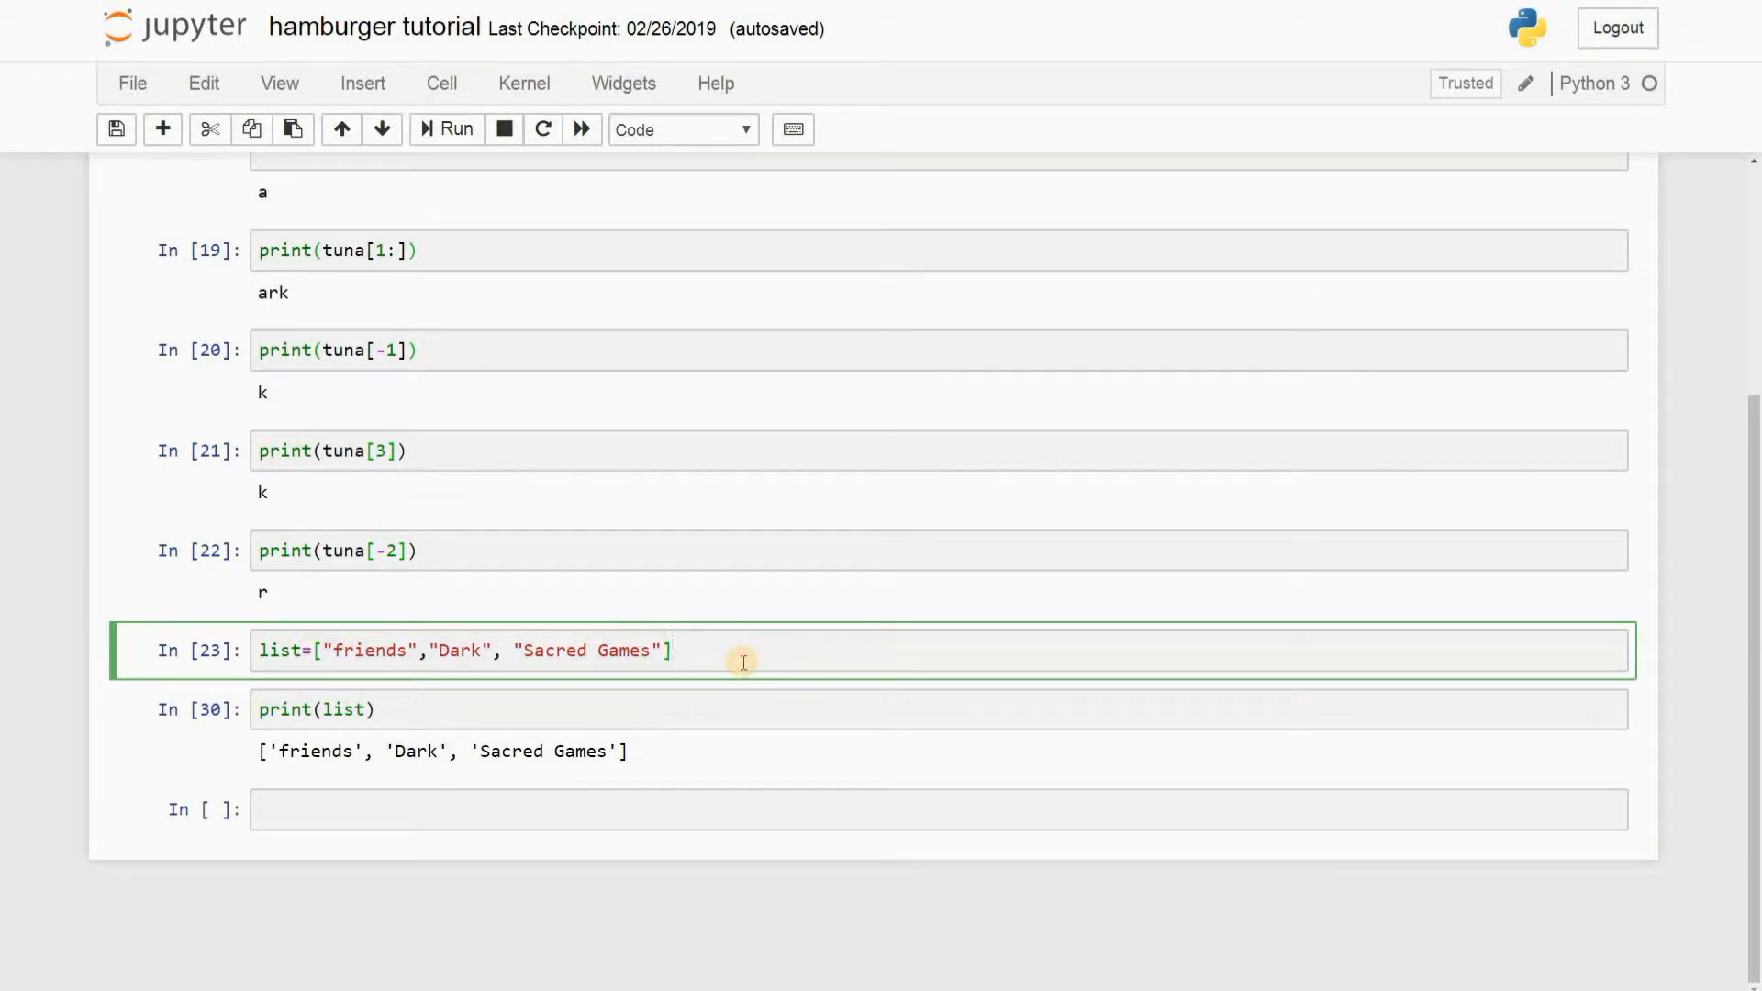
{"action": "left_click", "coordinate": [674, 650]}
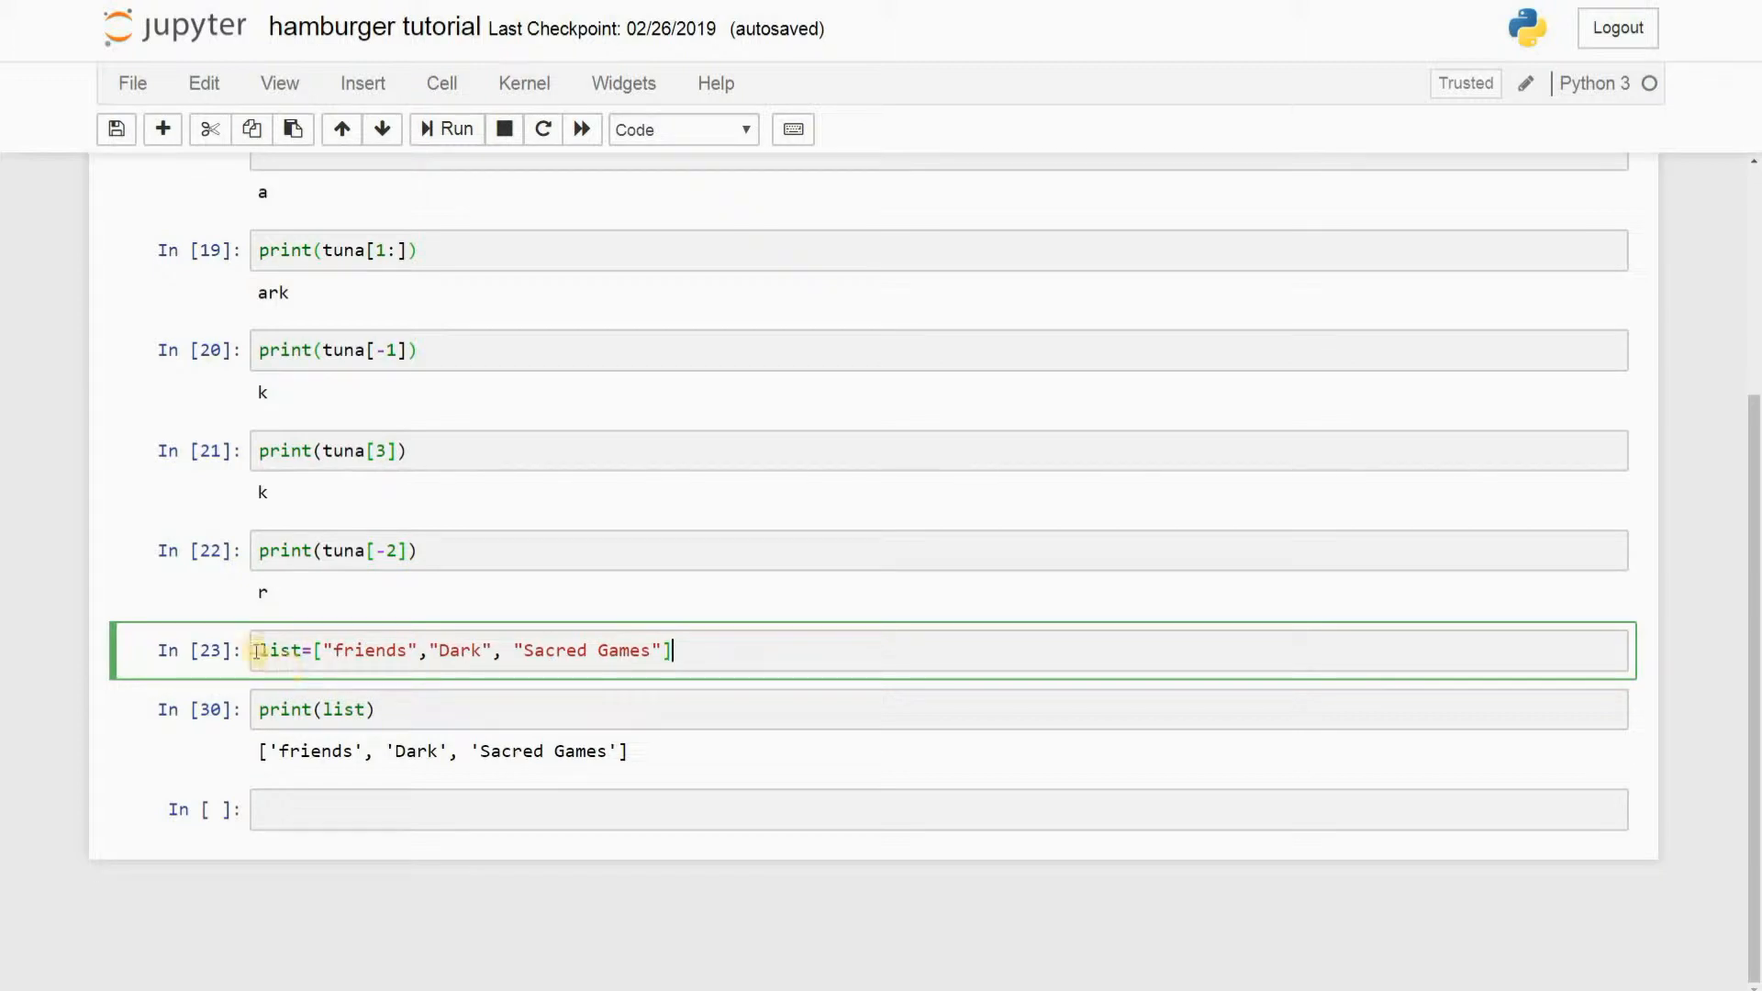
{"action": "mouse_move", "coordinate": [850, 656]}
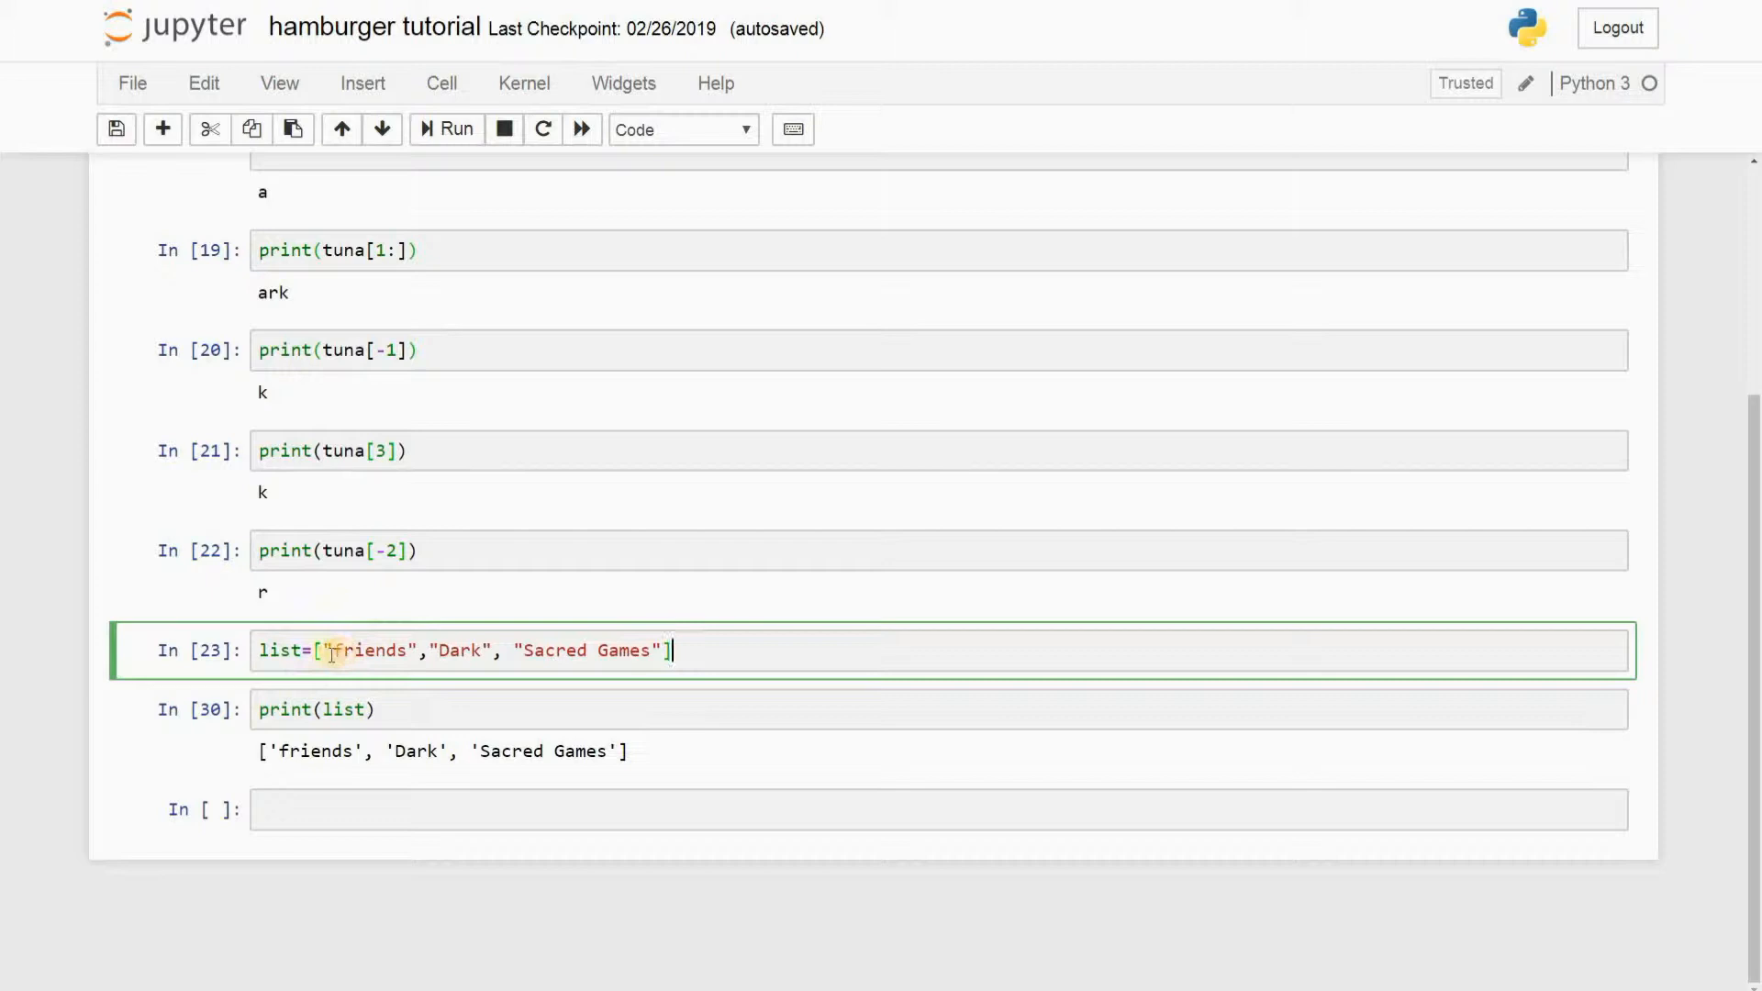
{"action": "double_click", "coordinate": [281, 650]}
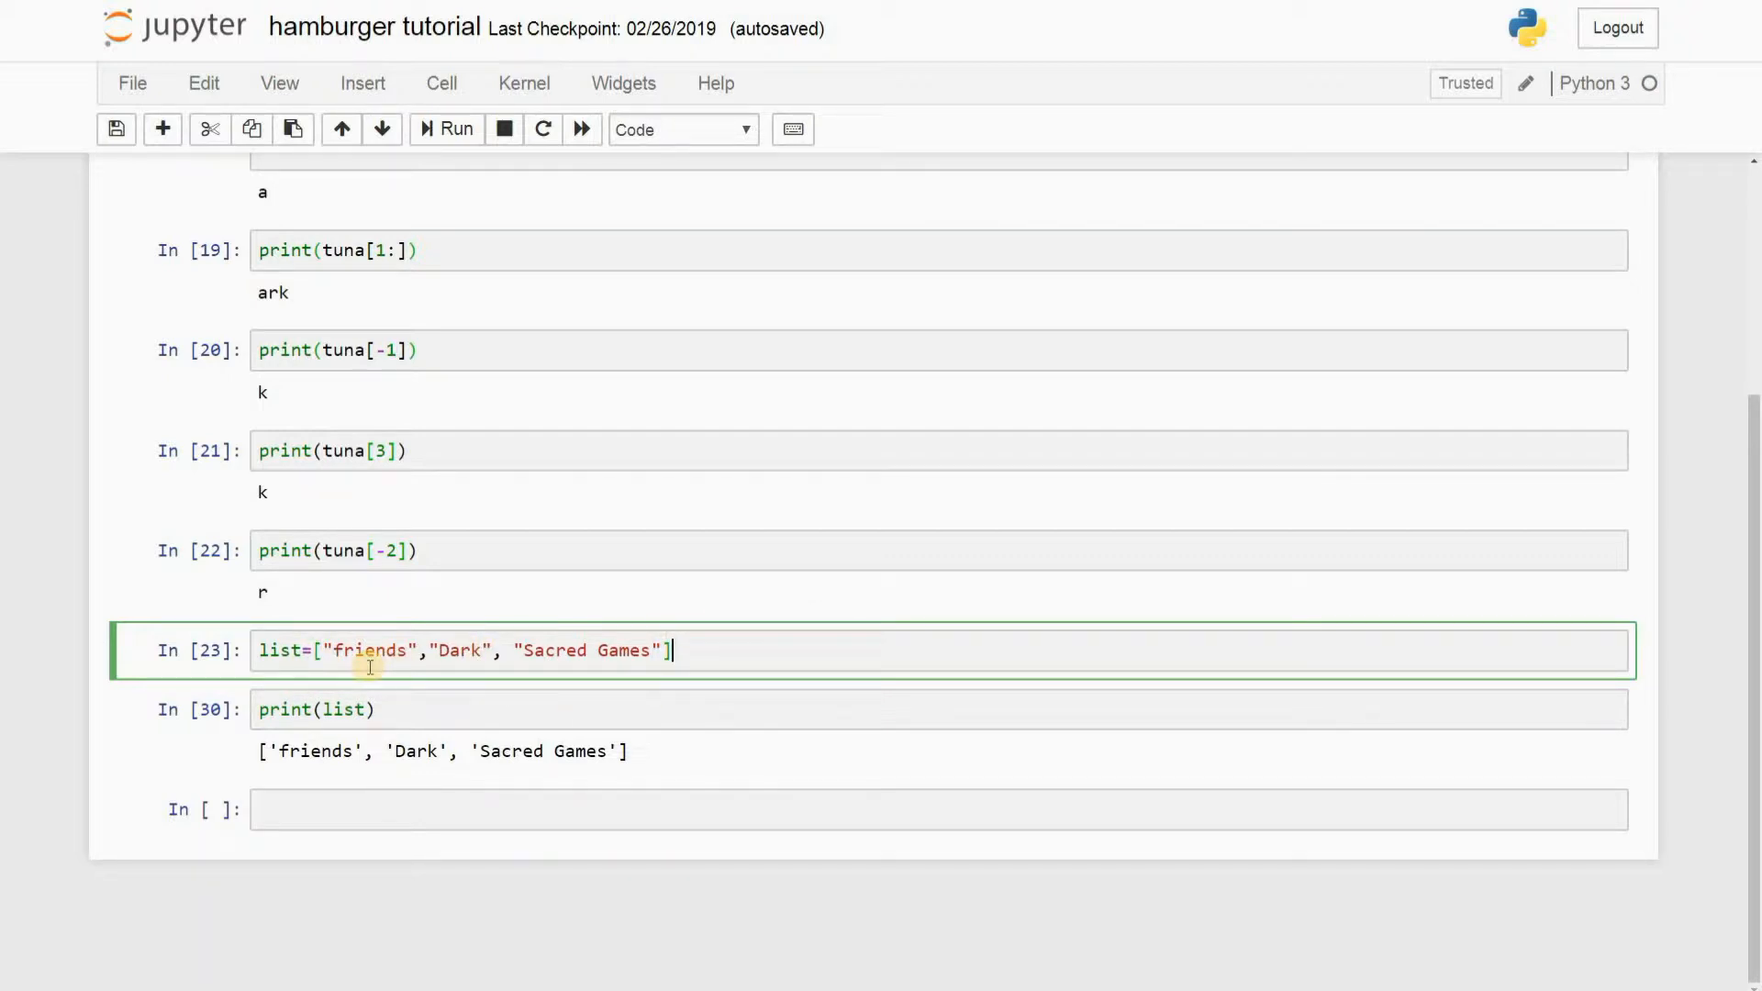
{"action": "mouse_move", "coordinate": [480, 677]}
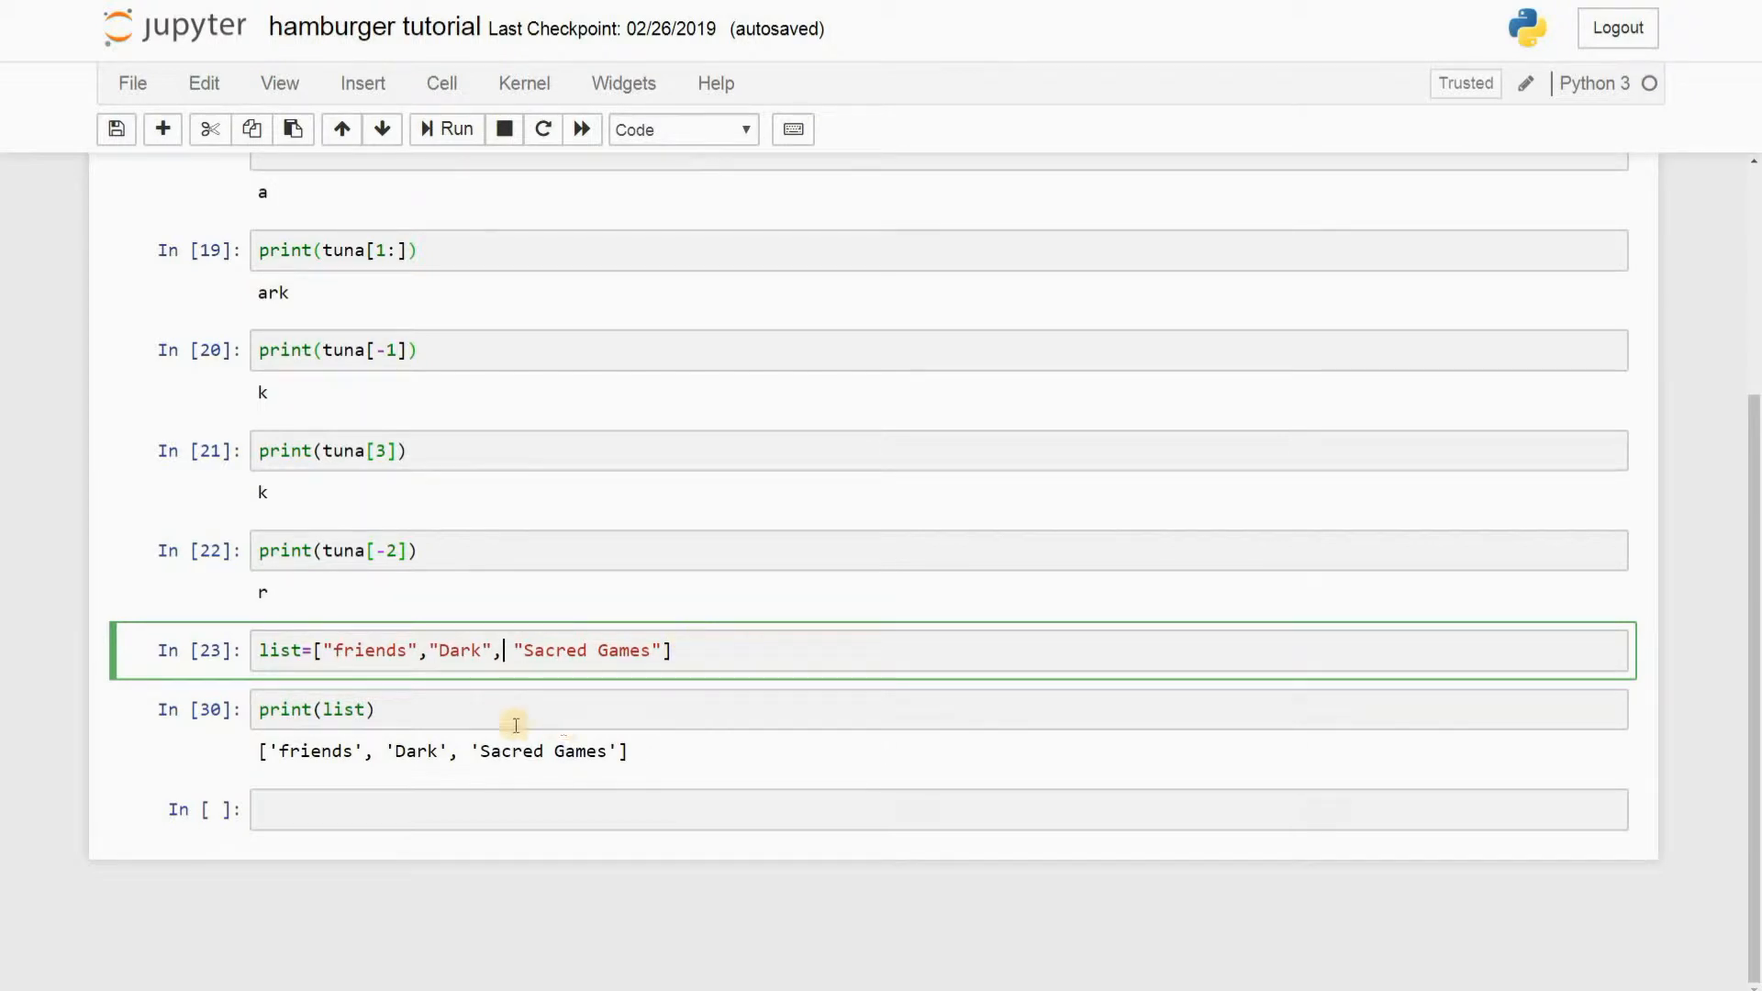
{"action": "mouse_move", "coordinate": [714, 725]}
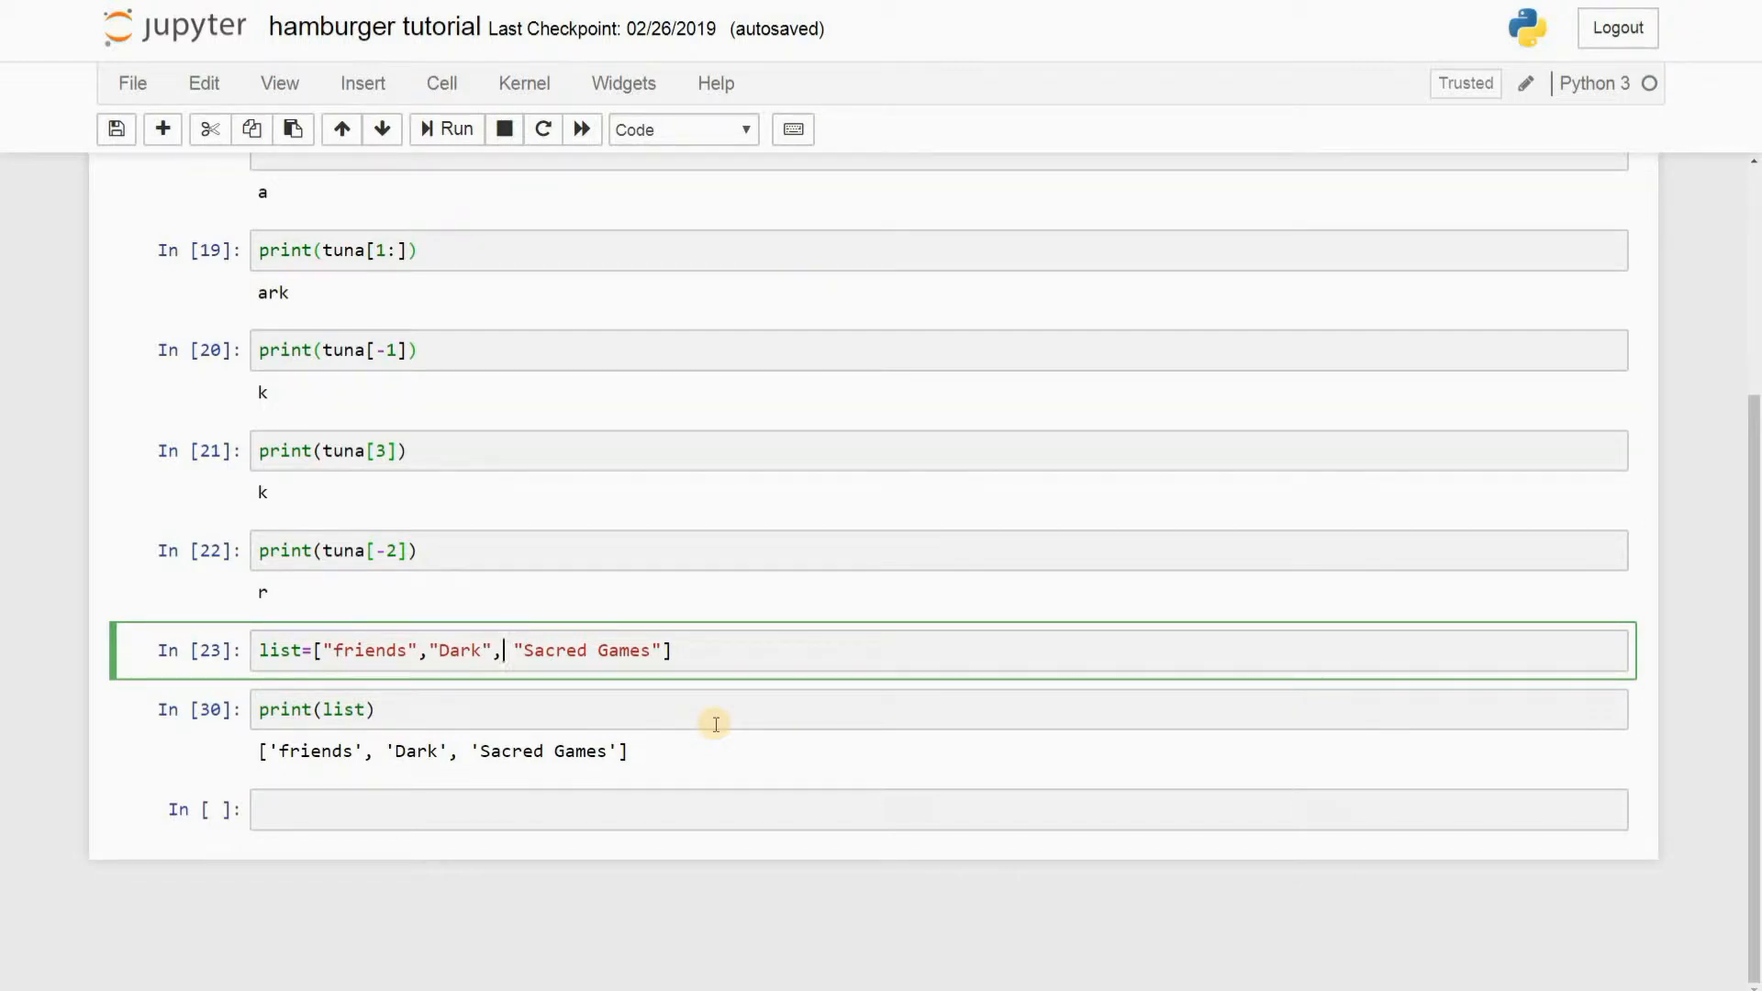
{"action": "left_click", "coordinate": [601, 710]}
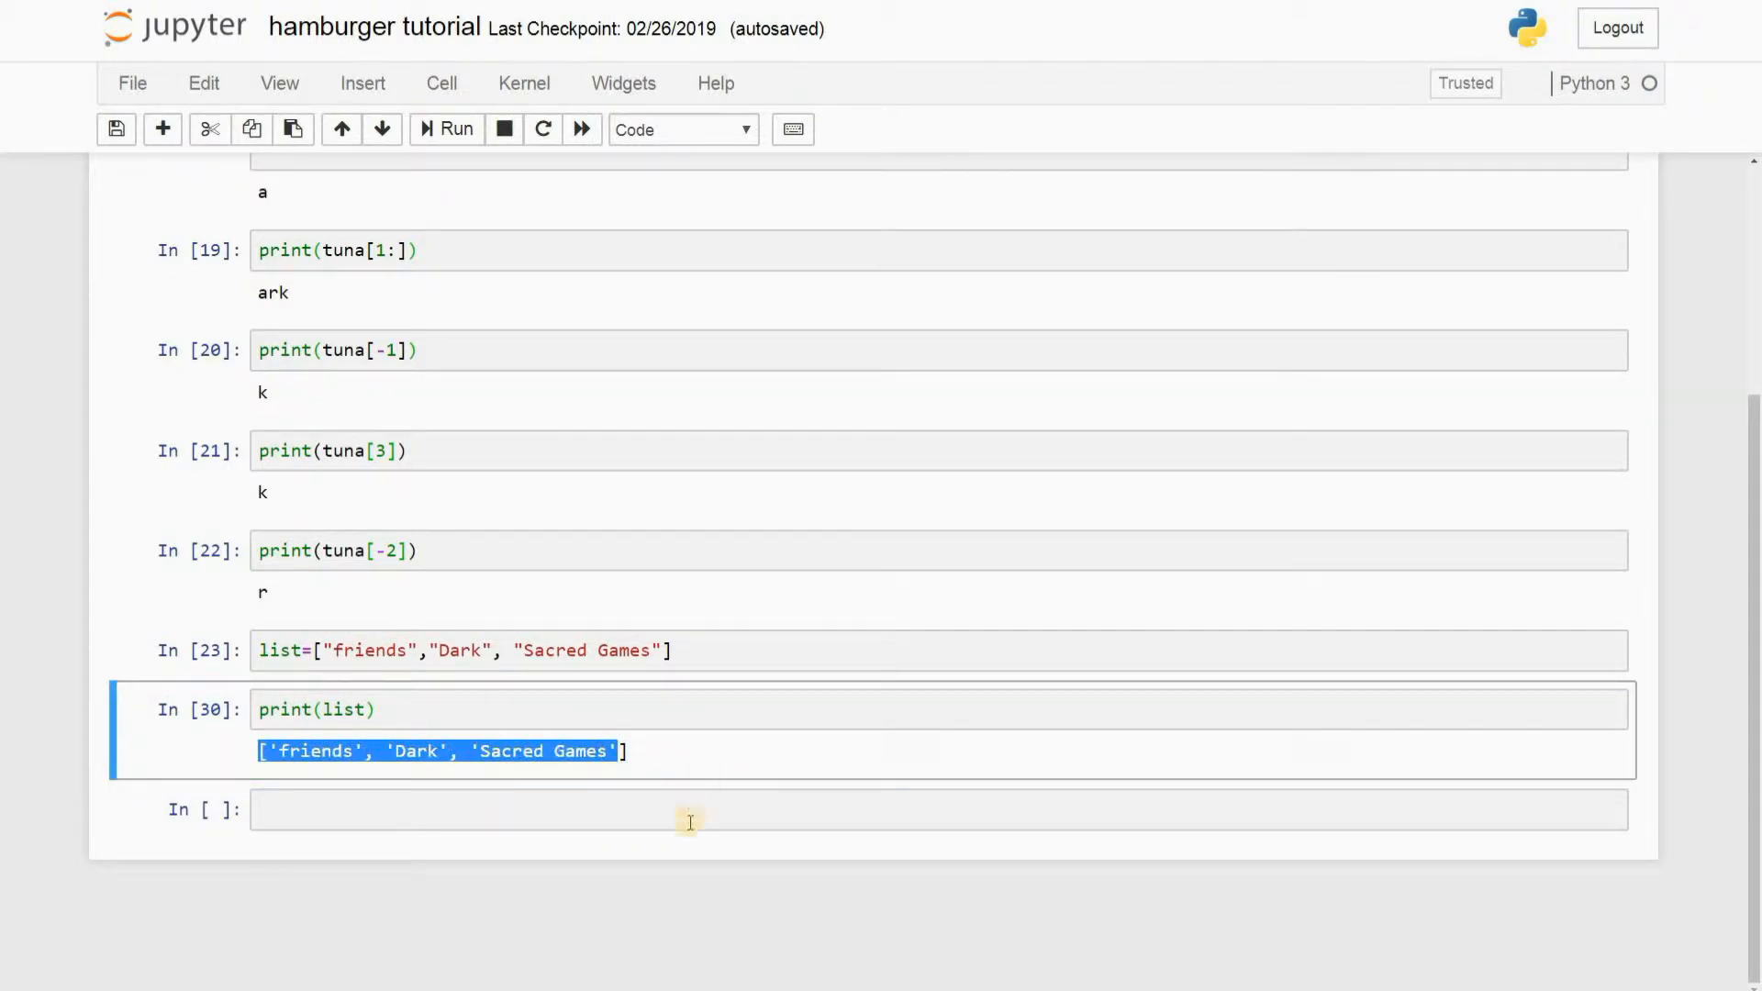
{"action": "left_click", "coordinate": [686, 809]}
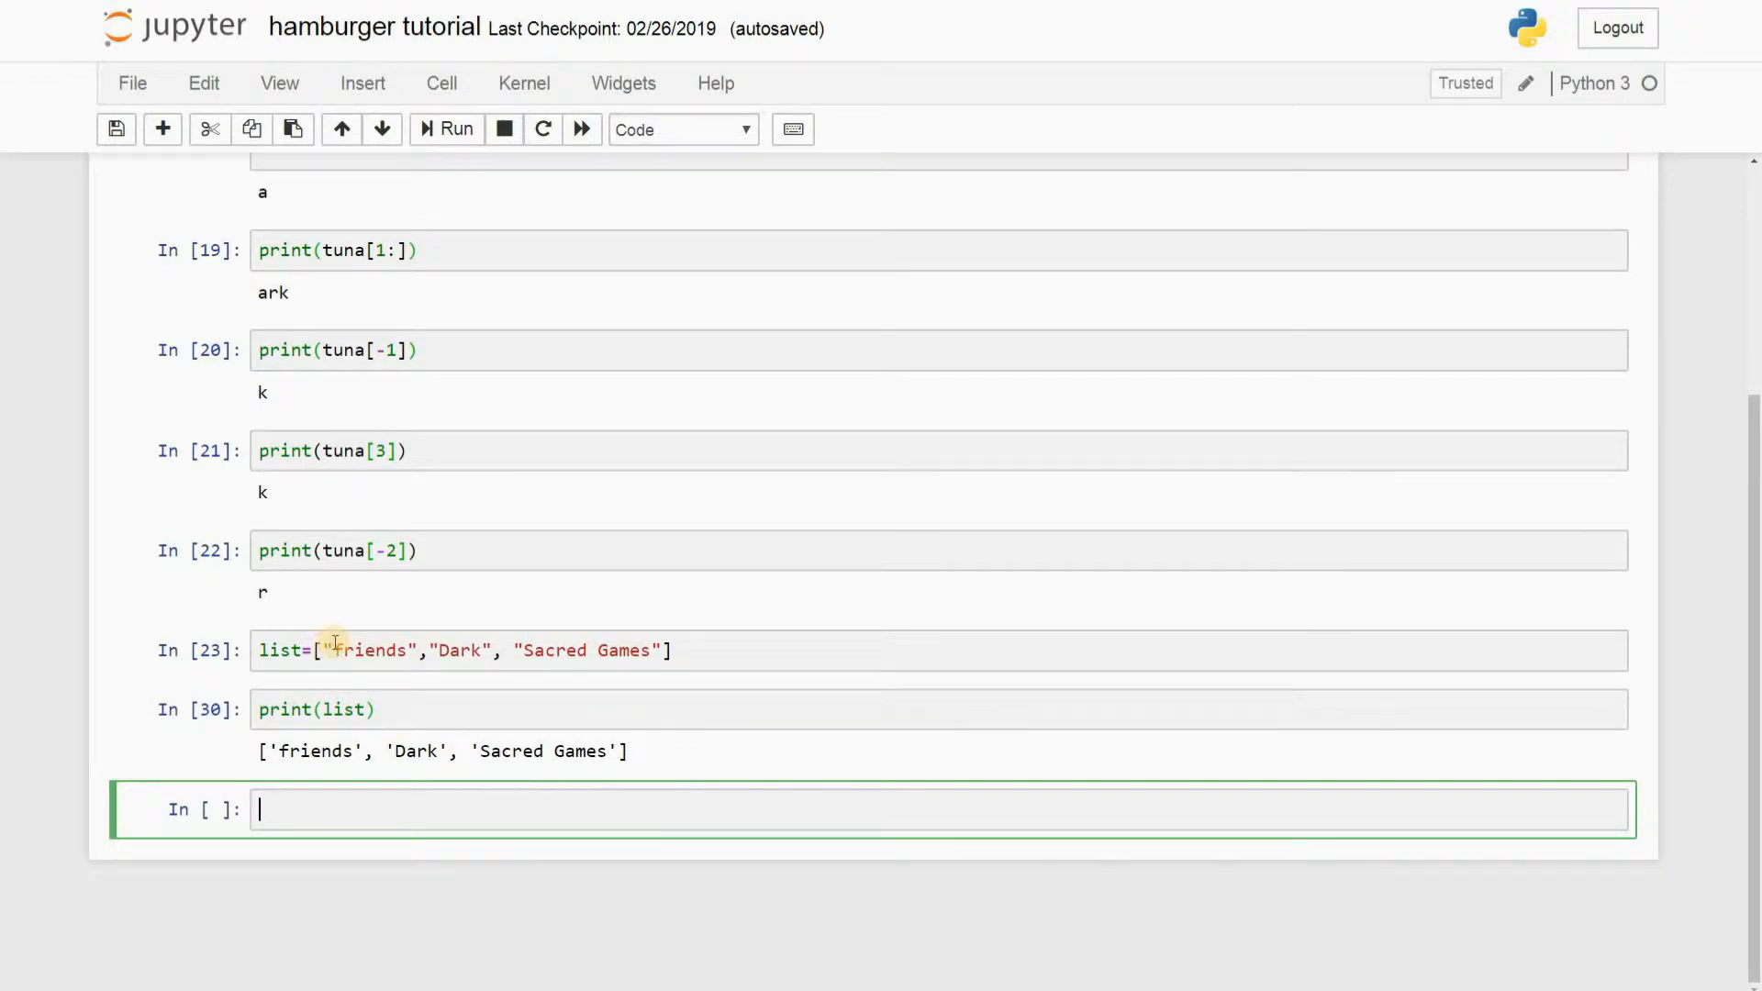
{"action": "mouse_move", "coordinate": [461, 759]}
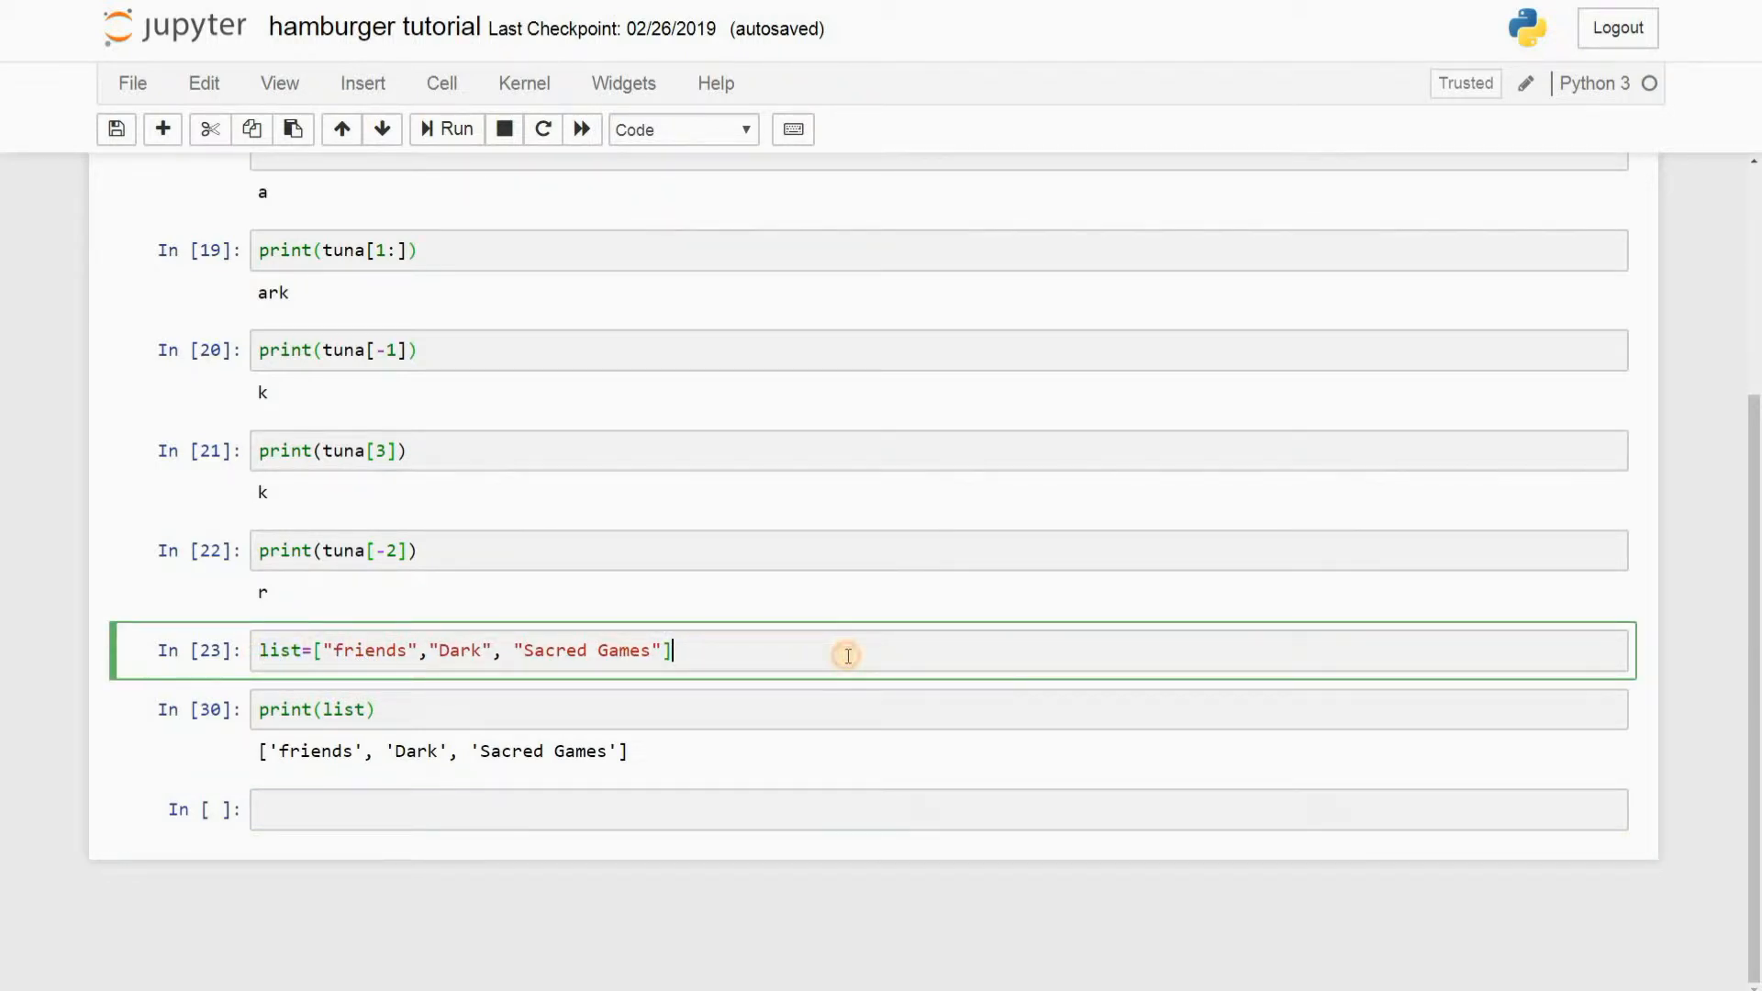
{"action": "mouse_move", "coordinate": [309, 641]}
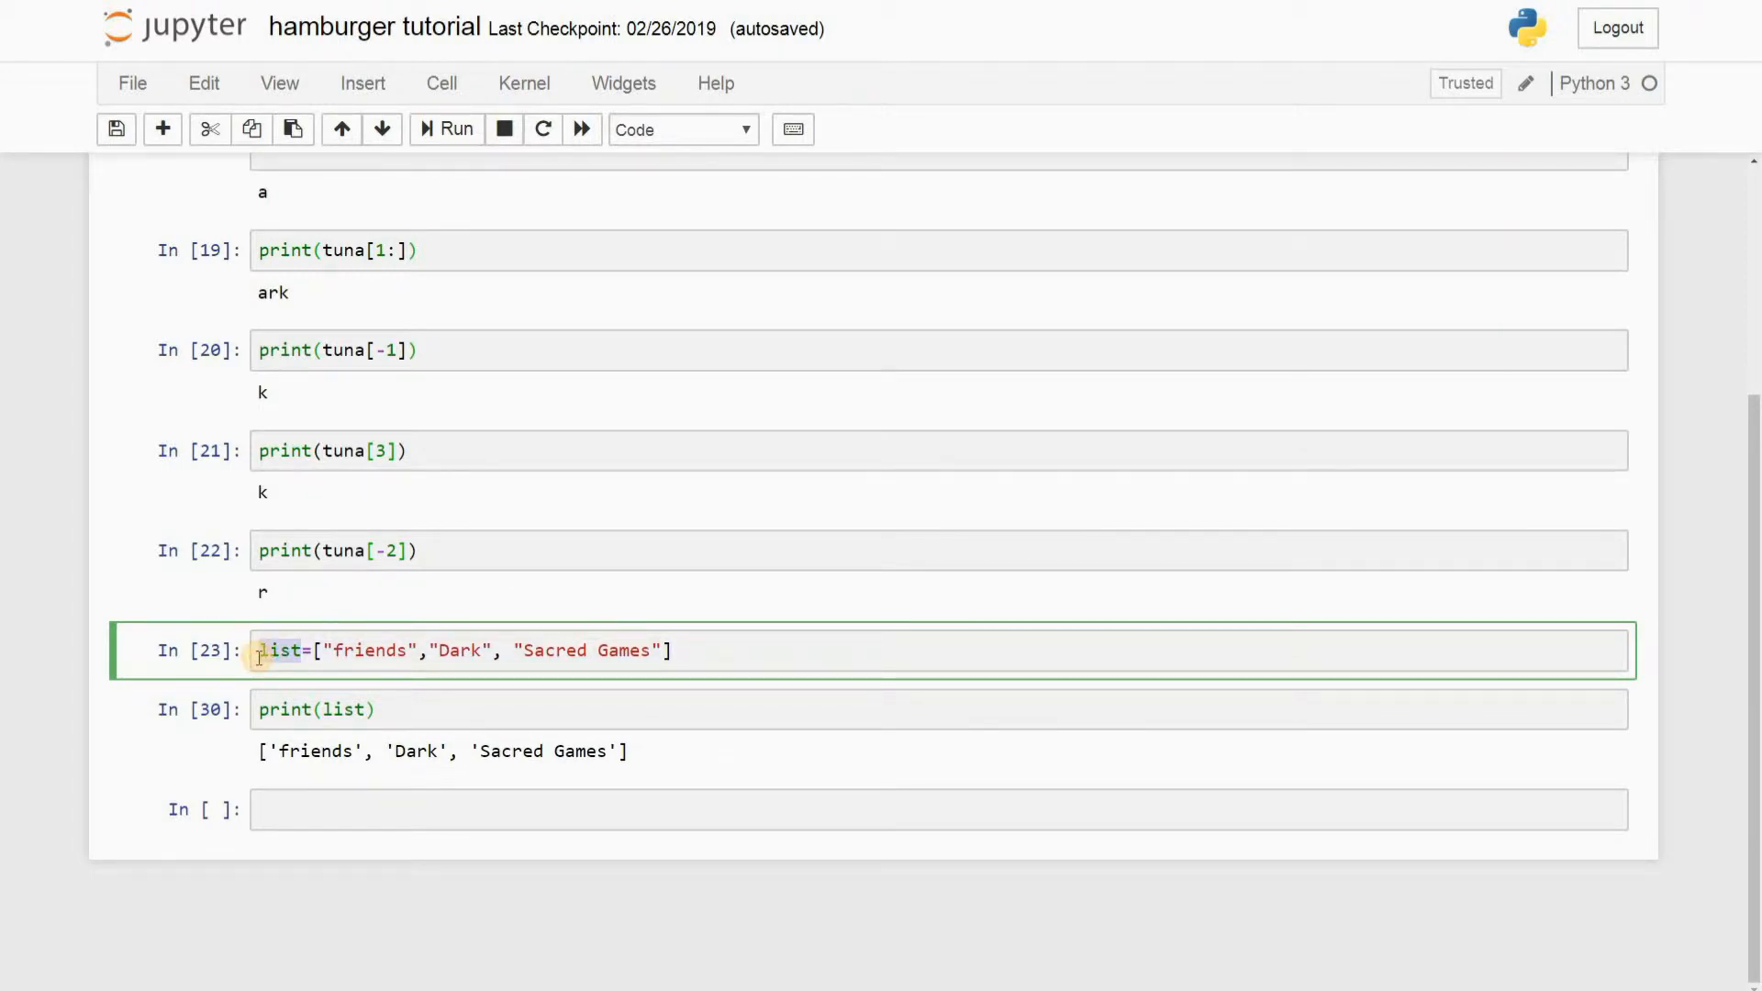
Step: Rename the variable to tv_series in both the definition and print(tv_series), and run them
{"action": "type", "text": "tv"}
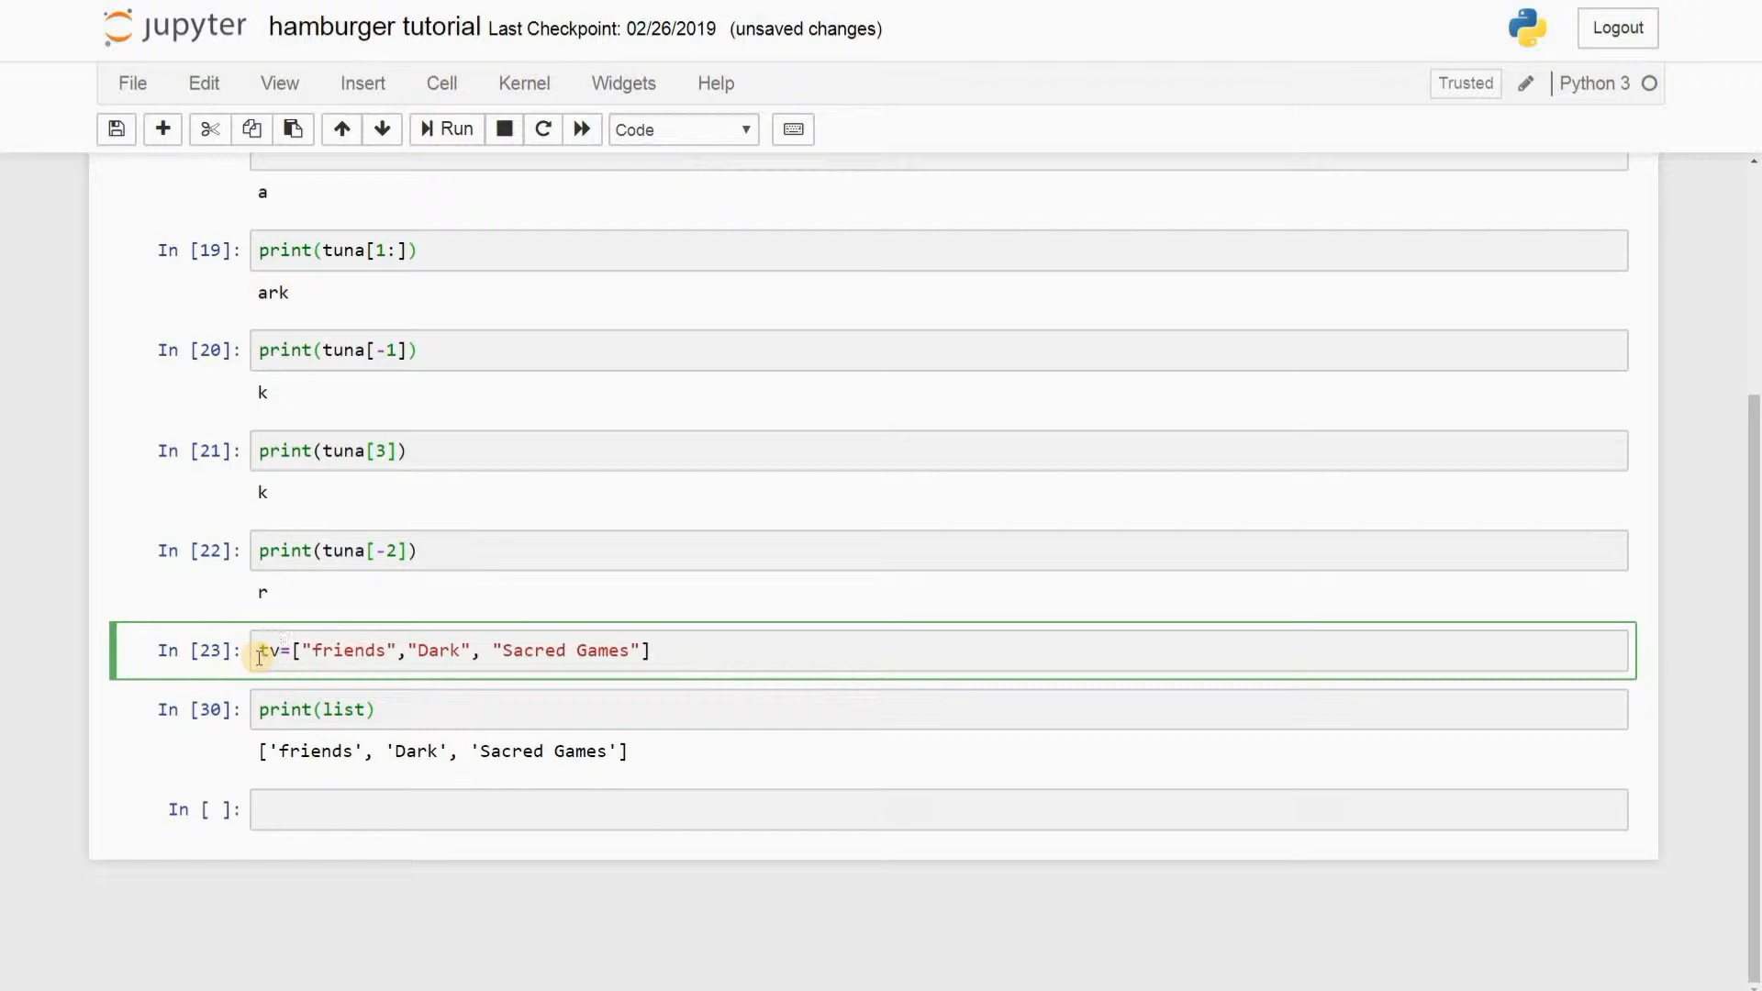
{"action": "type", "text": "_series"}
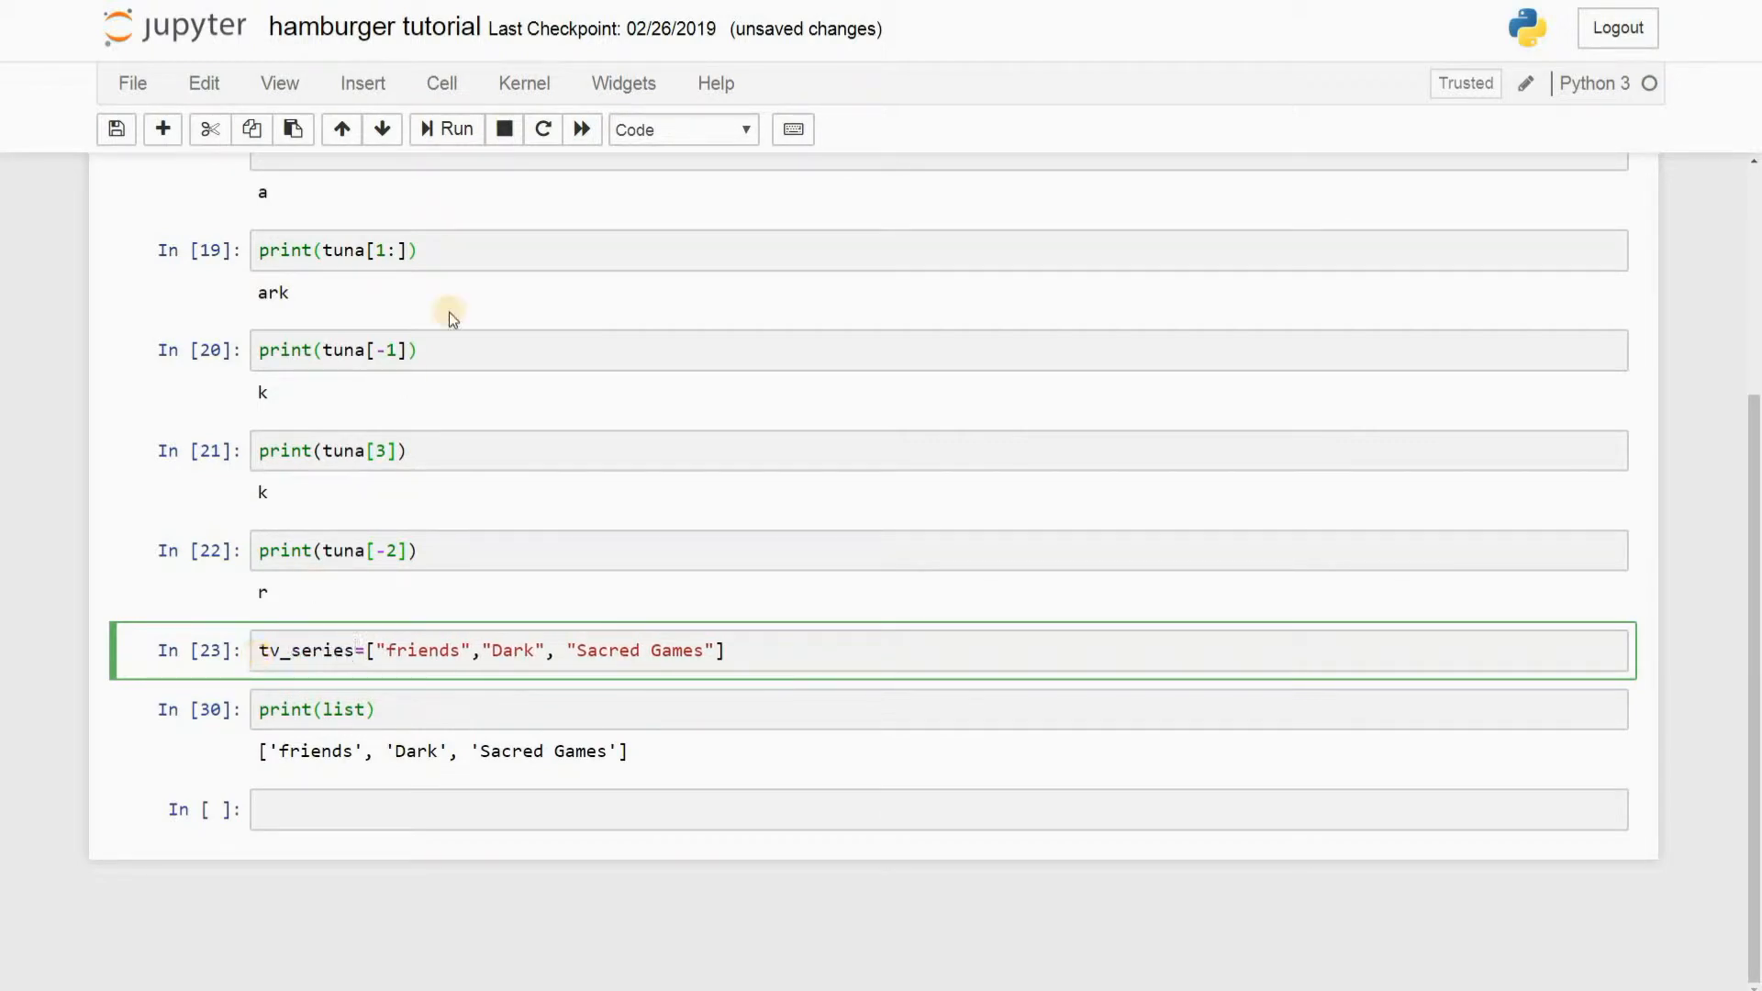
{"action": "left_click", "coordinate": [447, 129]}
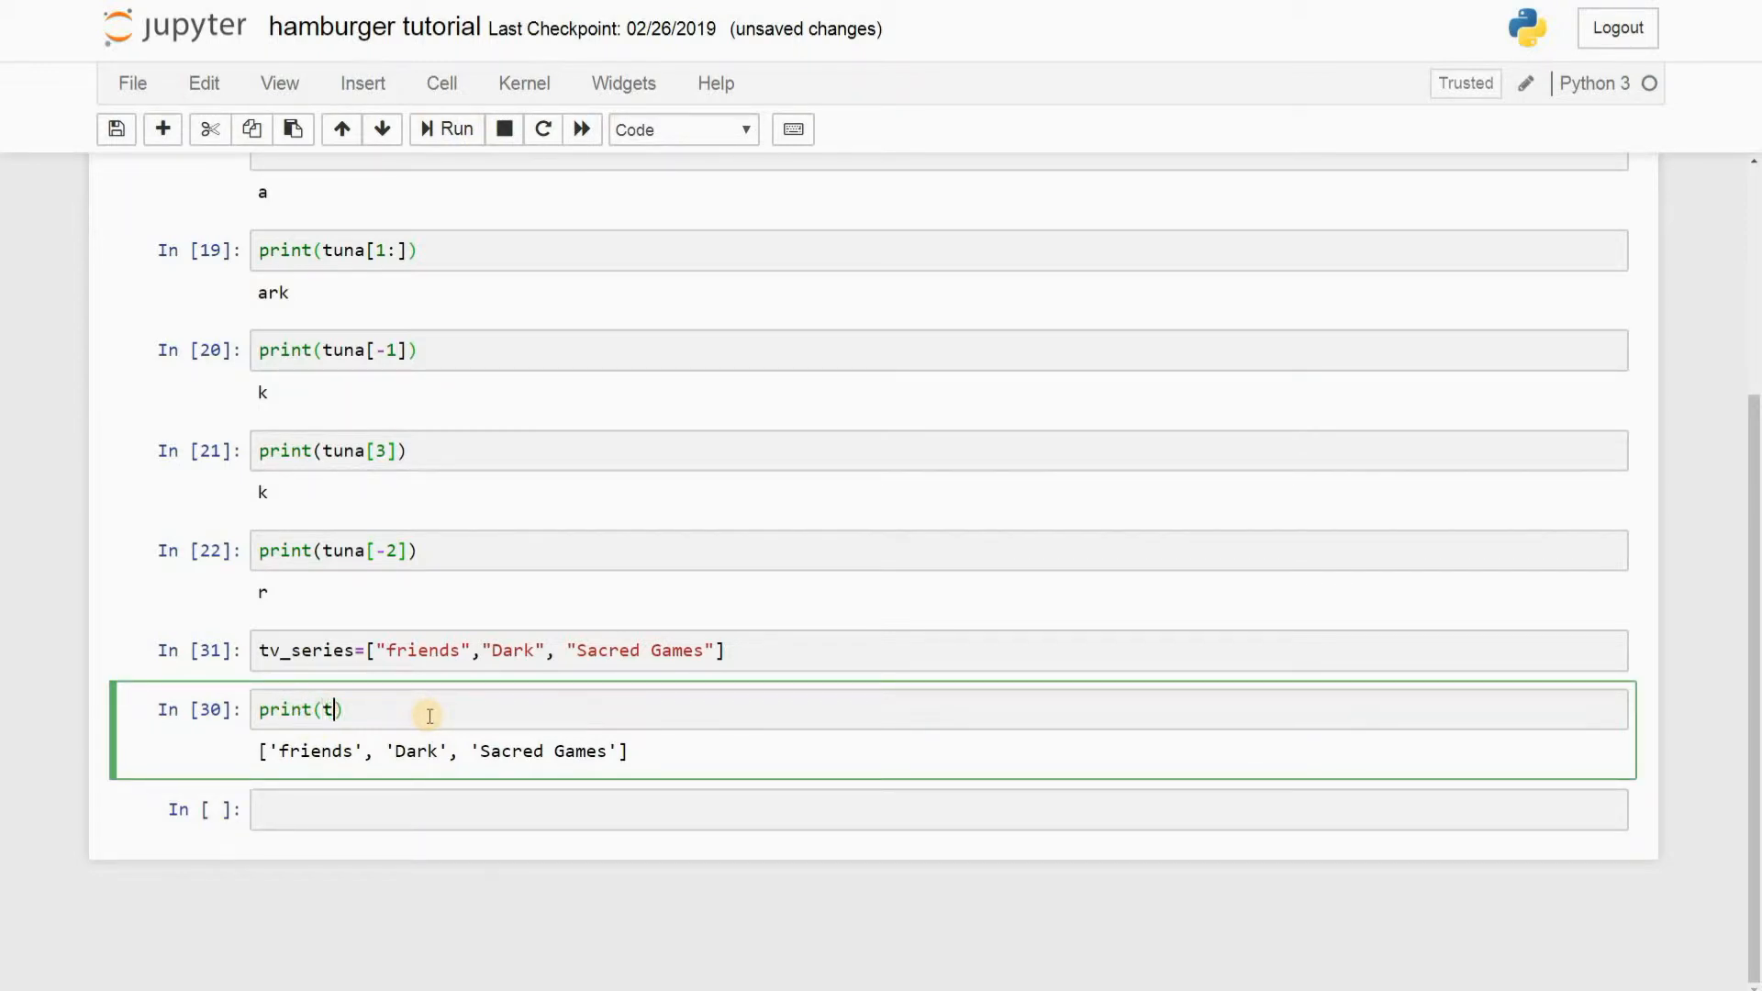
{"action": "type", "text": "v_series"}
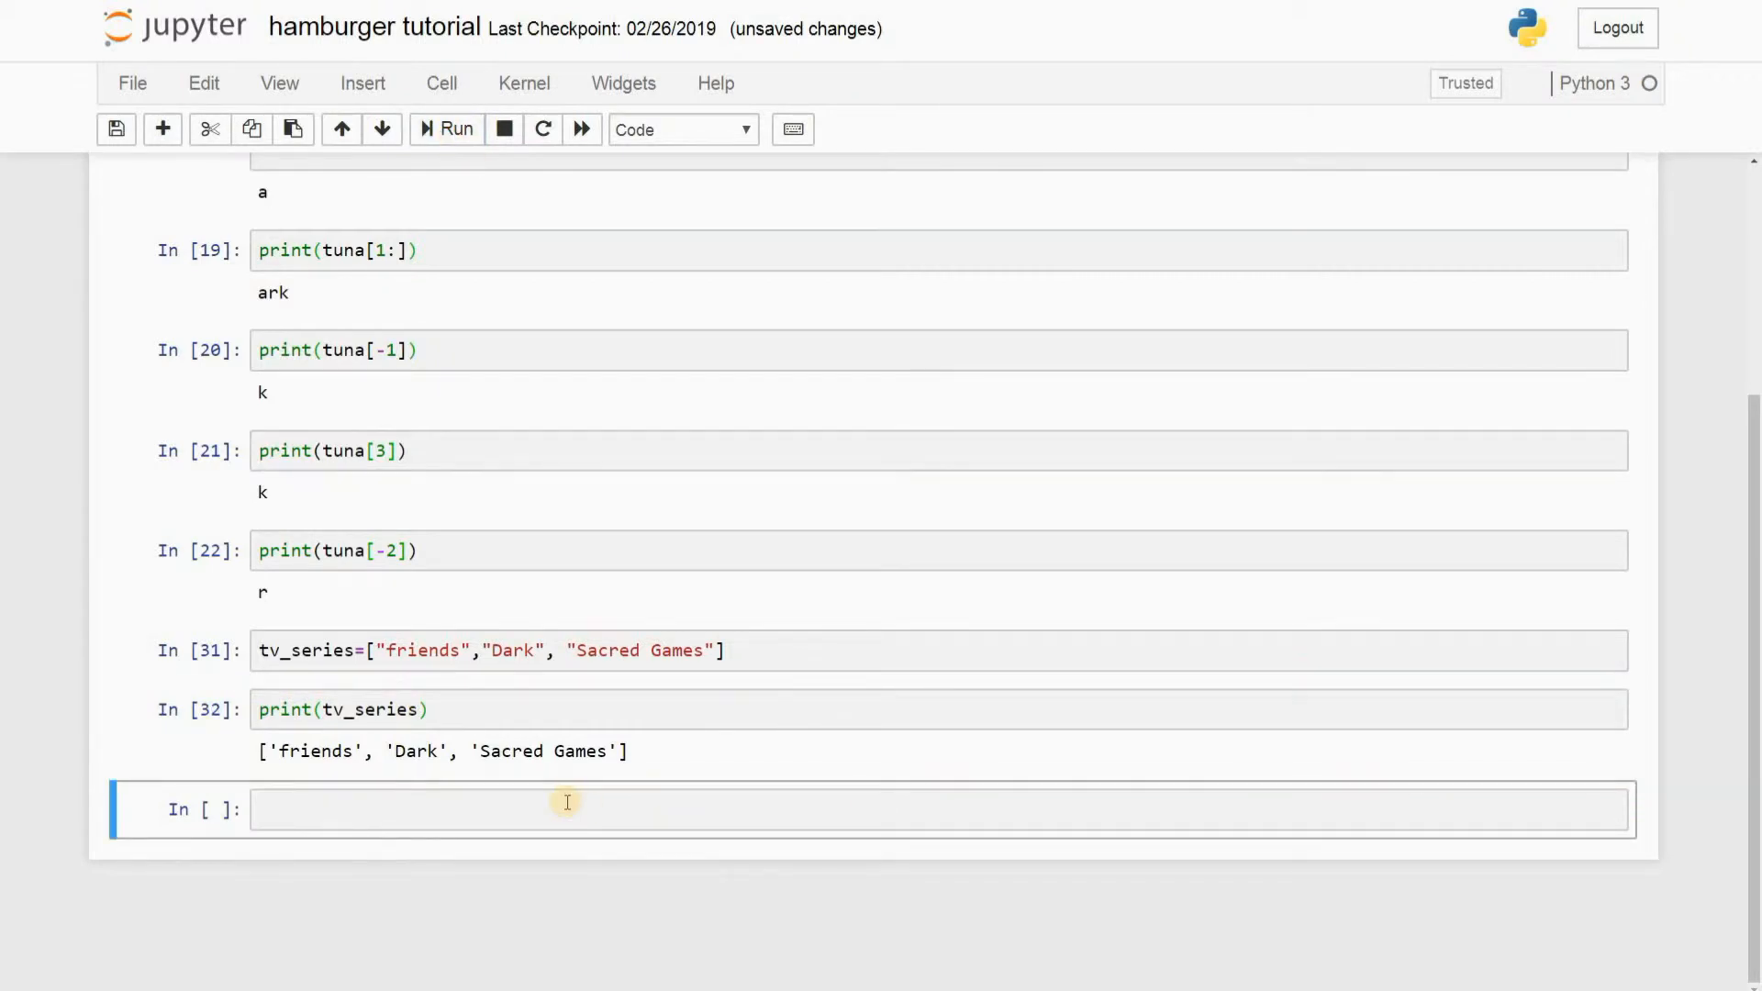
{"action": "mouse_move", "coordinate": [371, 686]}
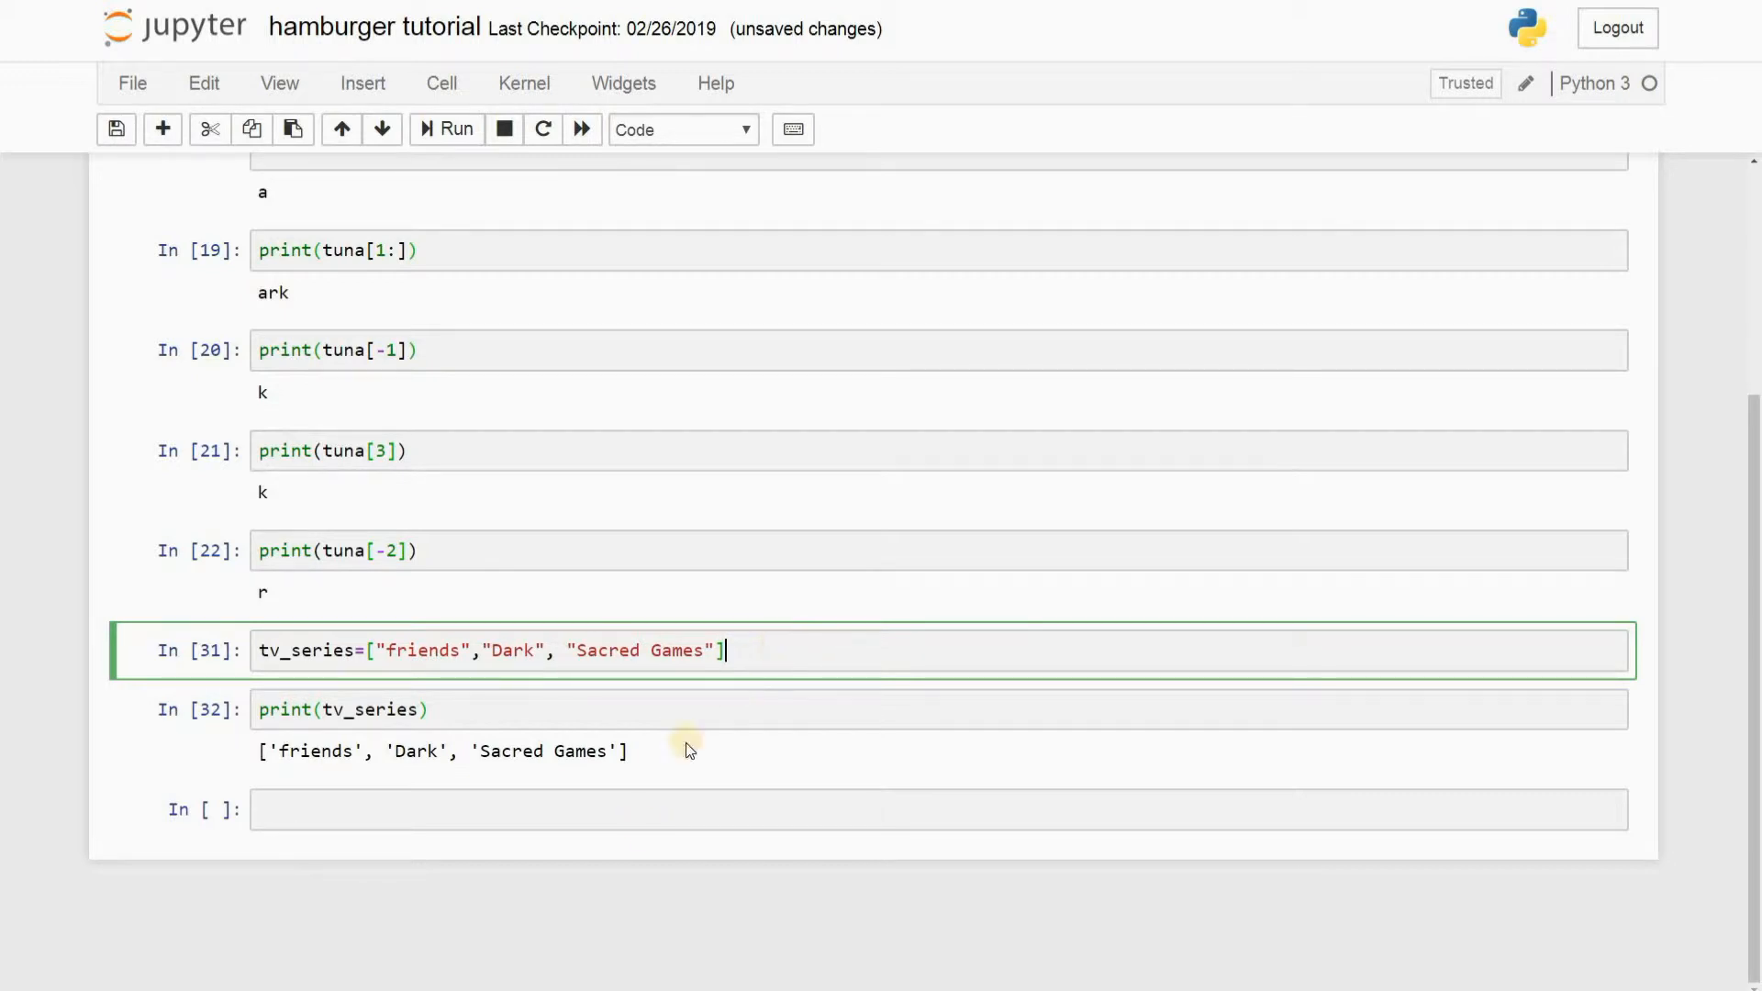
{"action": "mouse_move", "coordinate": [611, 817]}
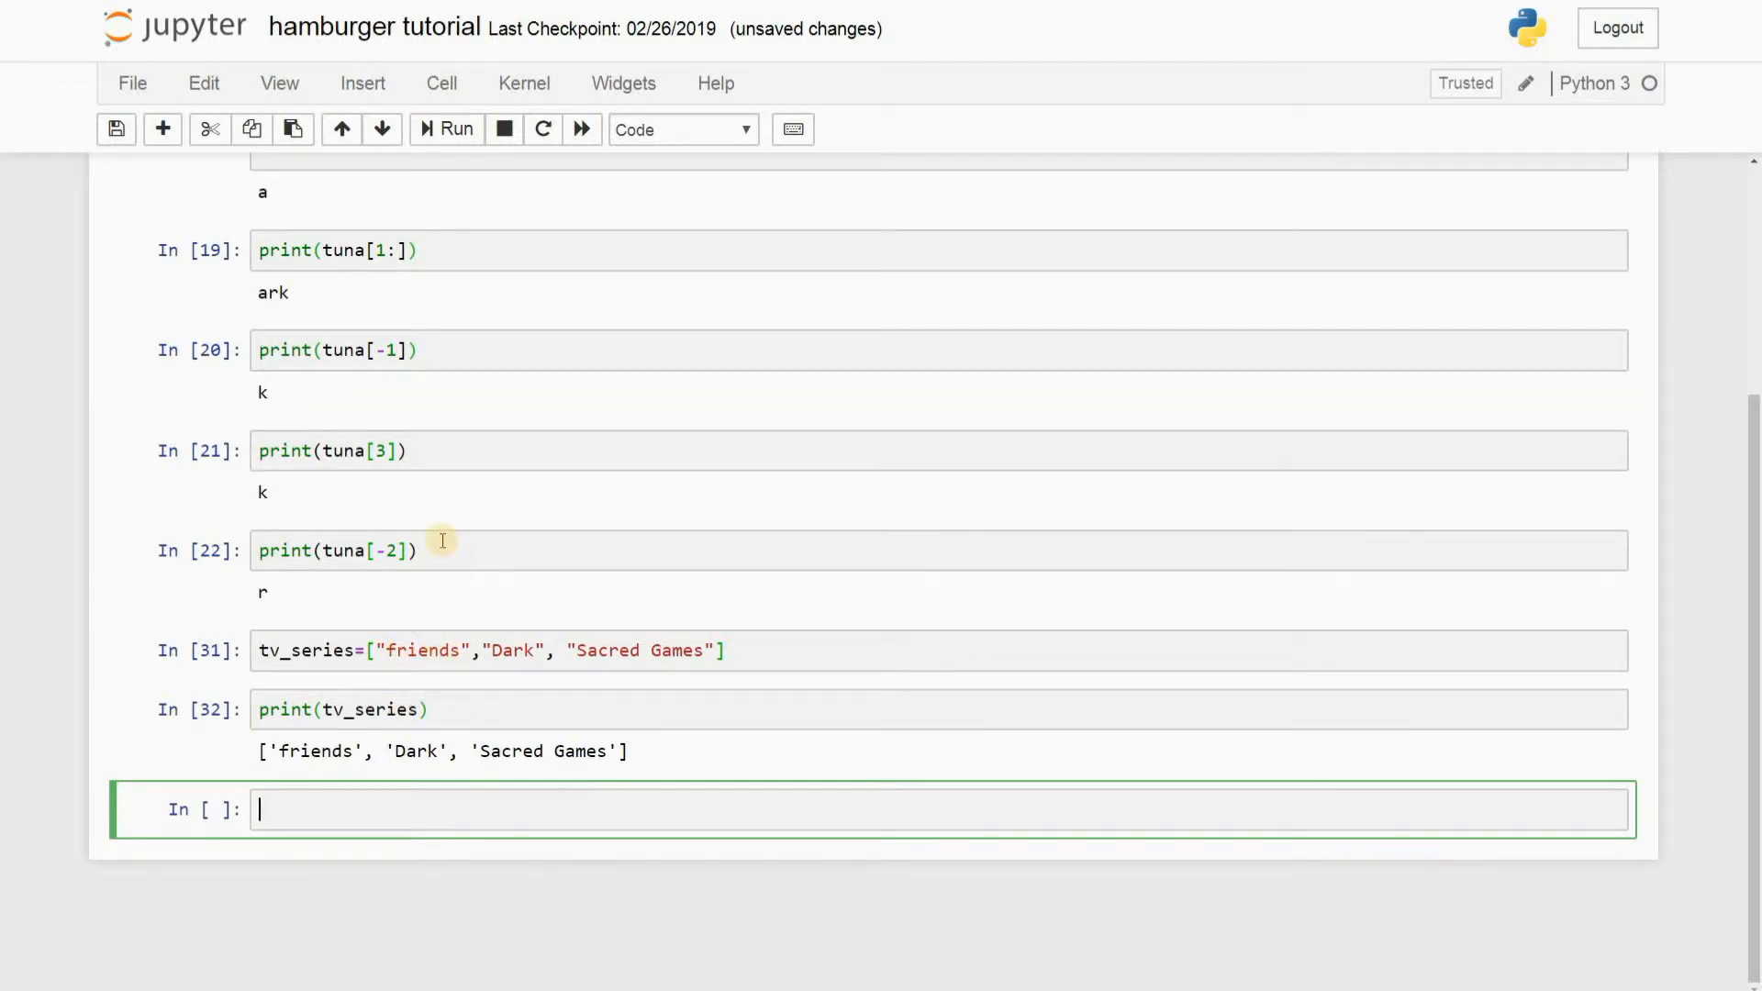
Step: Run print(tv_series[0]) in a new cell so it outputs friends
{"action": "scroll", "scroll_direction": "up", "scroll_amount": 3}
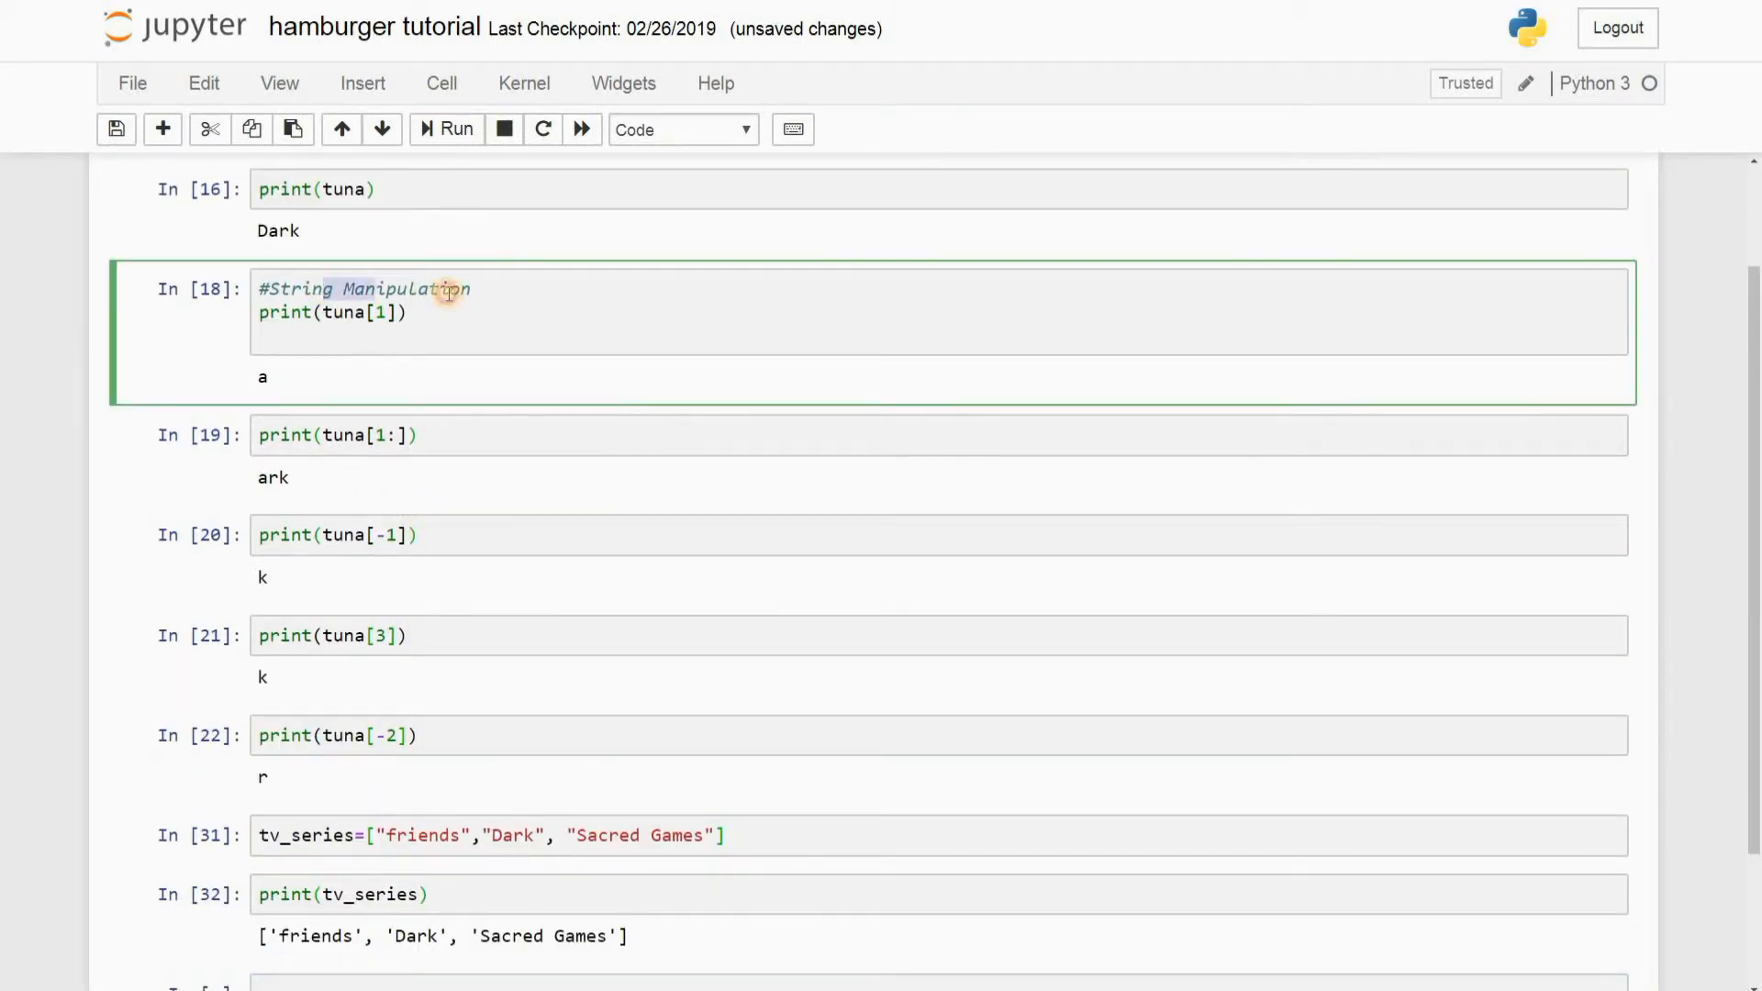
{"action": "scroll", "scroll_direction": "down", "scroll_amount": 3}
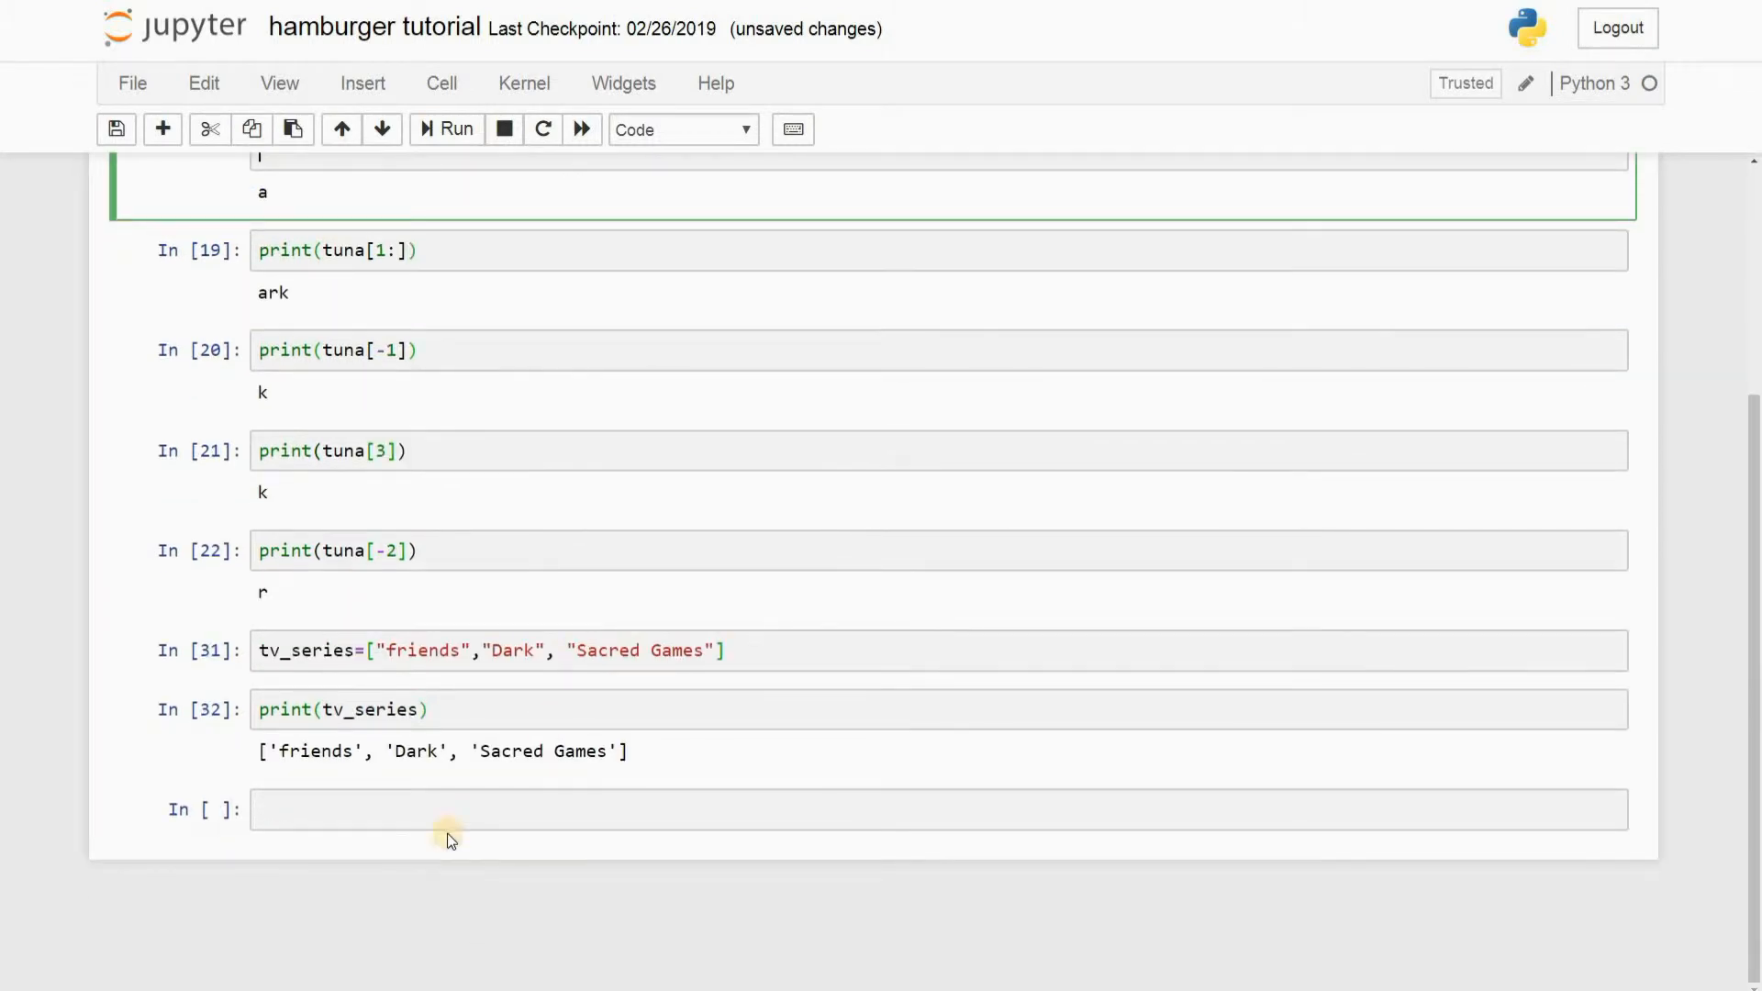
{"action": "type", "text": "print"}
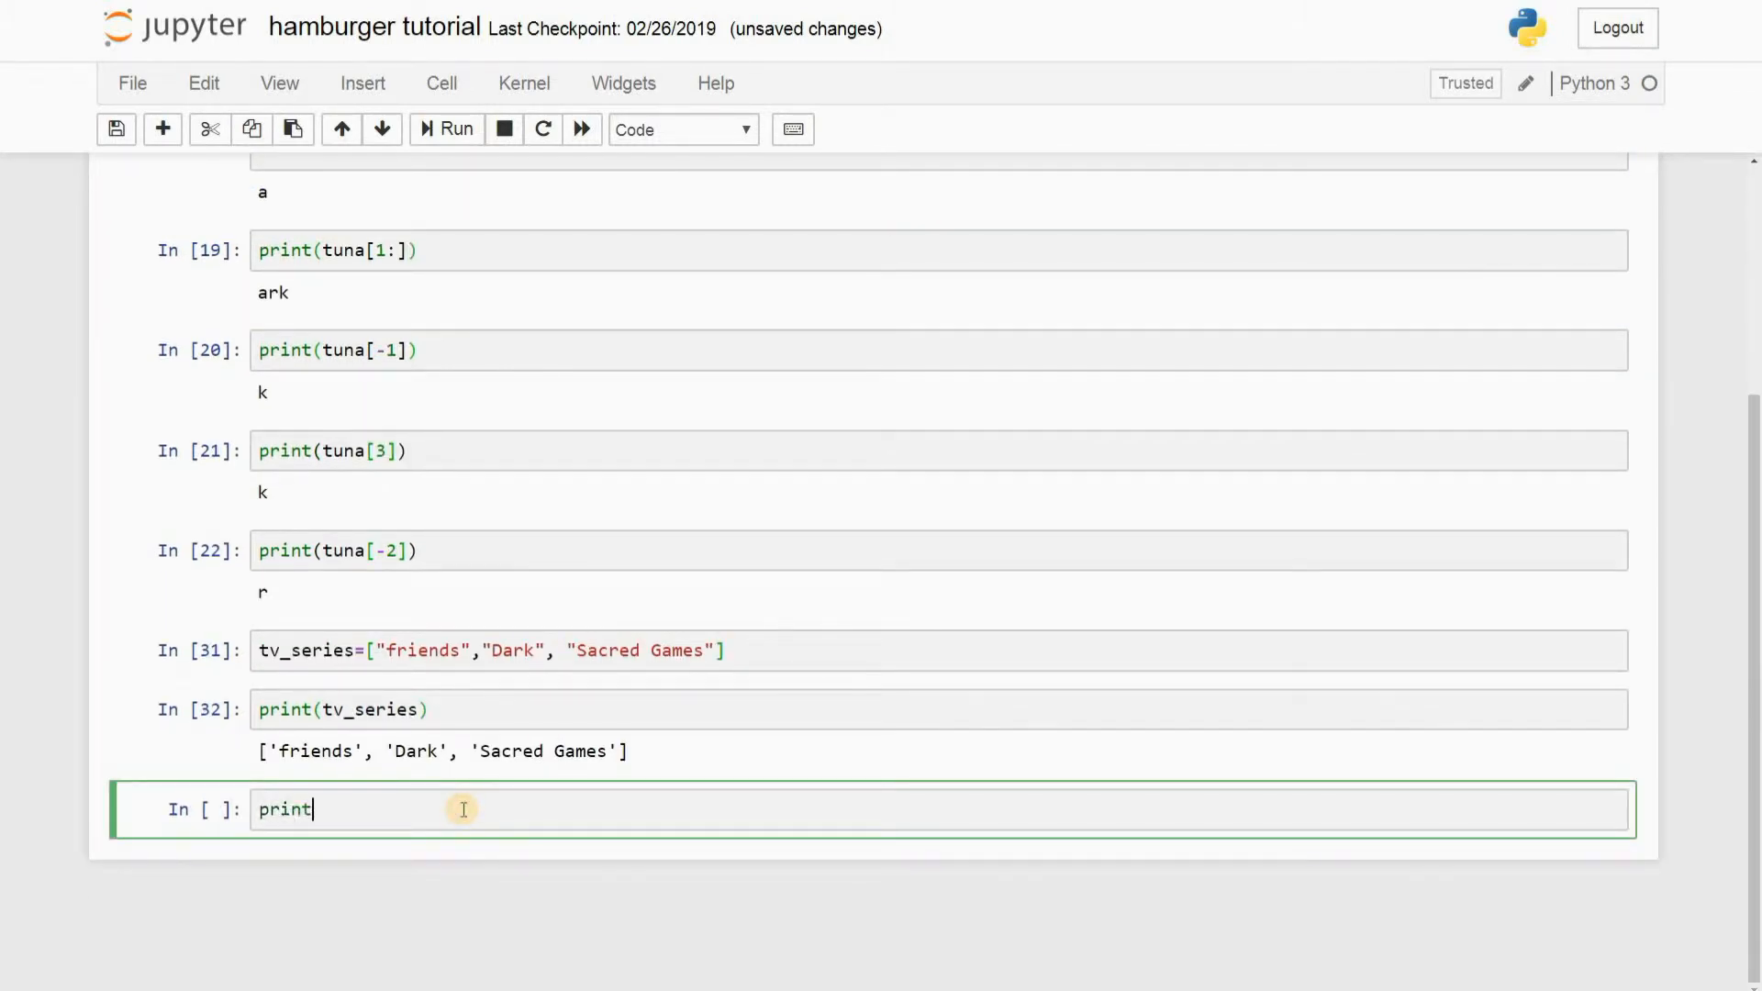
{"action": "type", "text": "()"}
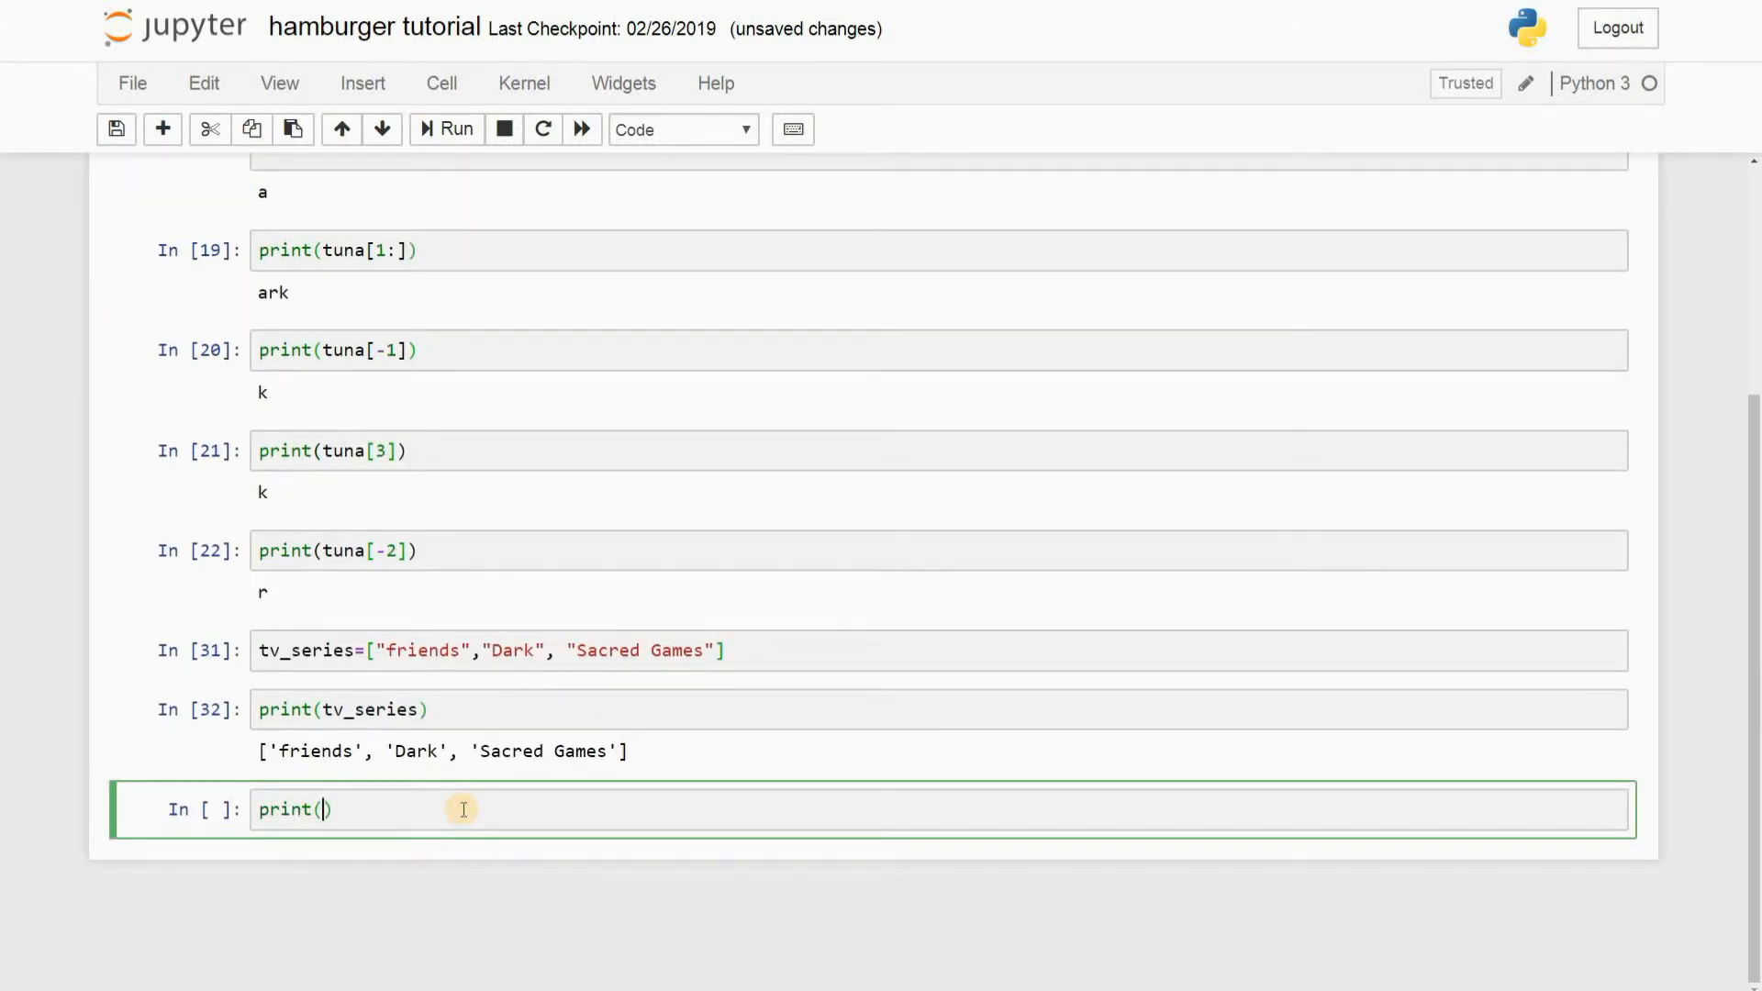
{"action": "type", "text": "tv_"}
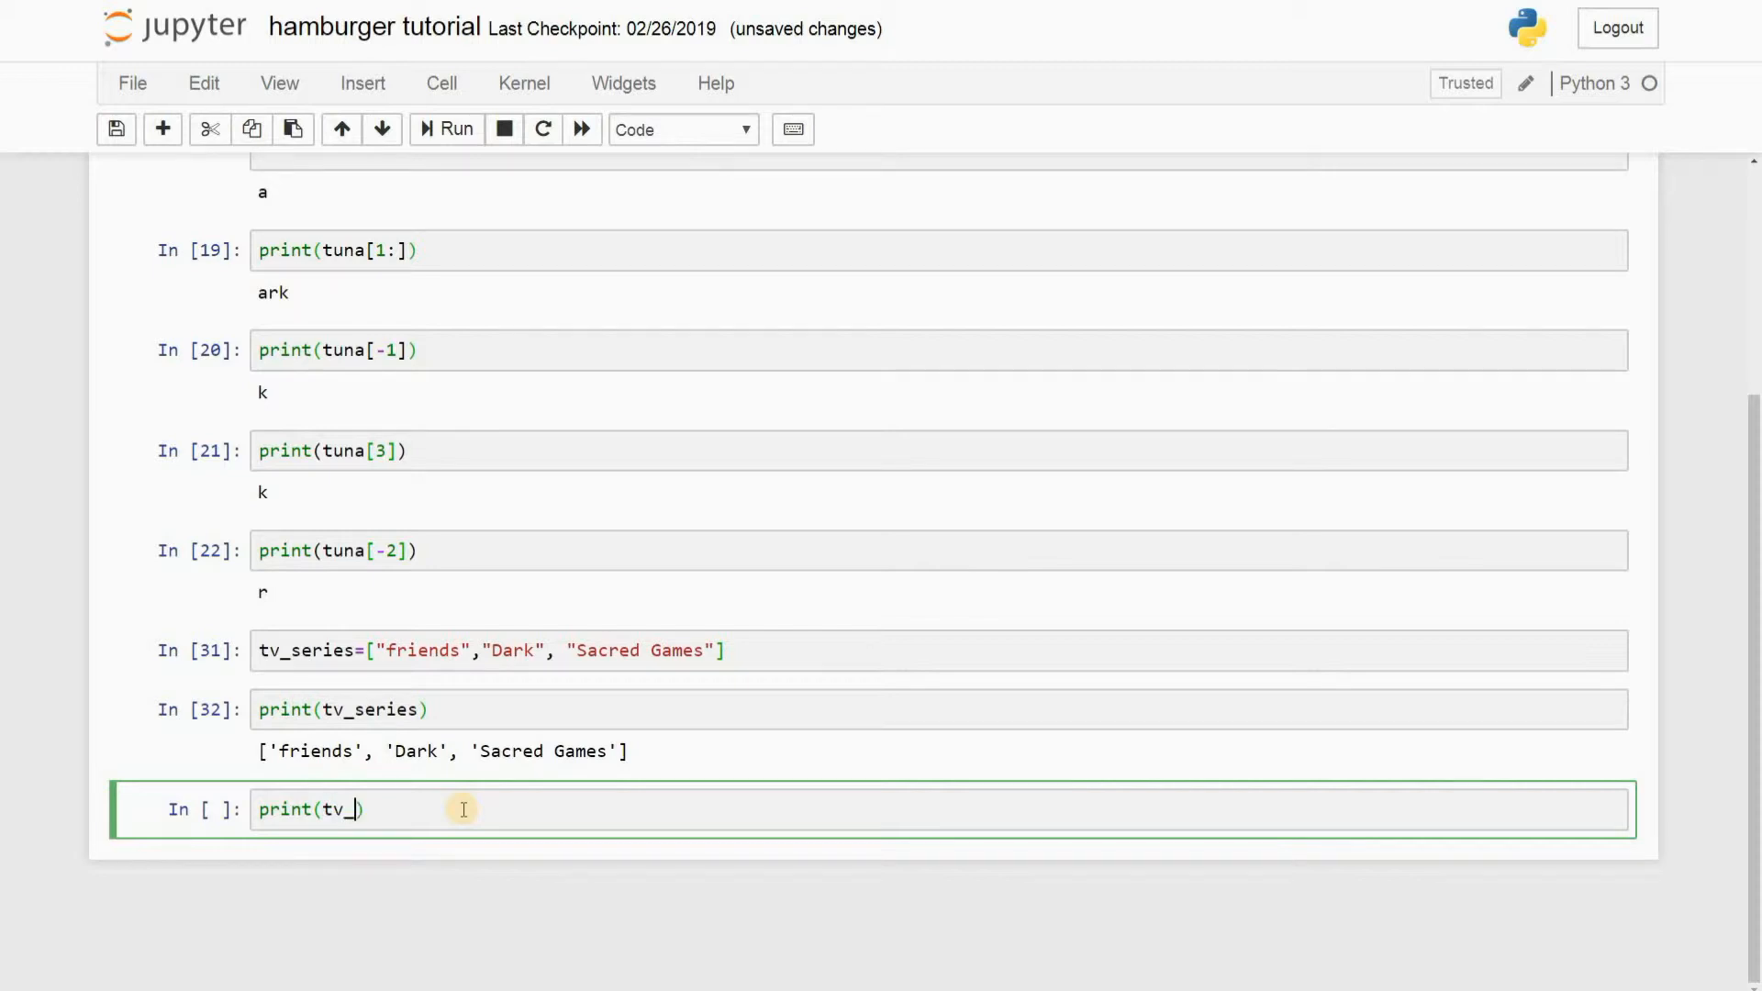
{"action": "type", "text": "series"}
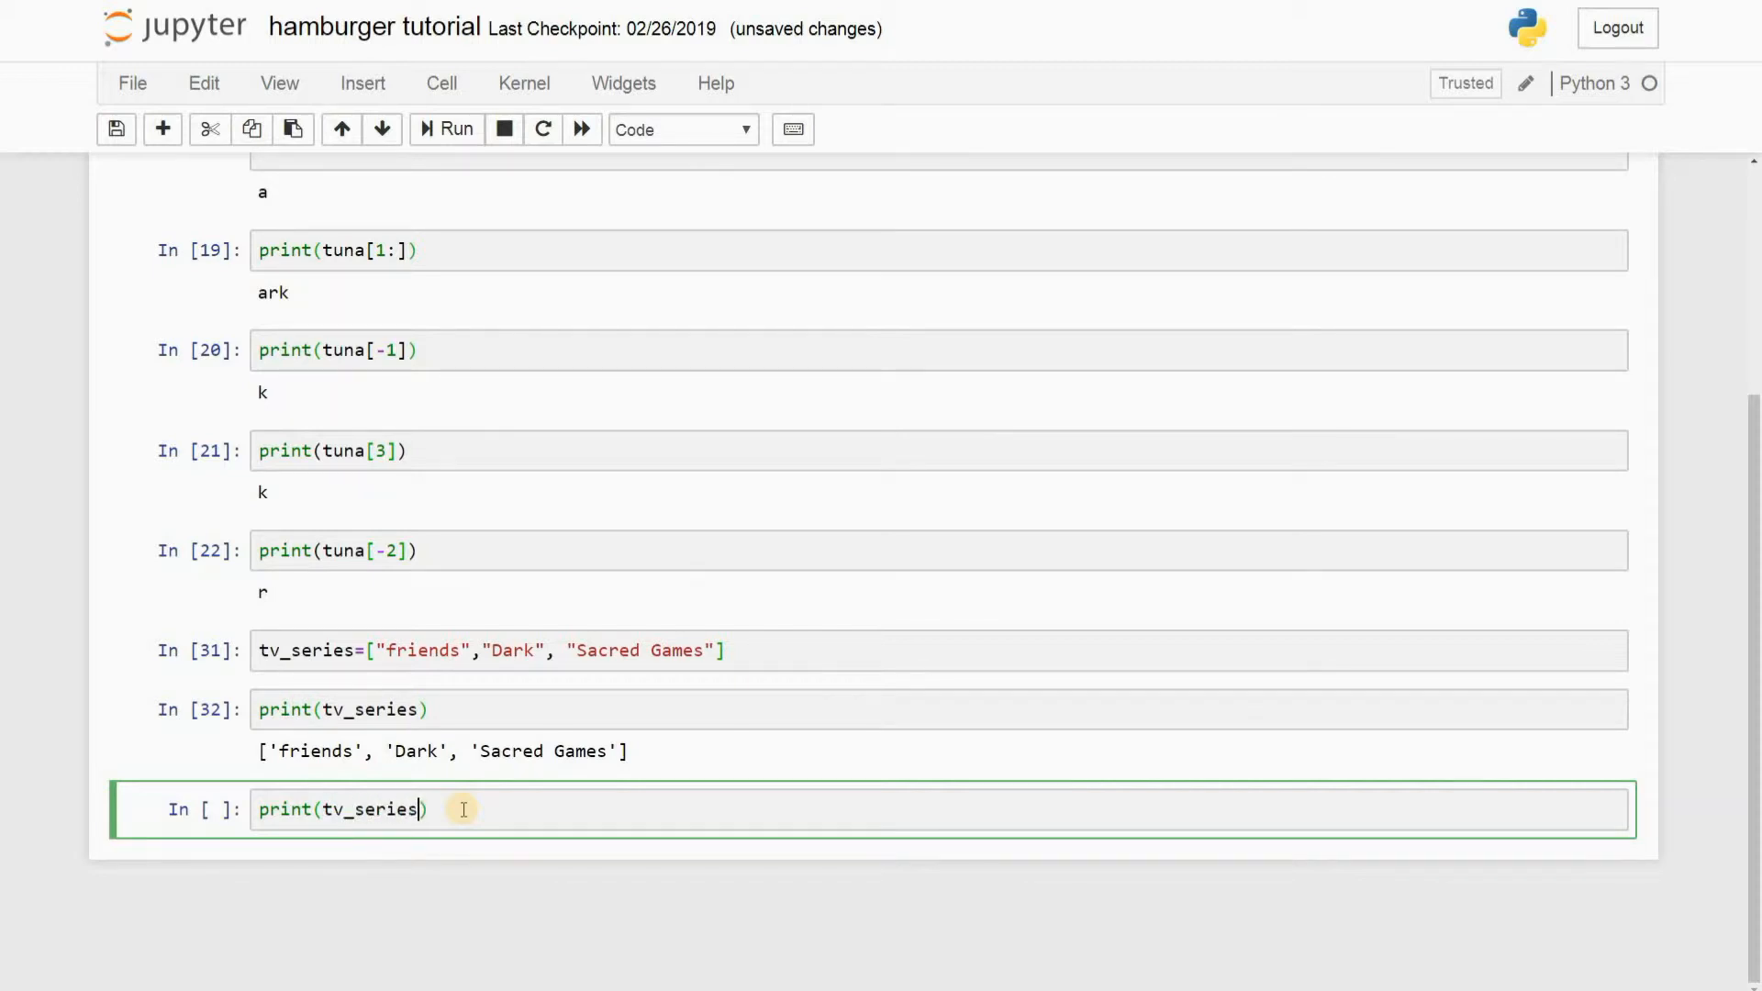
{"action": "type", "text": "[0]"}
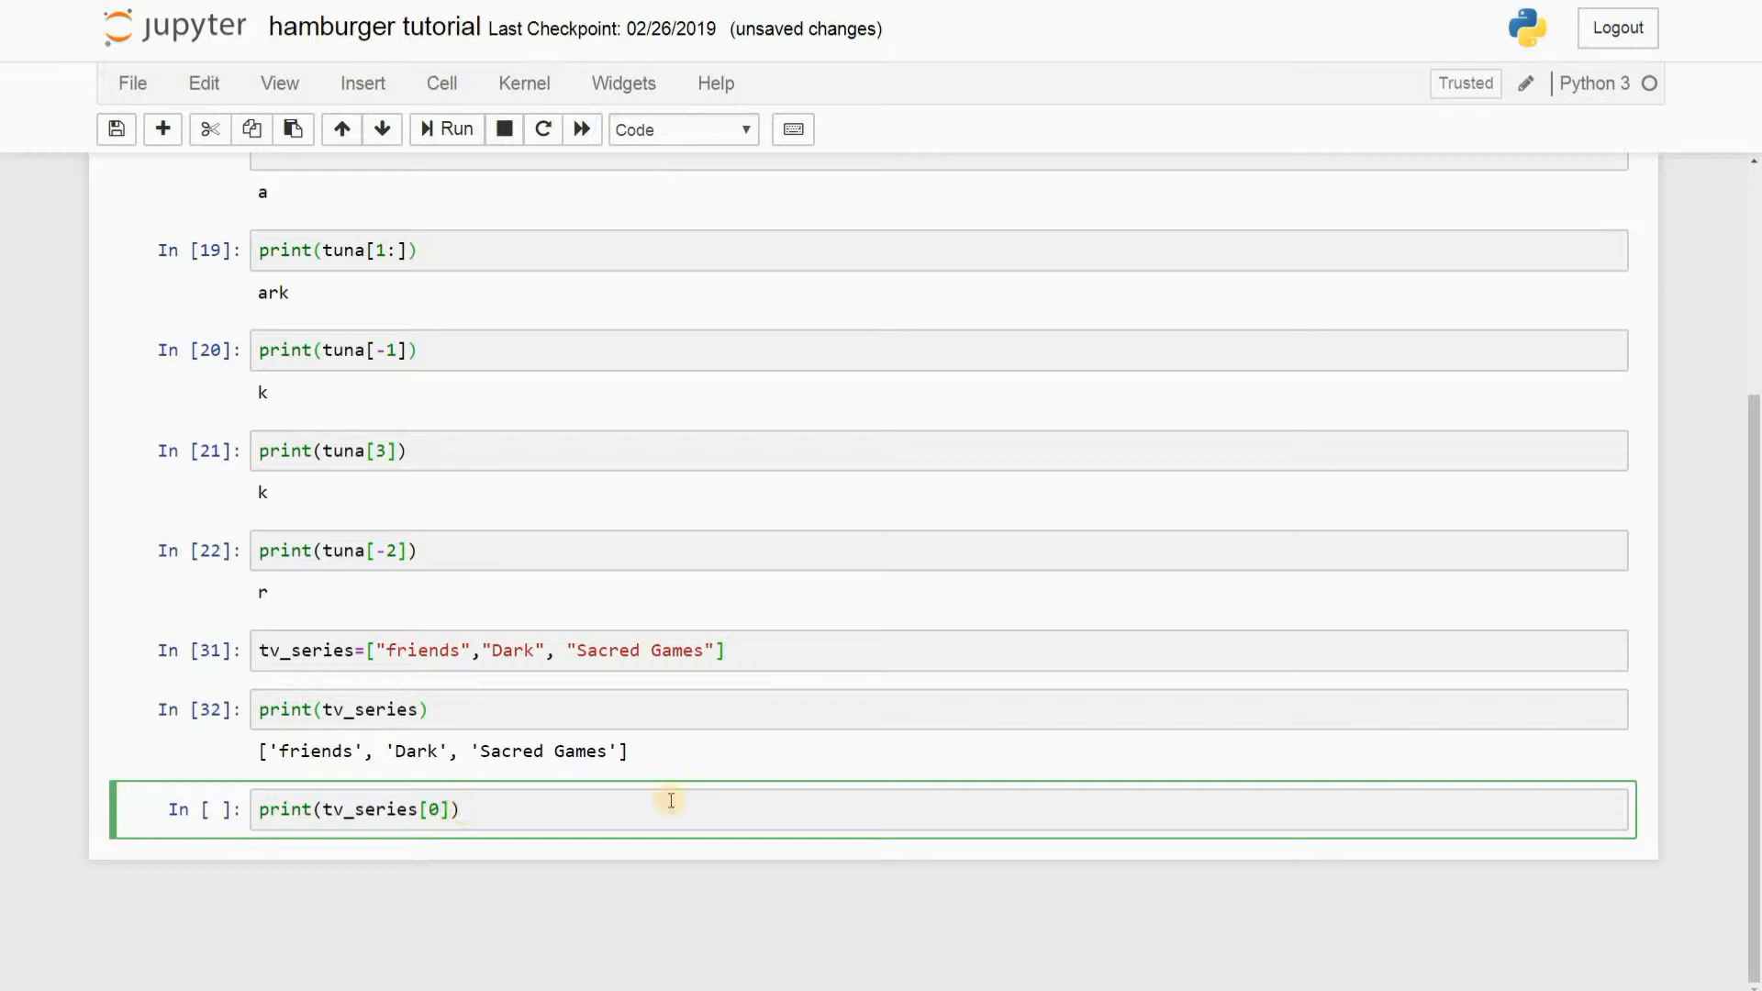
{"action": "mouse_move", "coordinate": [630, 786]}
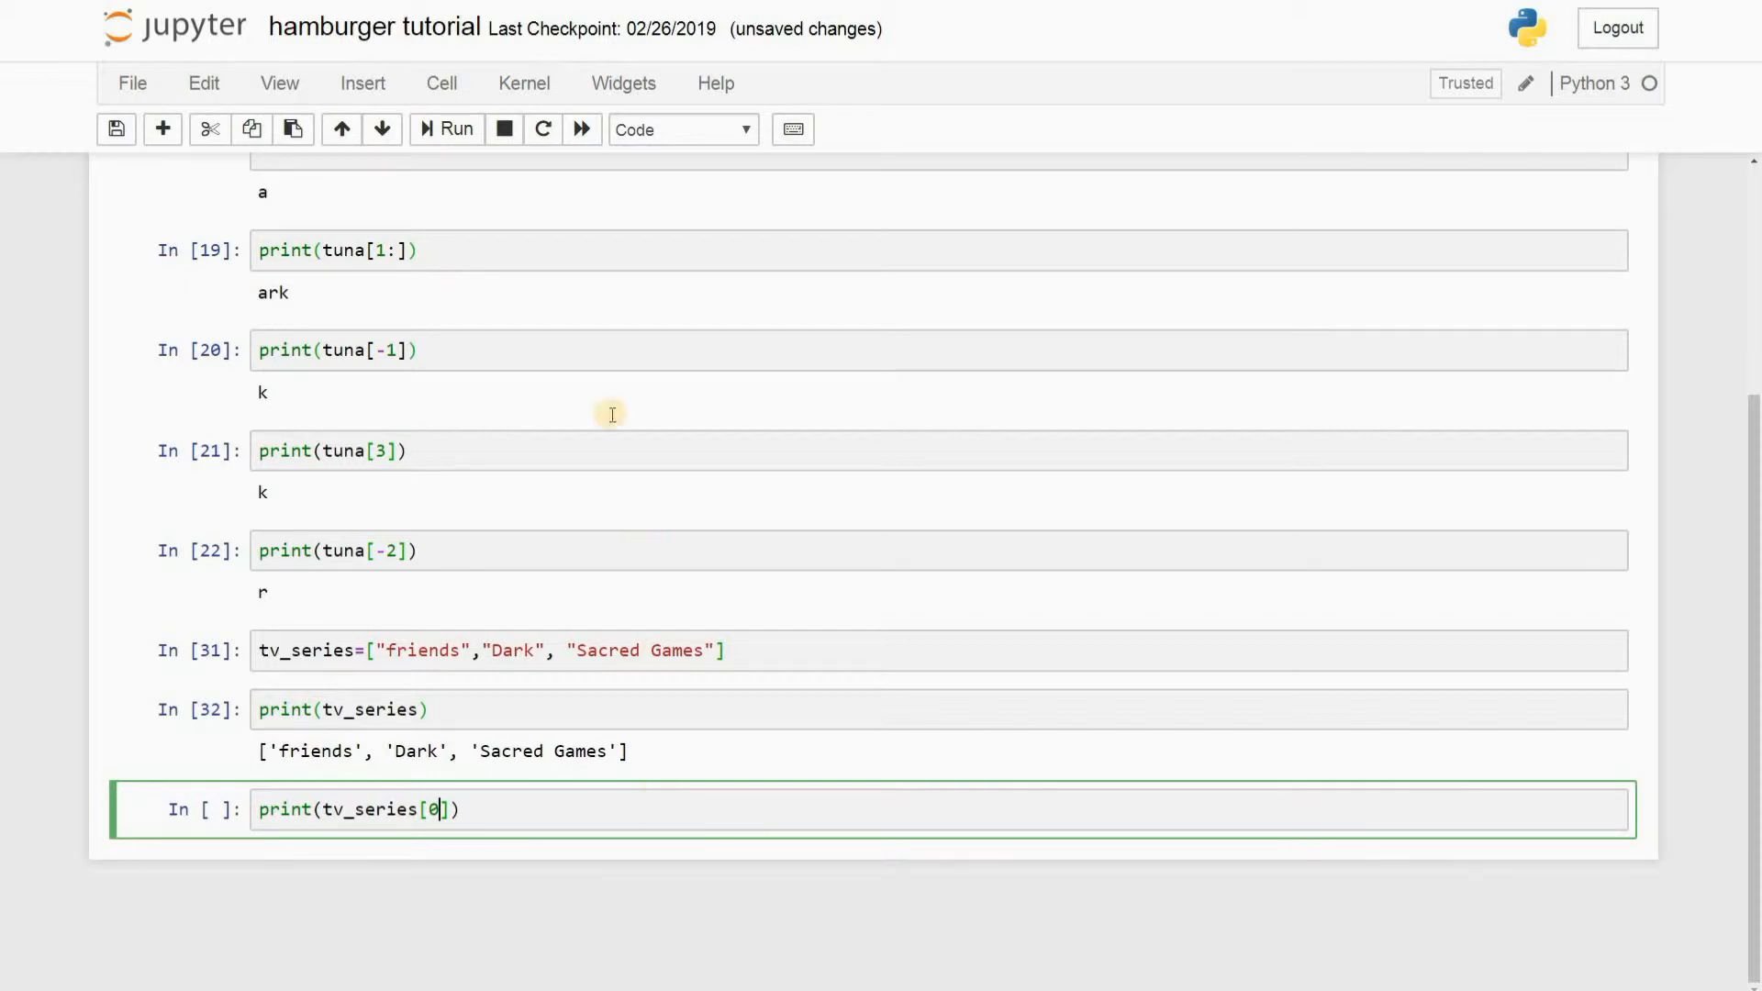
{"action": "mouse_move", "coordinate": [453, 128]}
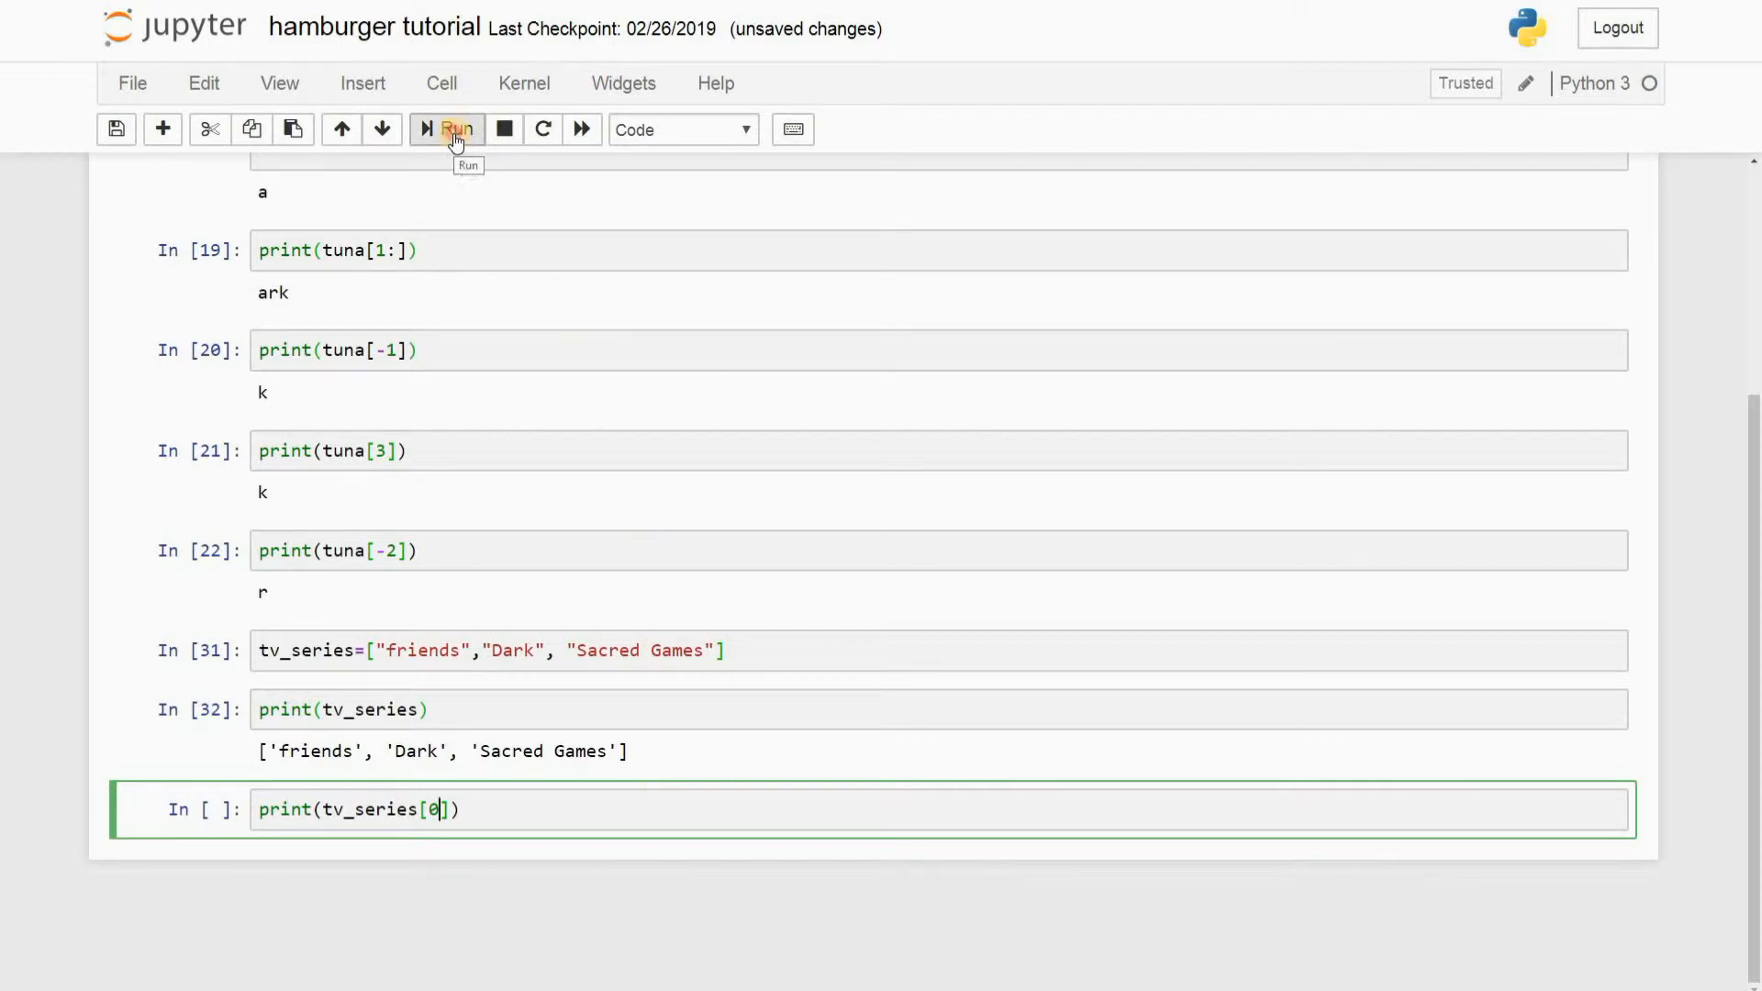
{"action": "left_click", "coordinate": [455, 129]}
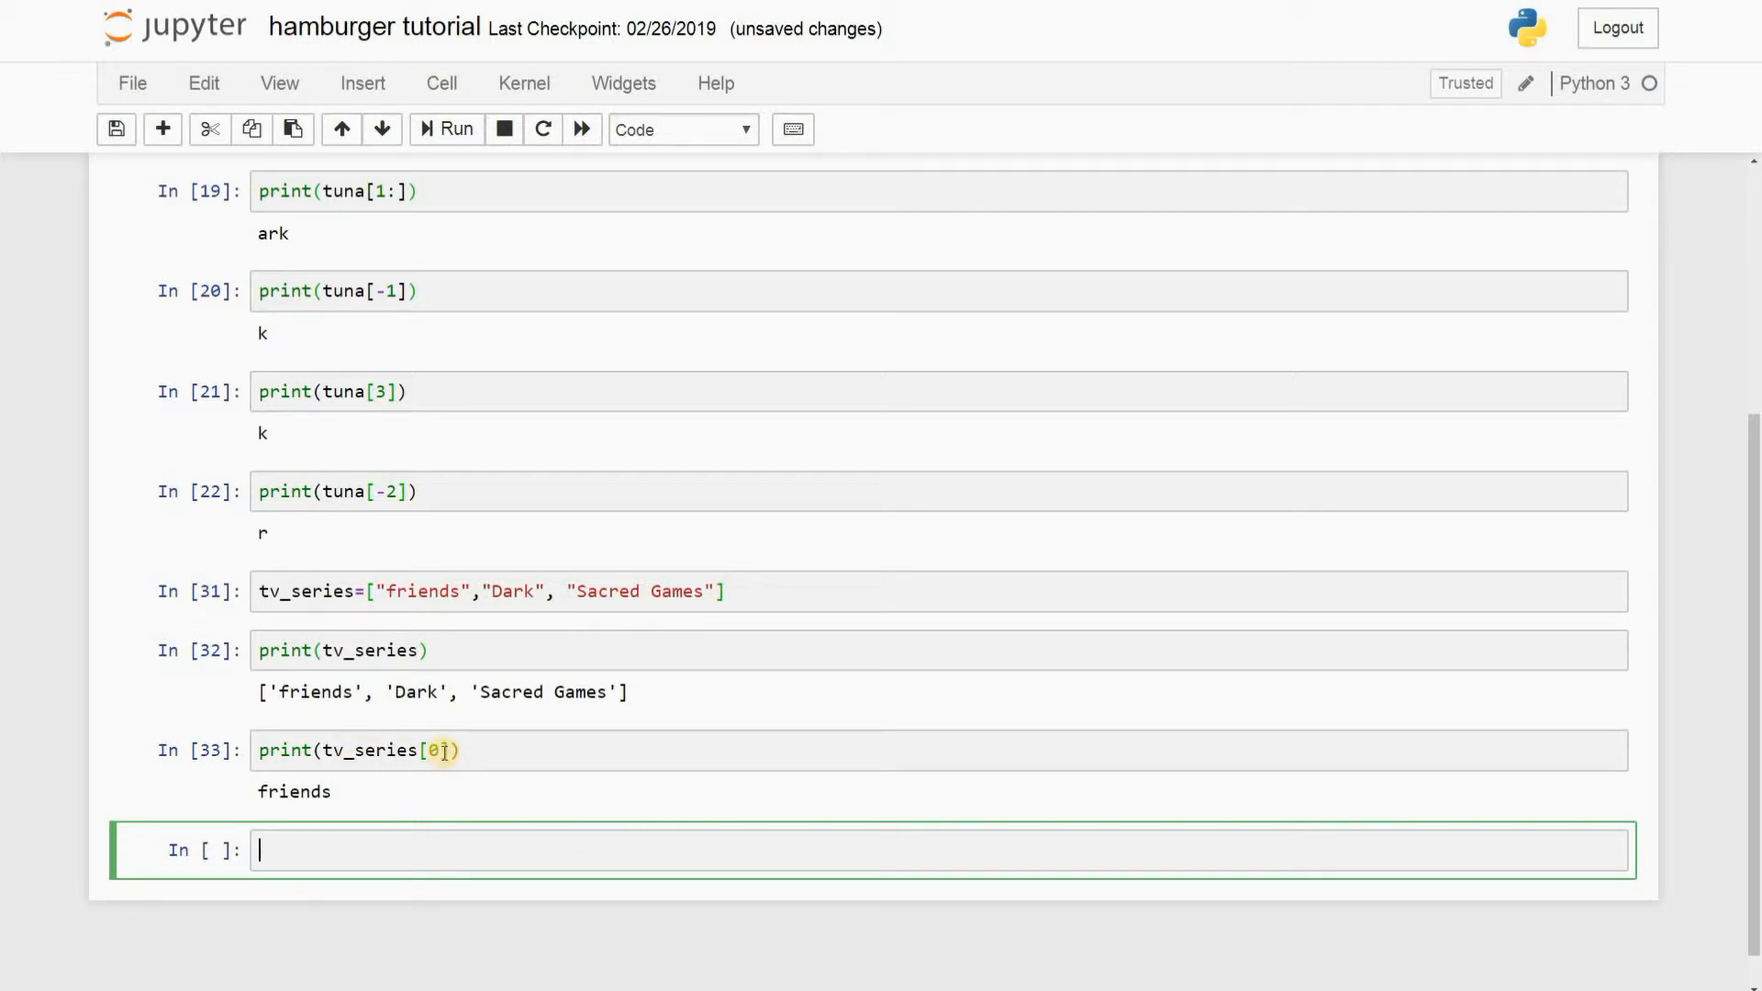
{"action": "scroll", "scroll_direction": "up", "scroll_amount": 3}
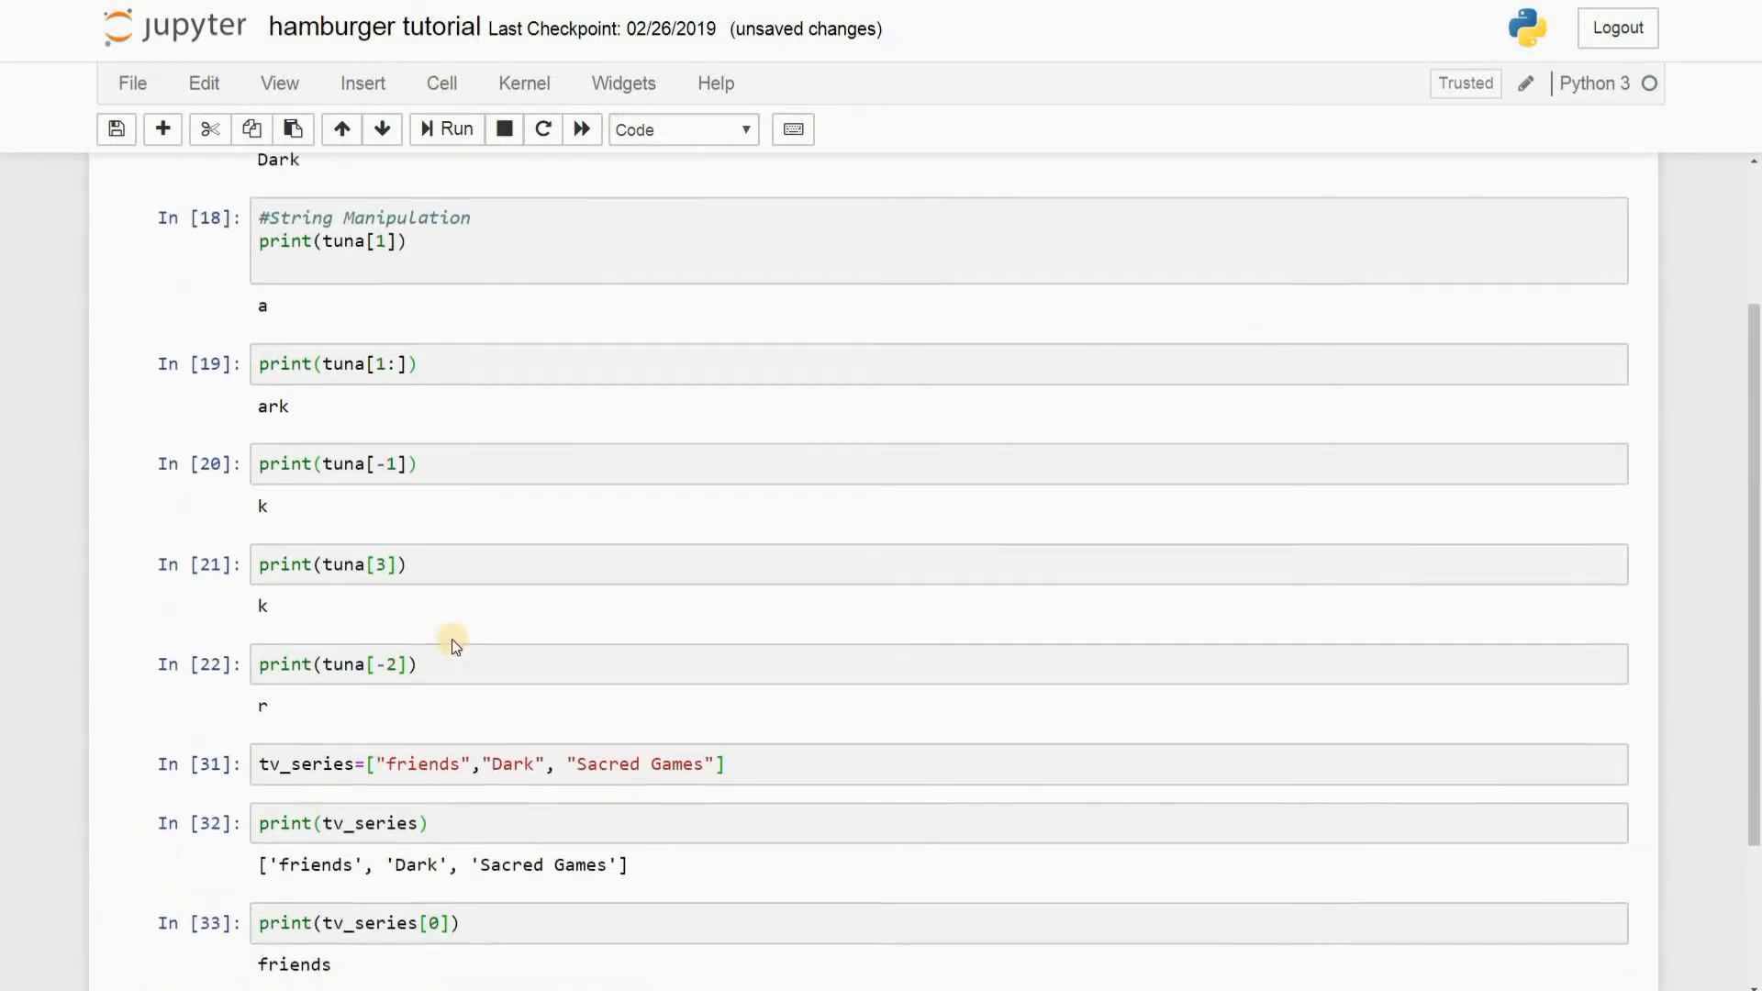
{"action": "scroll", "scroll_direction": "up", "scroll_amount": 3}
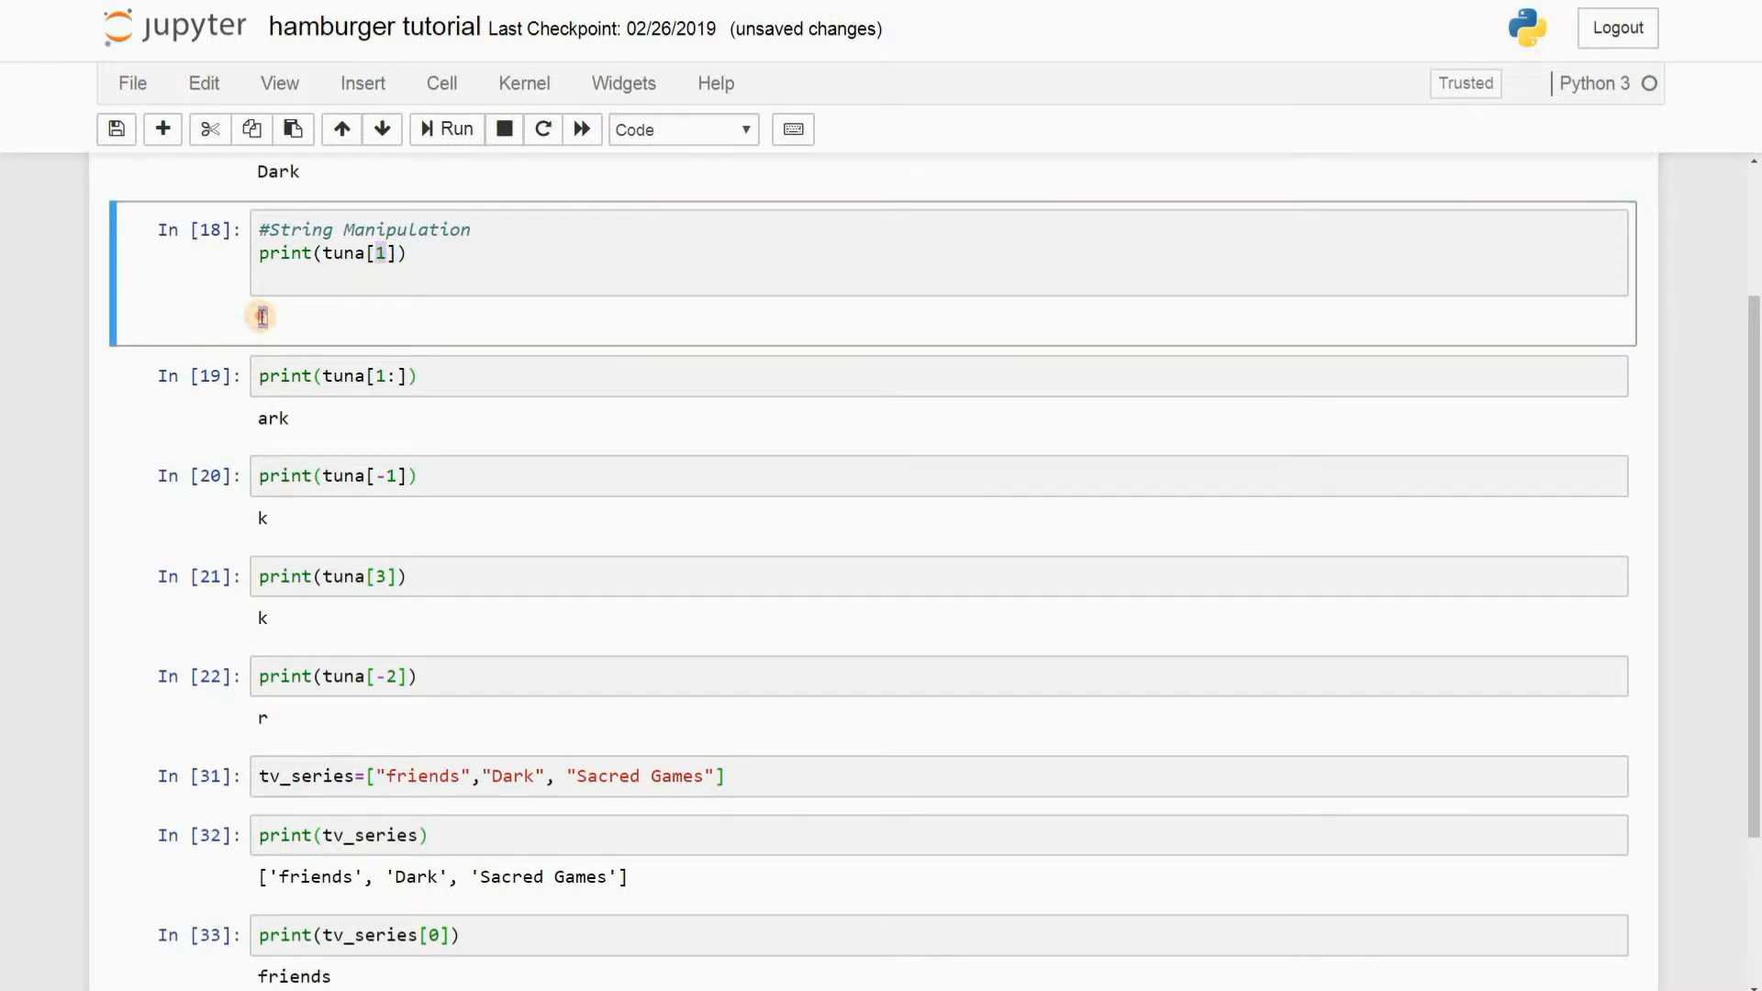
{"action": "scroll", "scroll_direction": "down", "scroll_amount": 3}
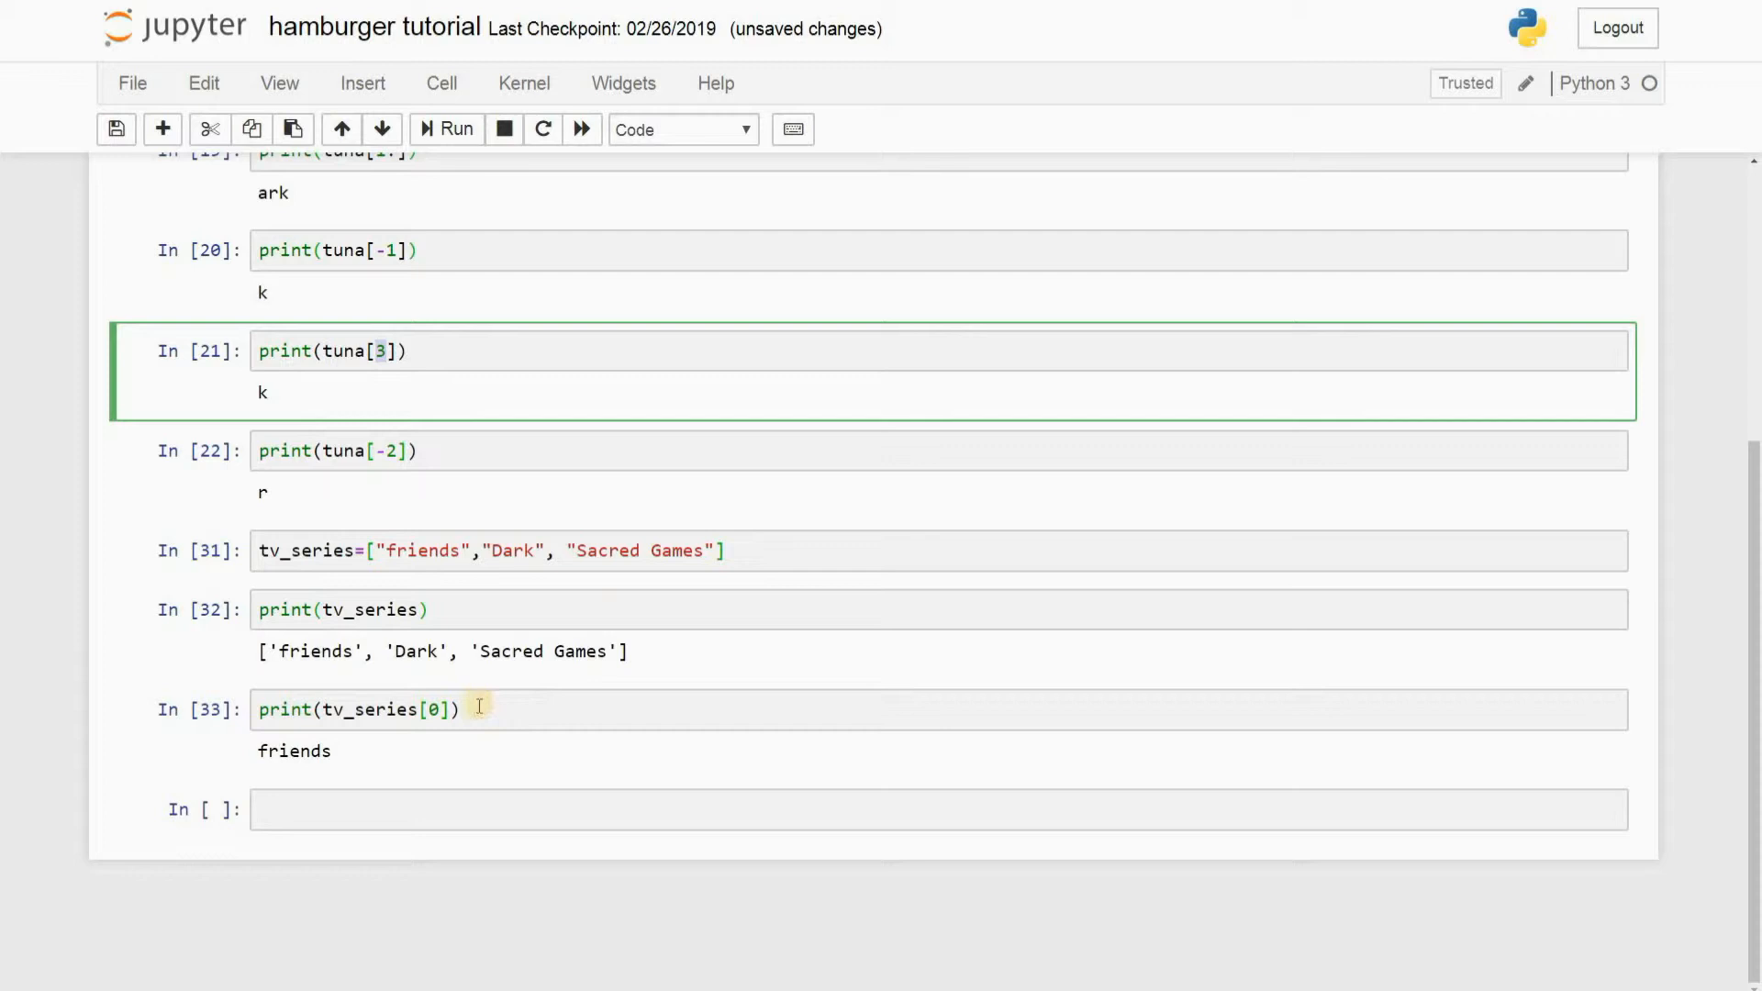
{"action": "mouse_move", "coordinate": [256, 678]}
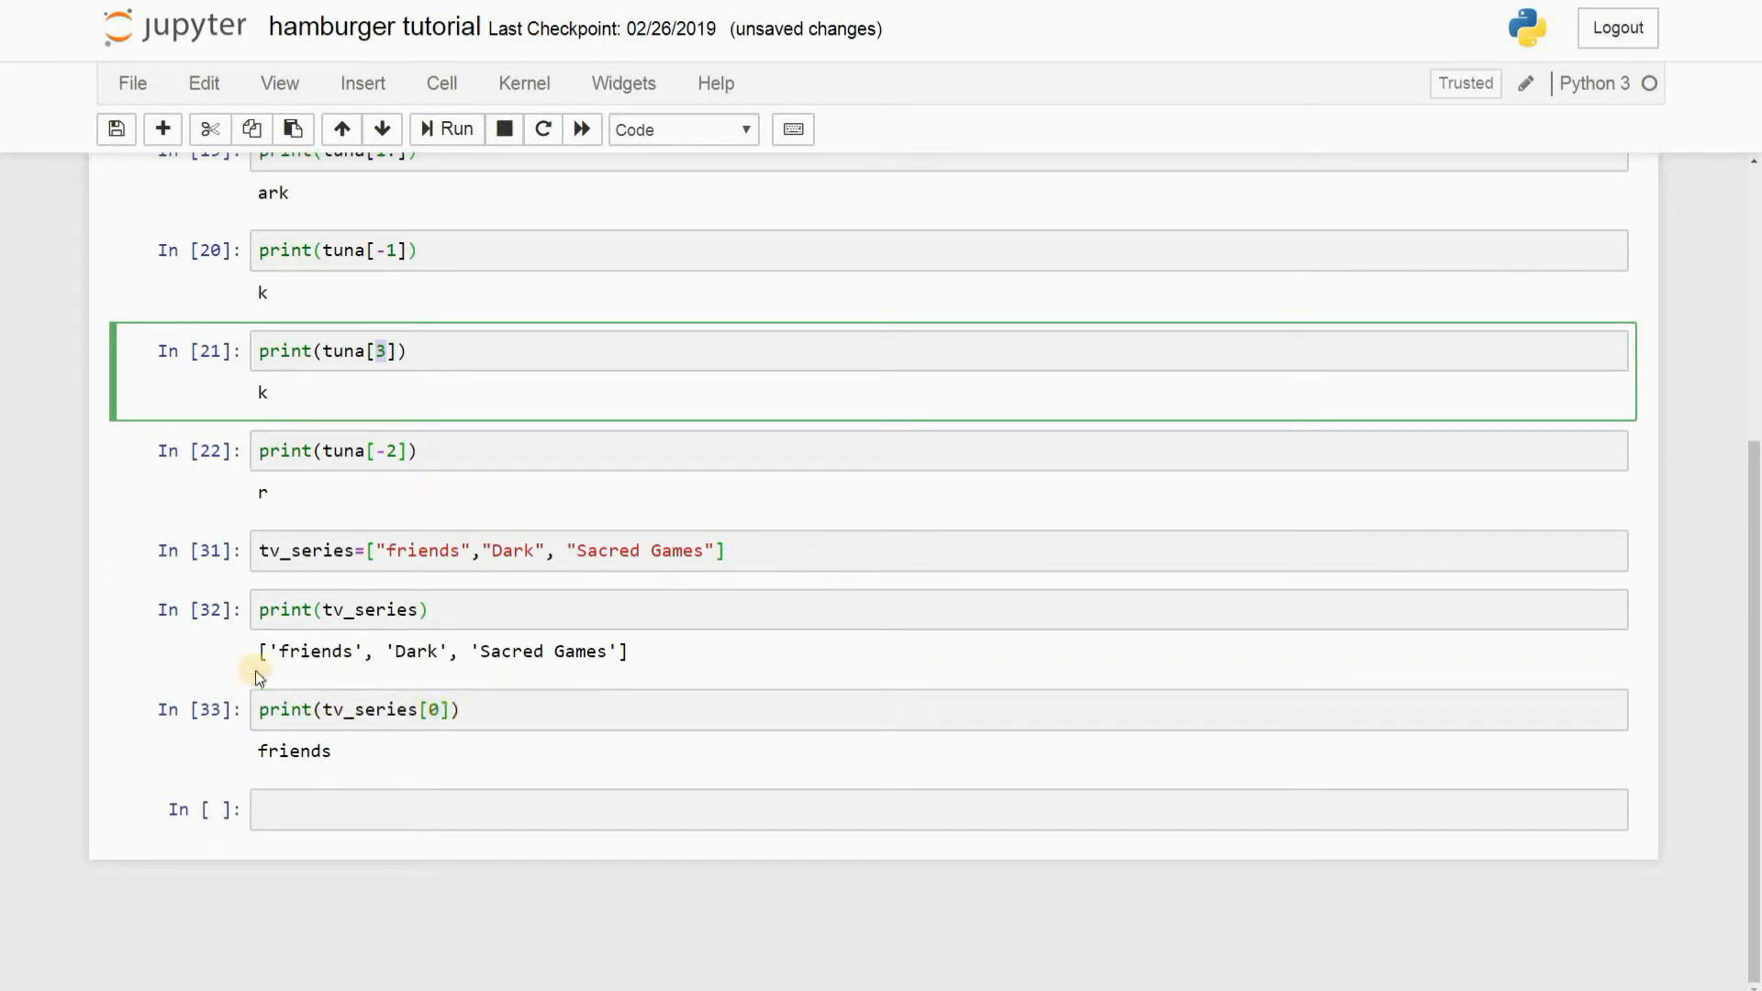
{"action": "double_click", "coordinate": [315, 652]}
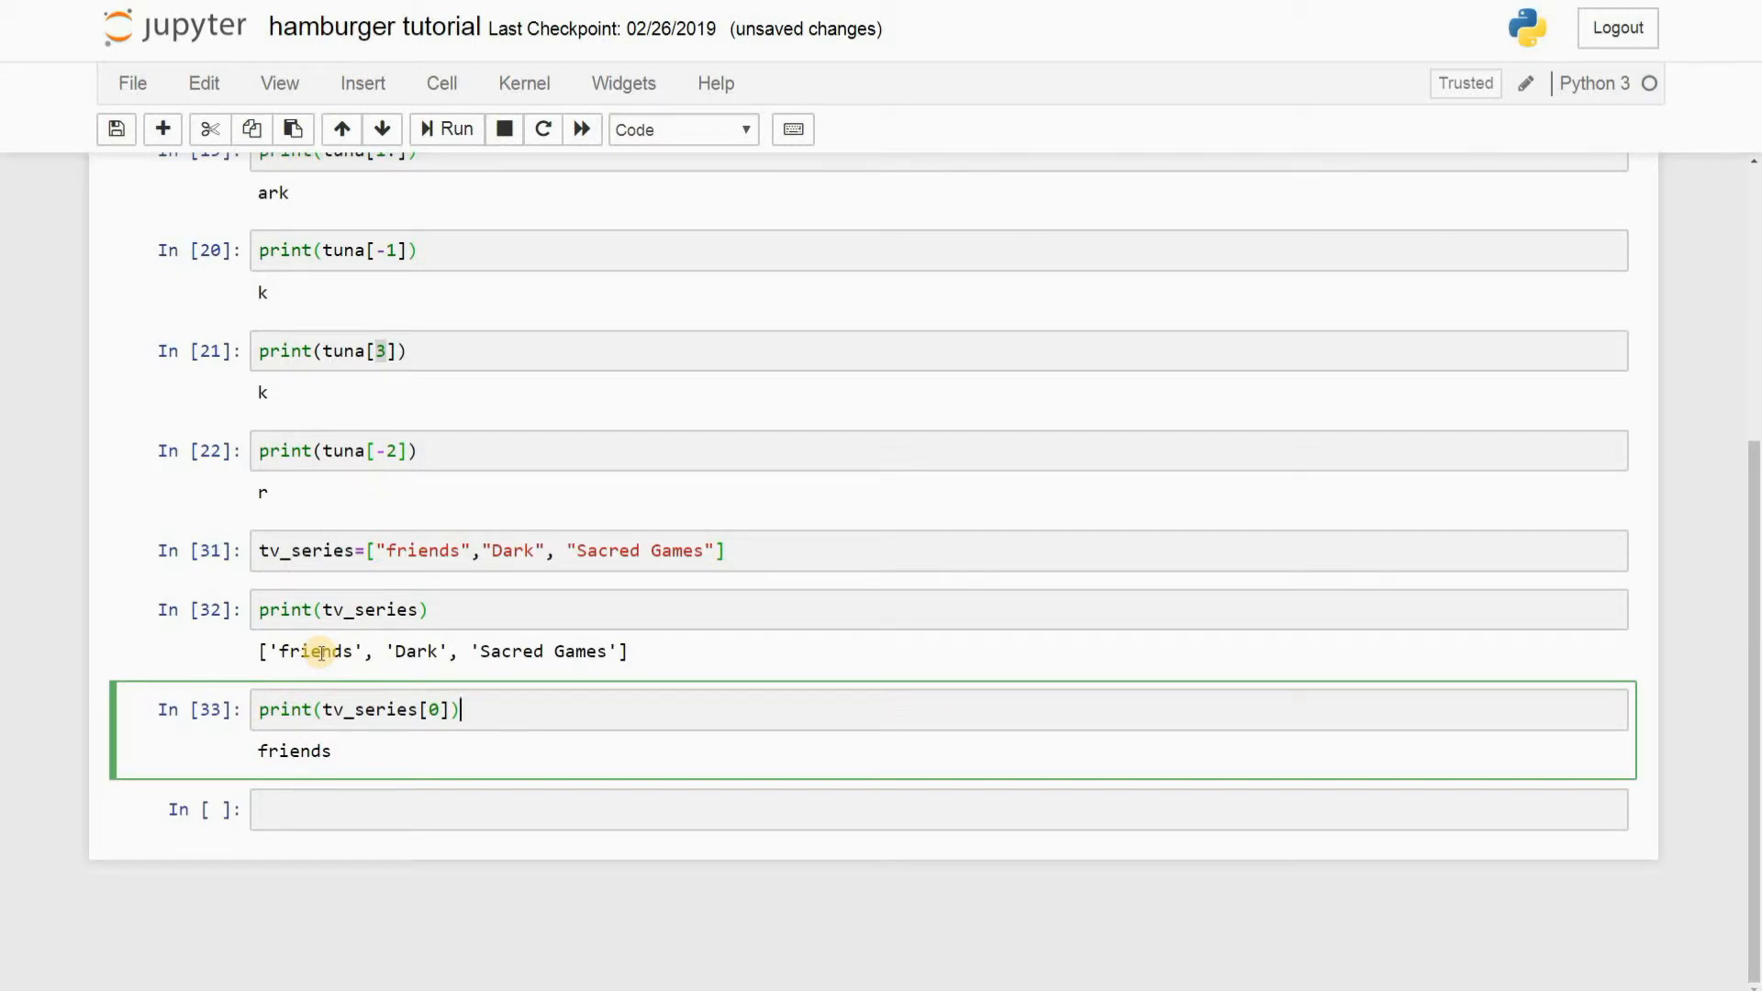
{"action": "scroll", "scroll_direction": "up", "scroll_amount": 3}
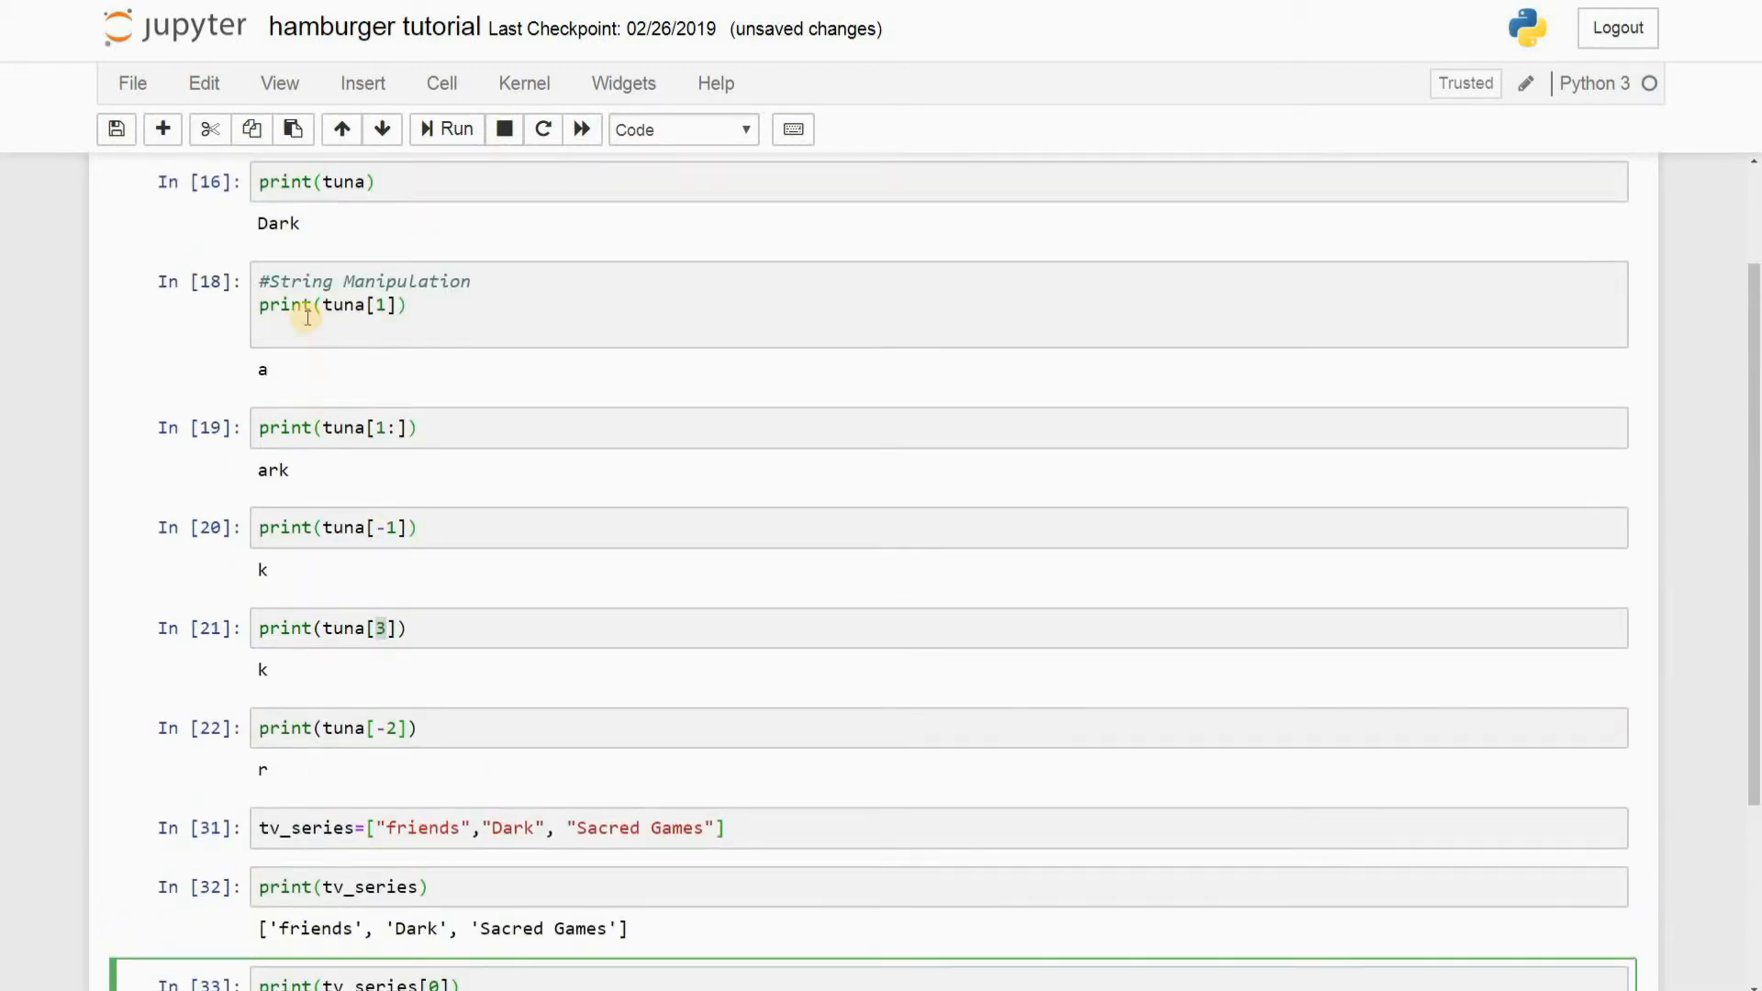
{"action": "scroll", "scroll_direction": "up", "scroll_amount": 3}
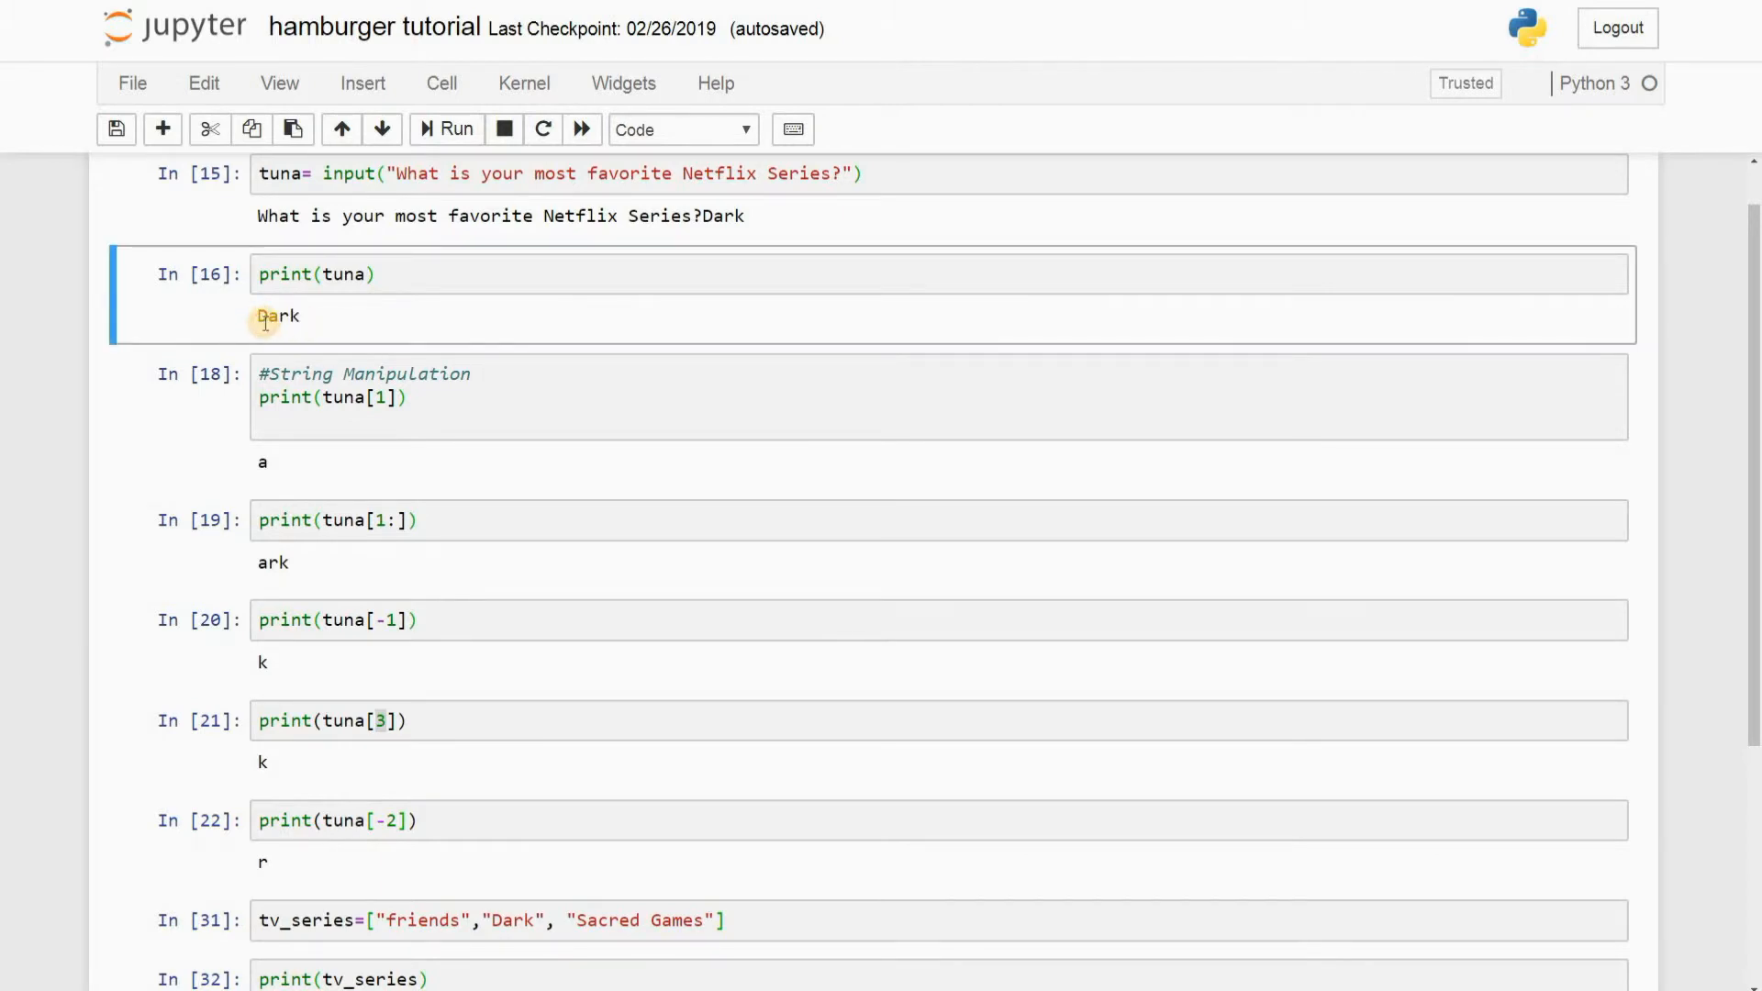
{"action": "mouse_move", "coordinate": [296, 335]}
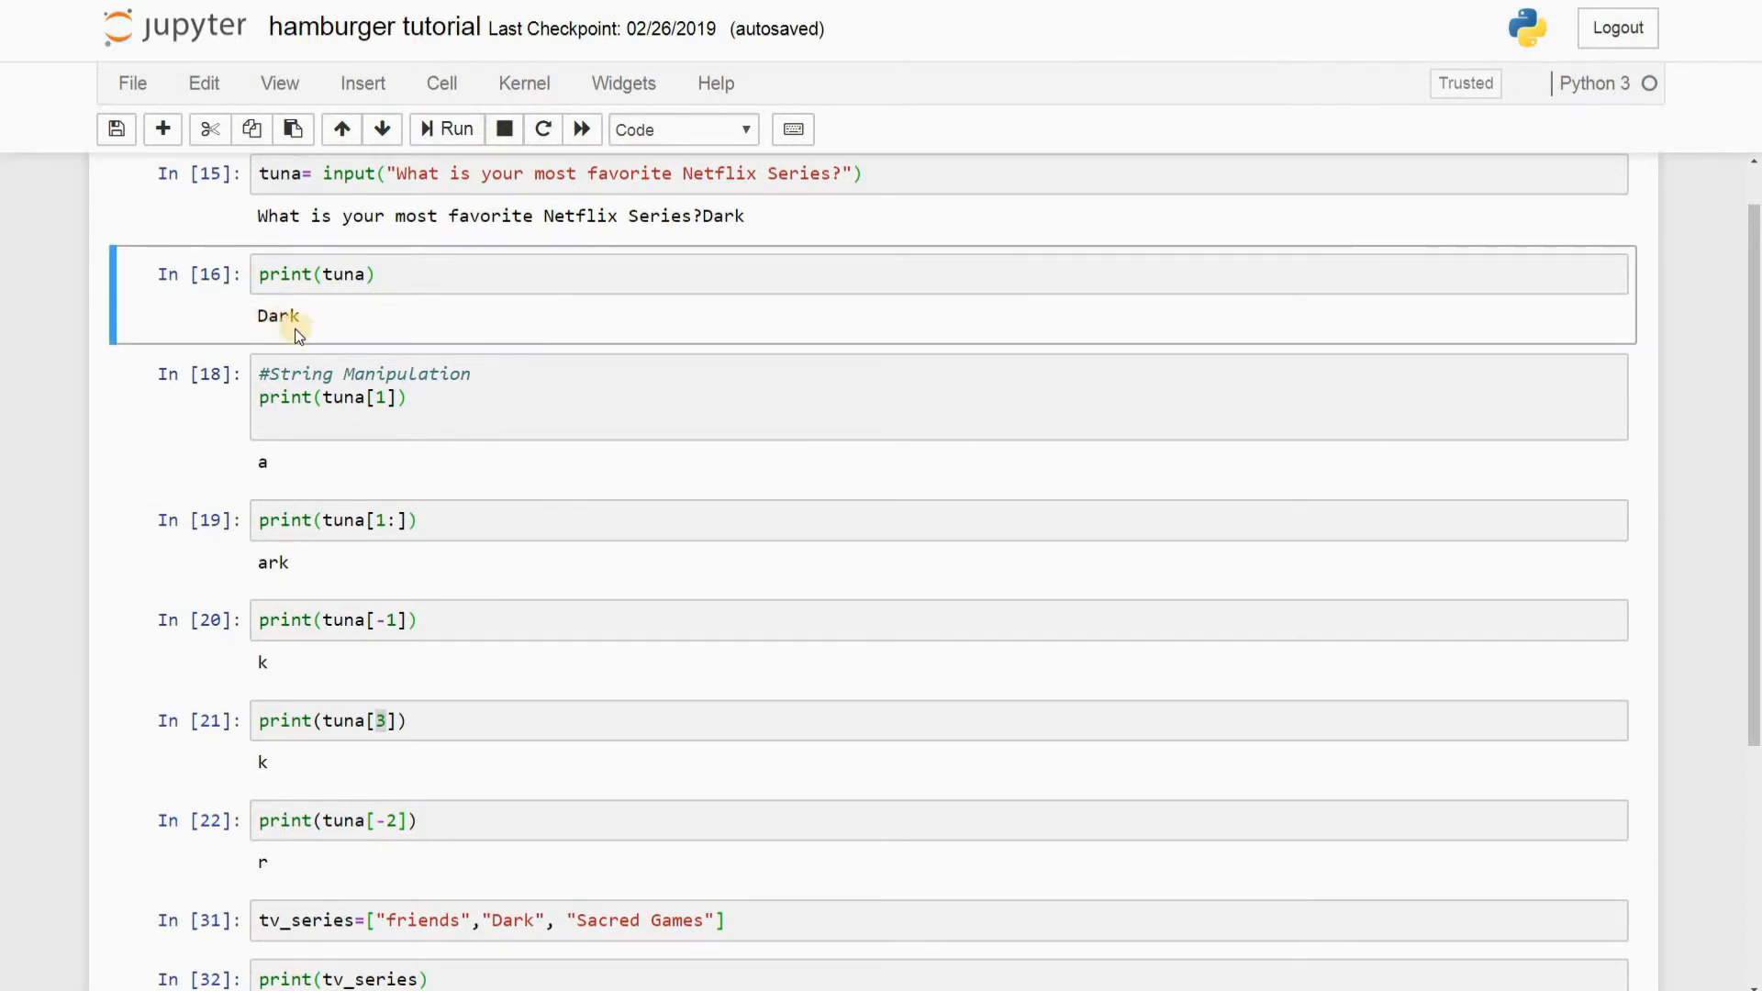
{"action": "scroll", "scroll_direction": "down", "scroll_amount": 3}
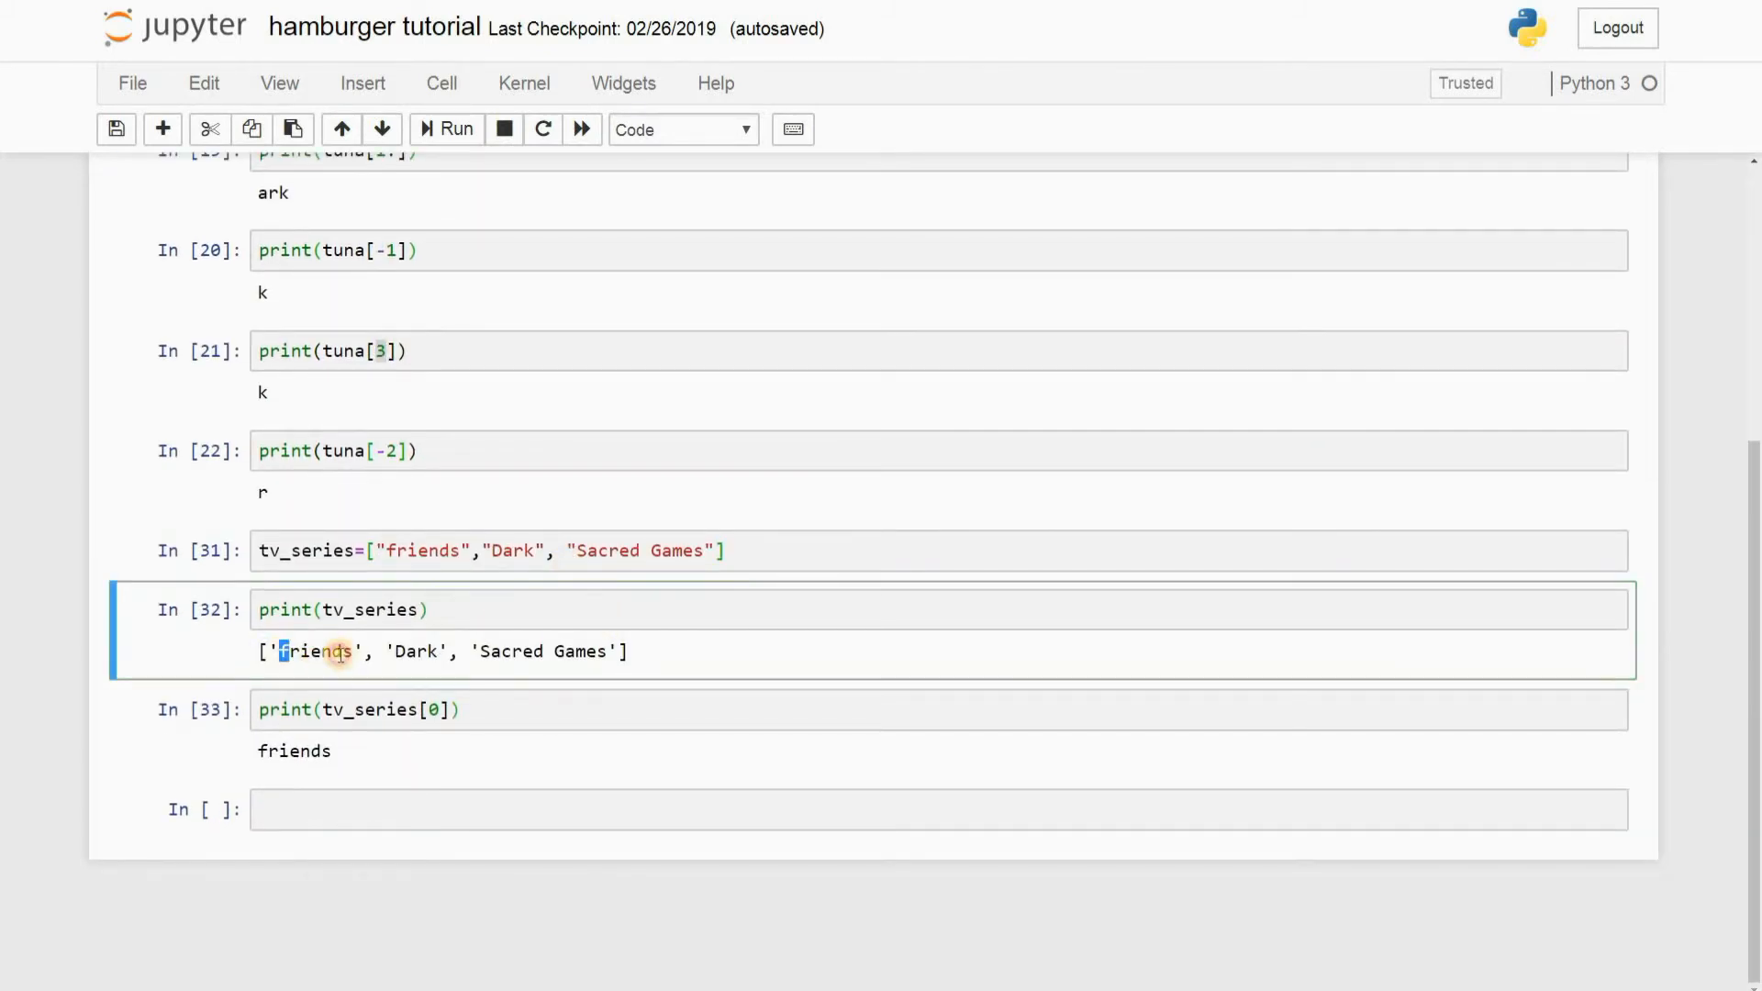
{"action": "double_click", "coordinate": [412, 652]}
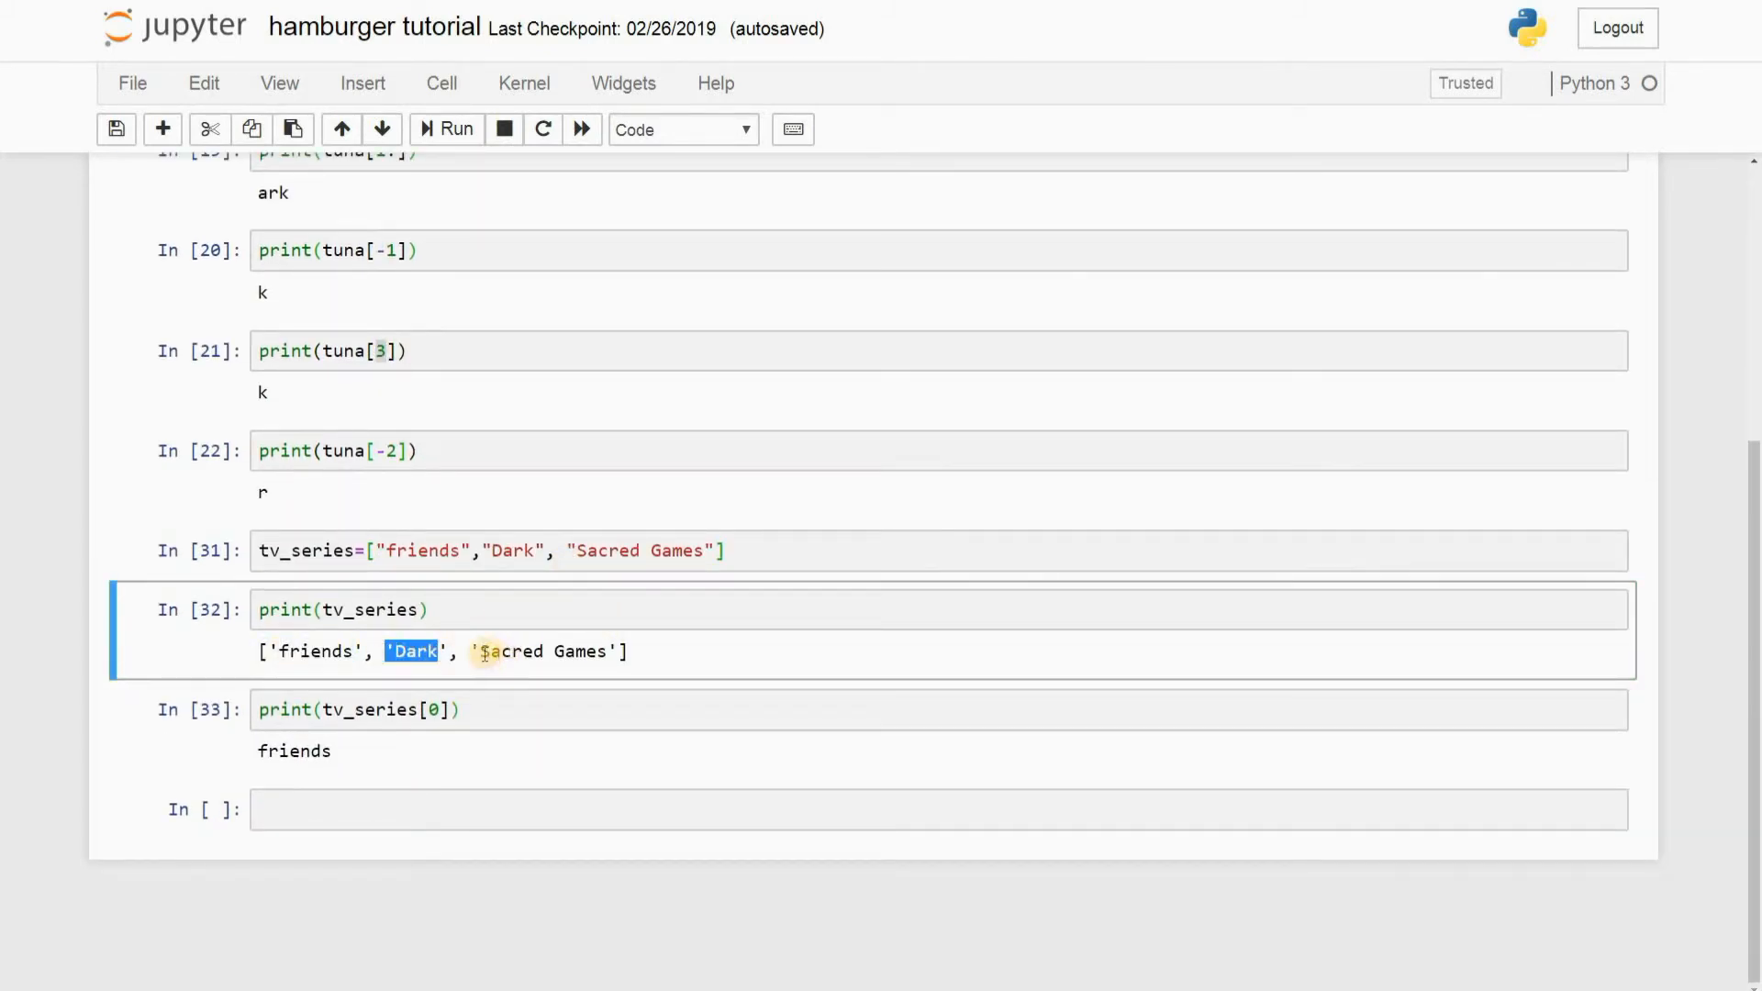
{"action": "double_click", "coordinate": [542, 651]}
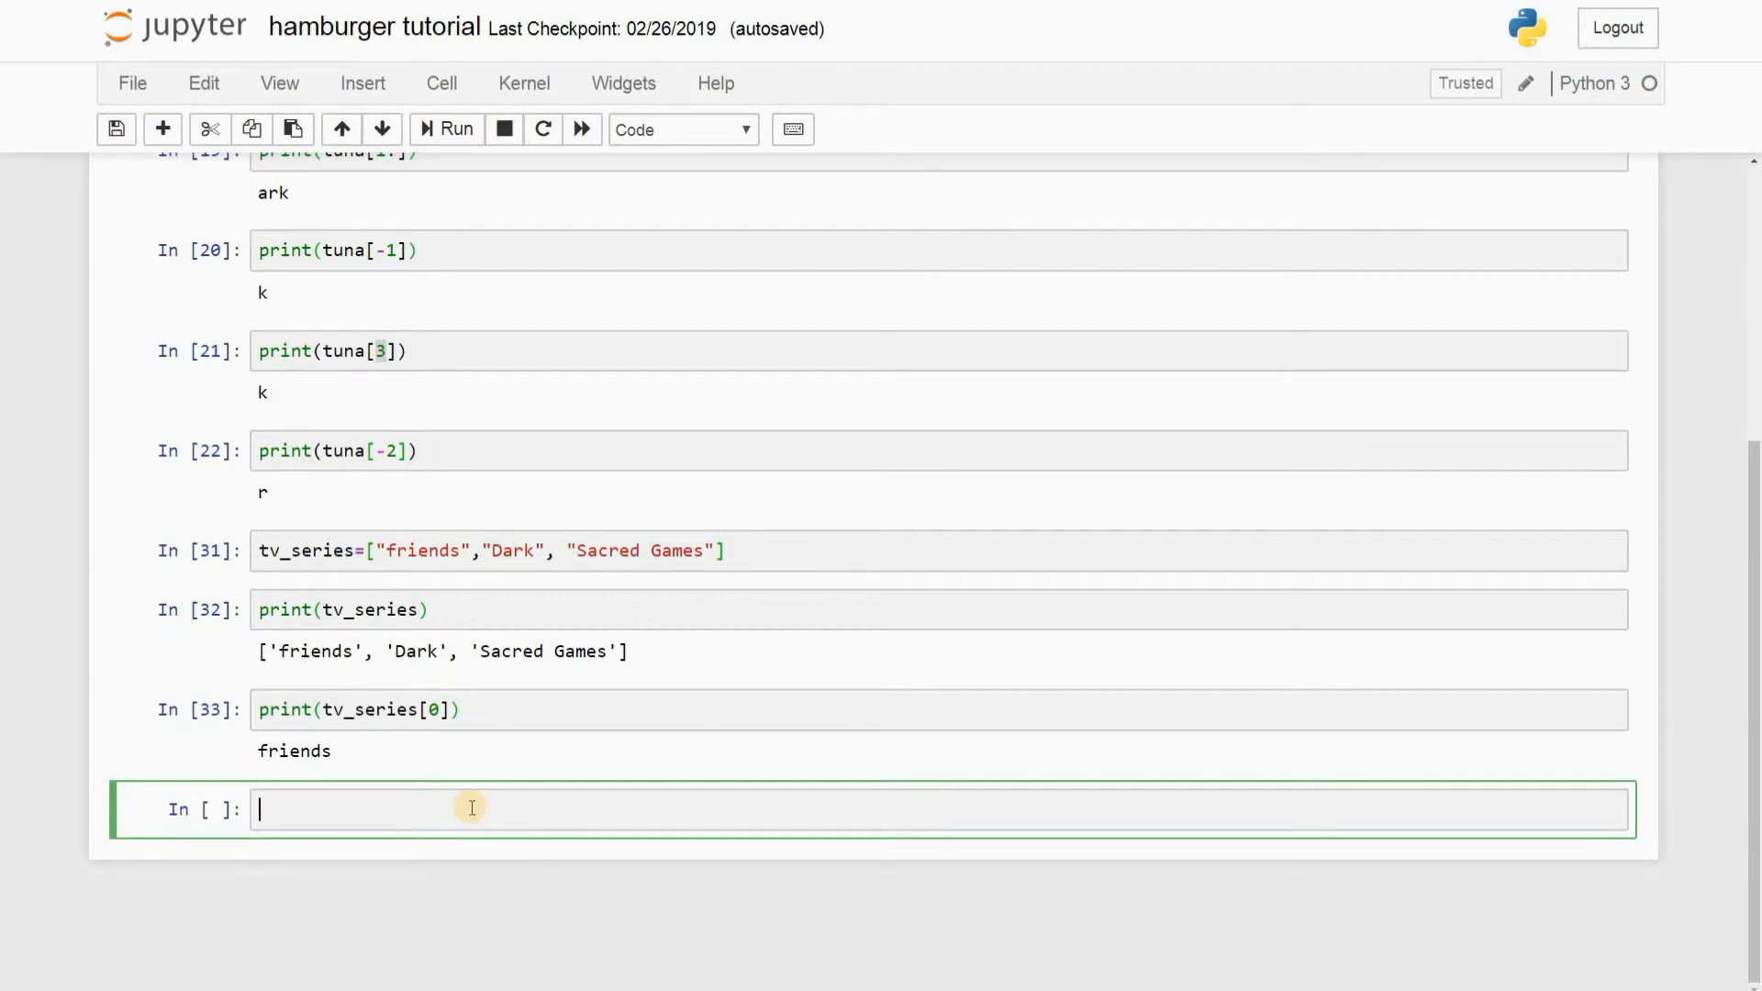
Step: Run print(tv_series[0][0]) in a new cell so it outputs f, checking it against friends
{"action": "type", "text": "pri"}
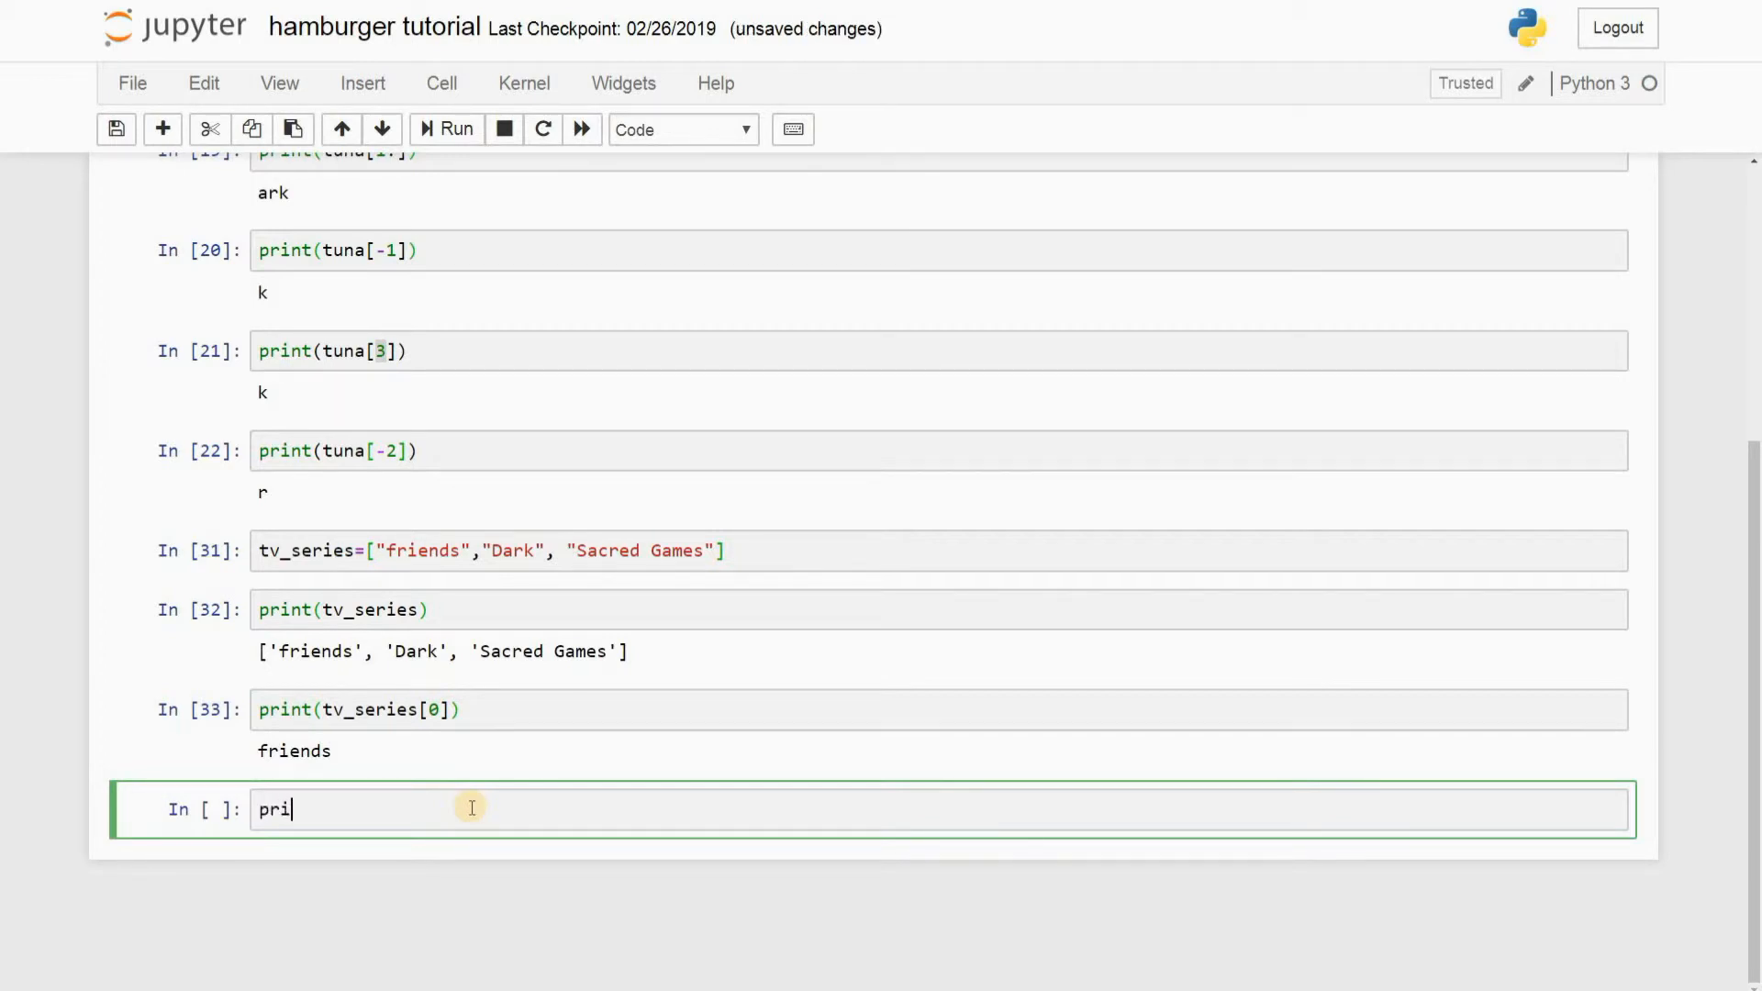
{"action": "type", "text": "nt()"}
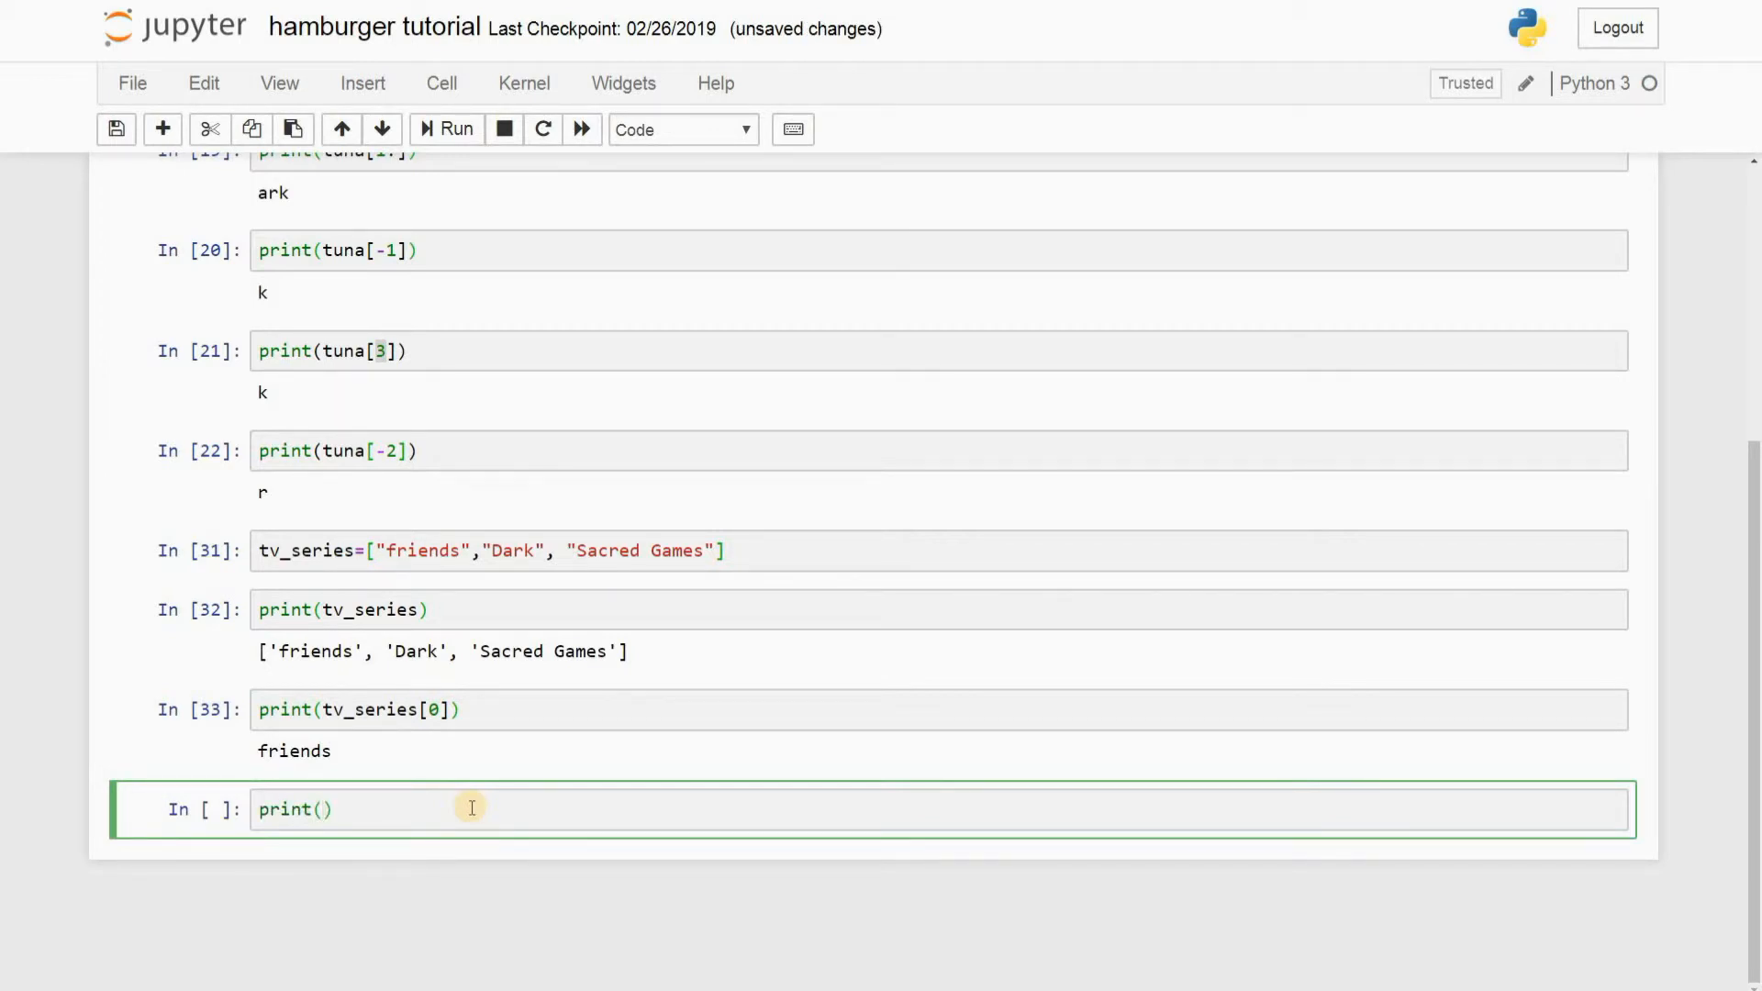
{"action": "type", "text": "tv_"}
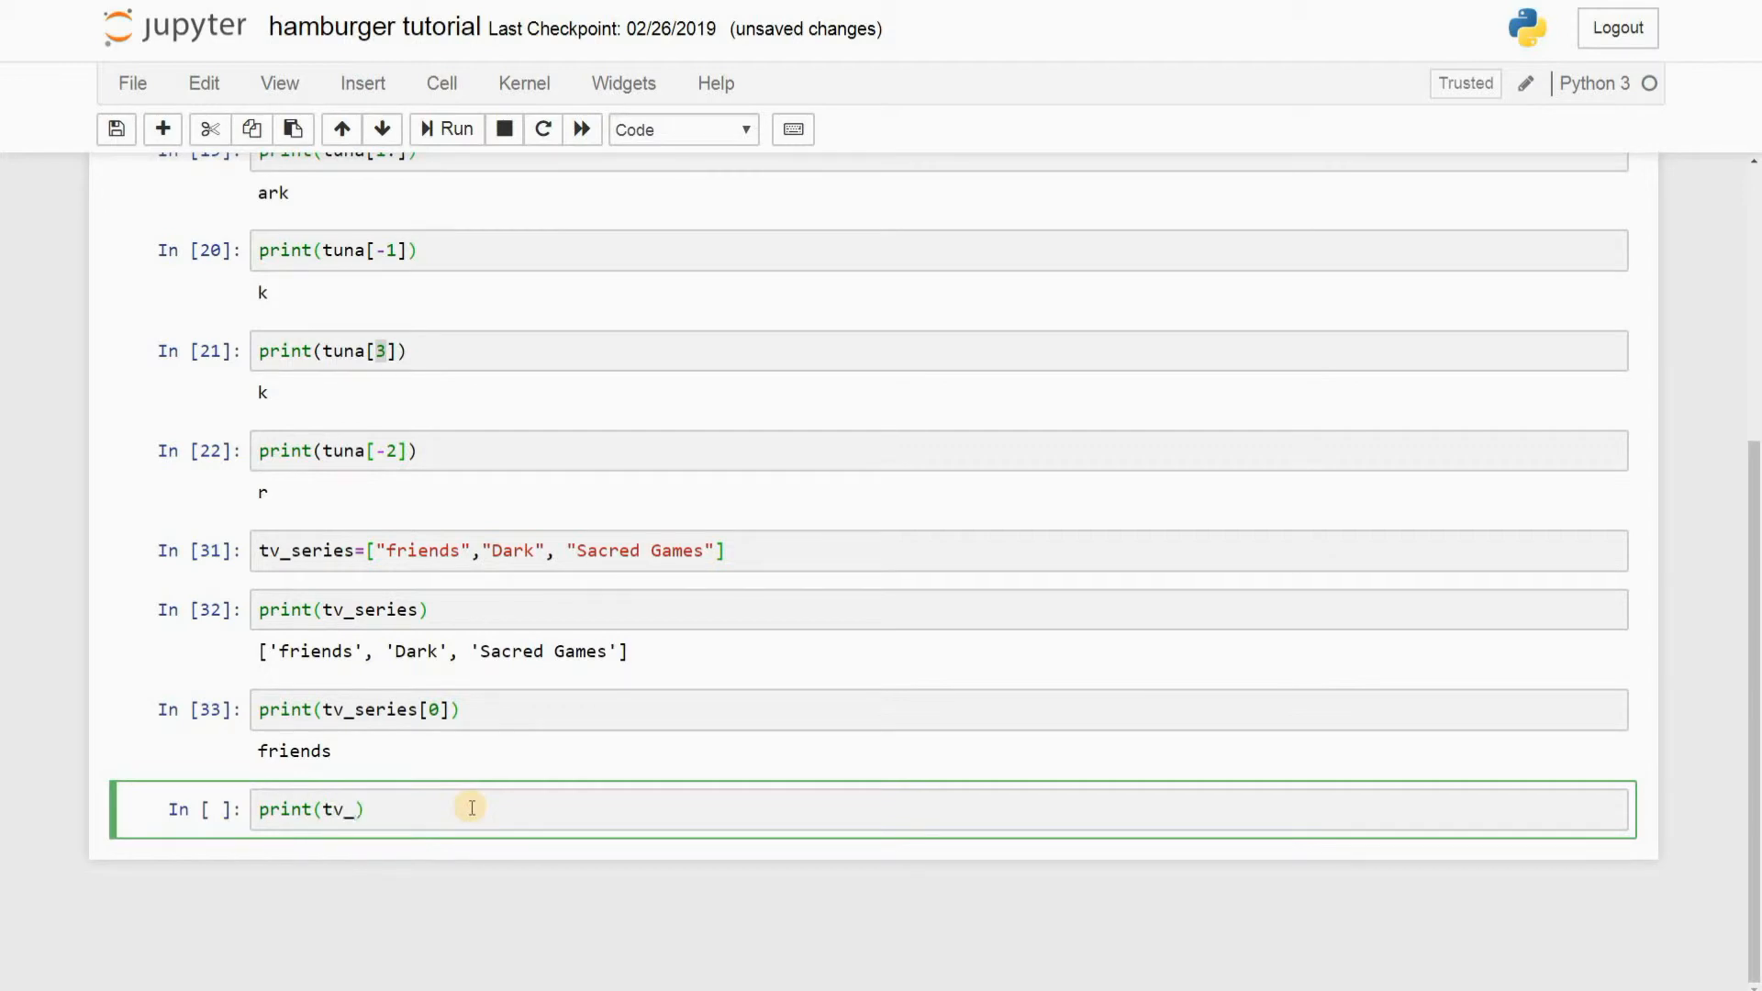
{"action": "type", "text": "series"}
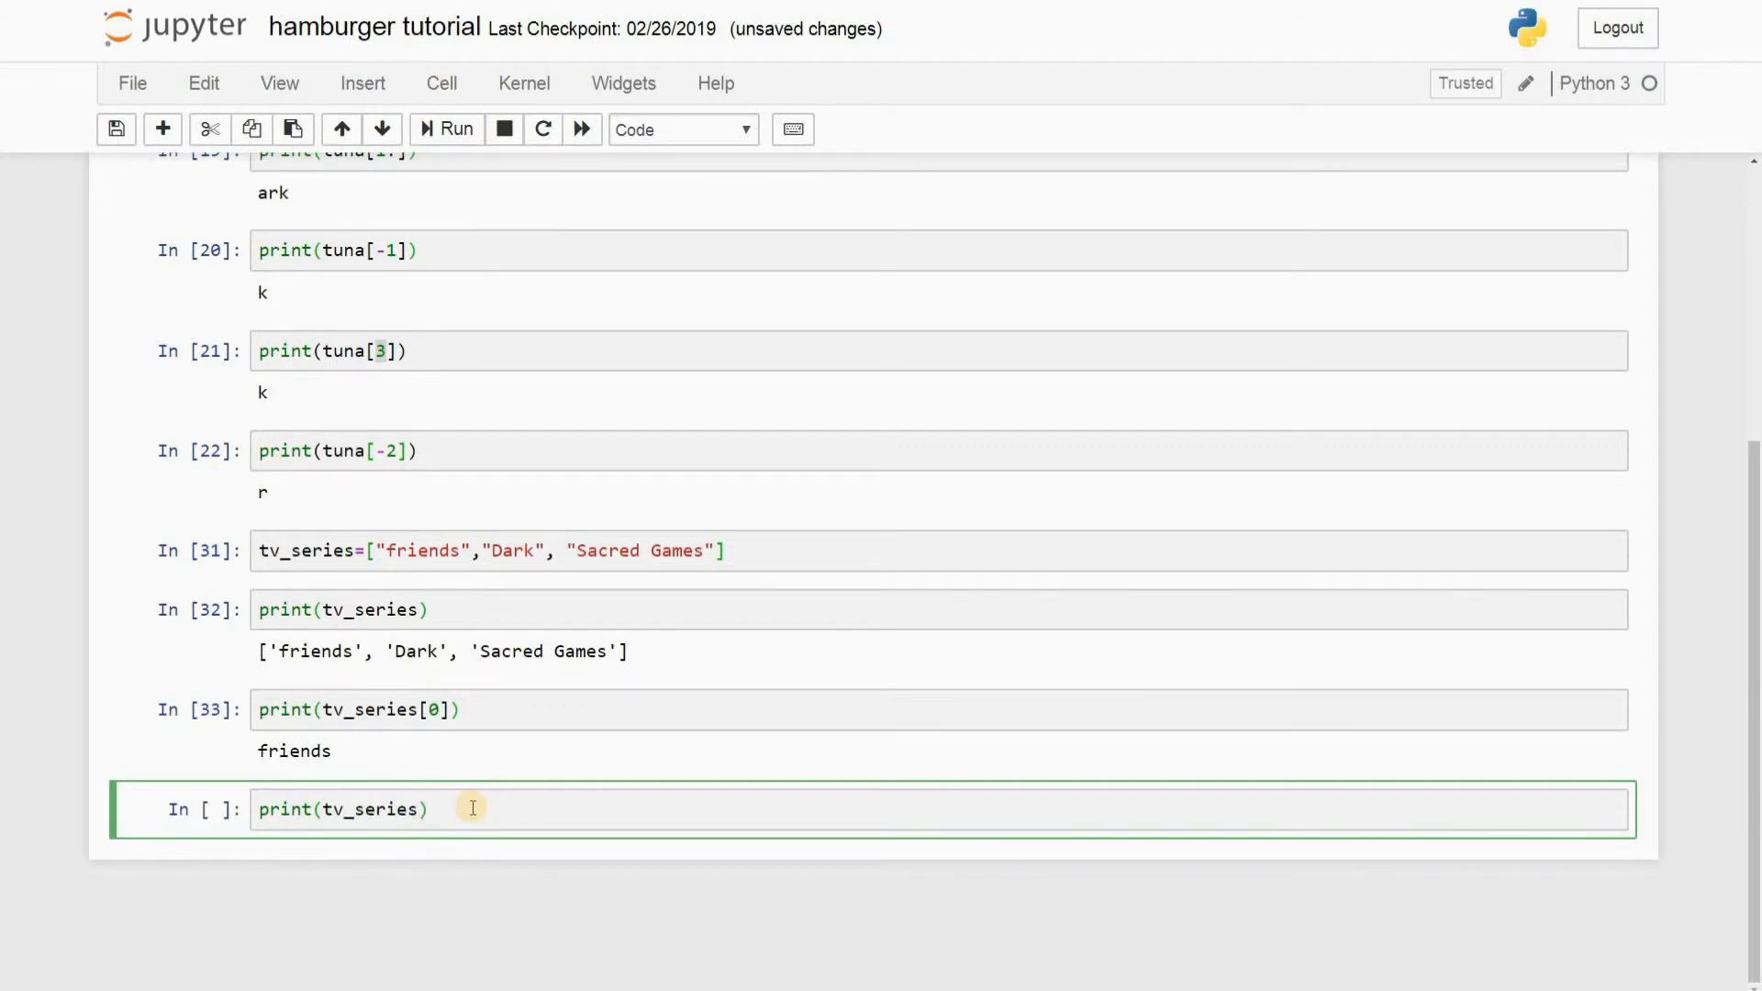
{"action": "type", "text": "[0]"}
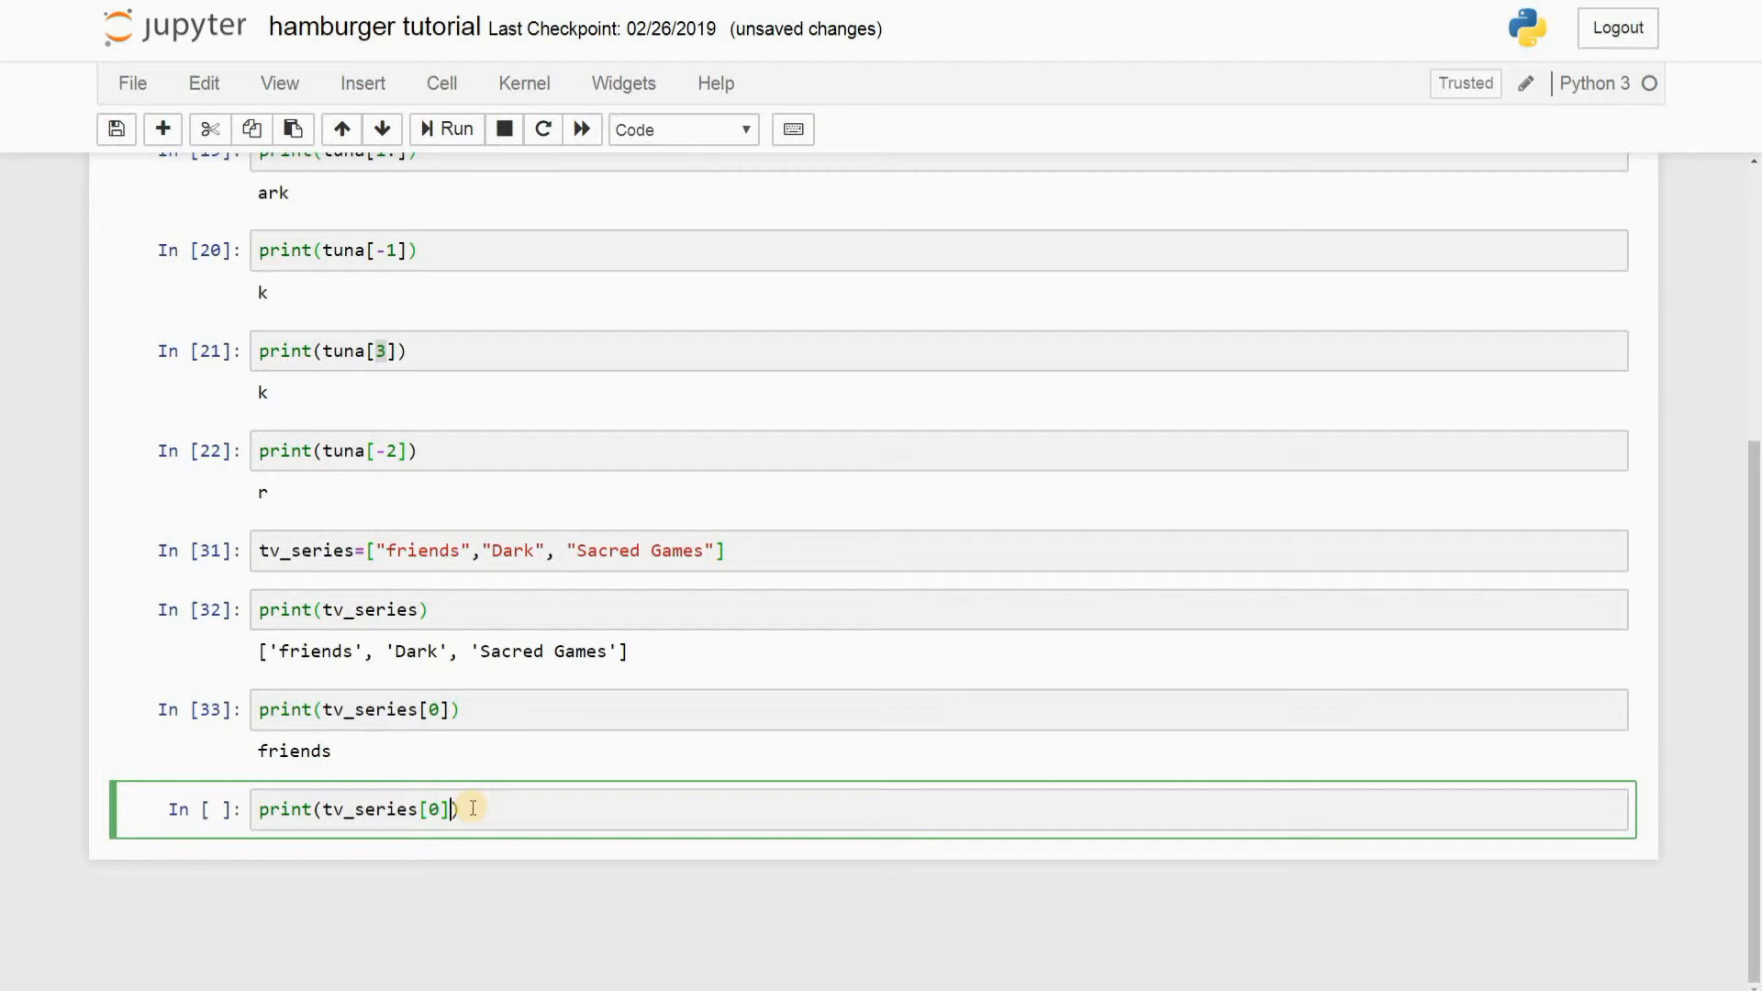
{"action": "type", "text": "[]"}
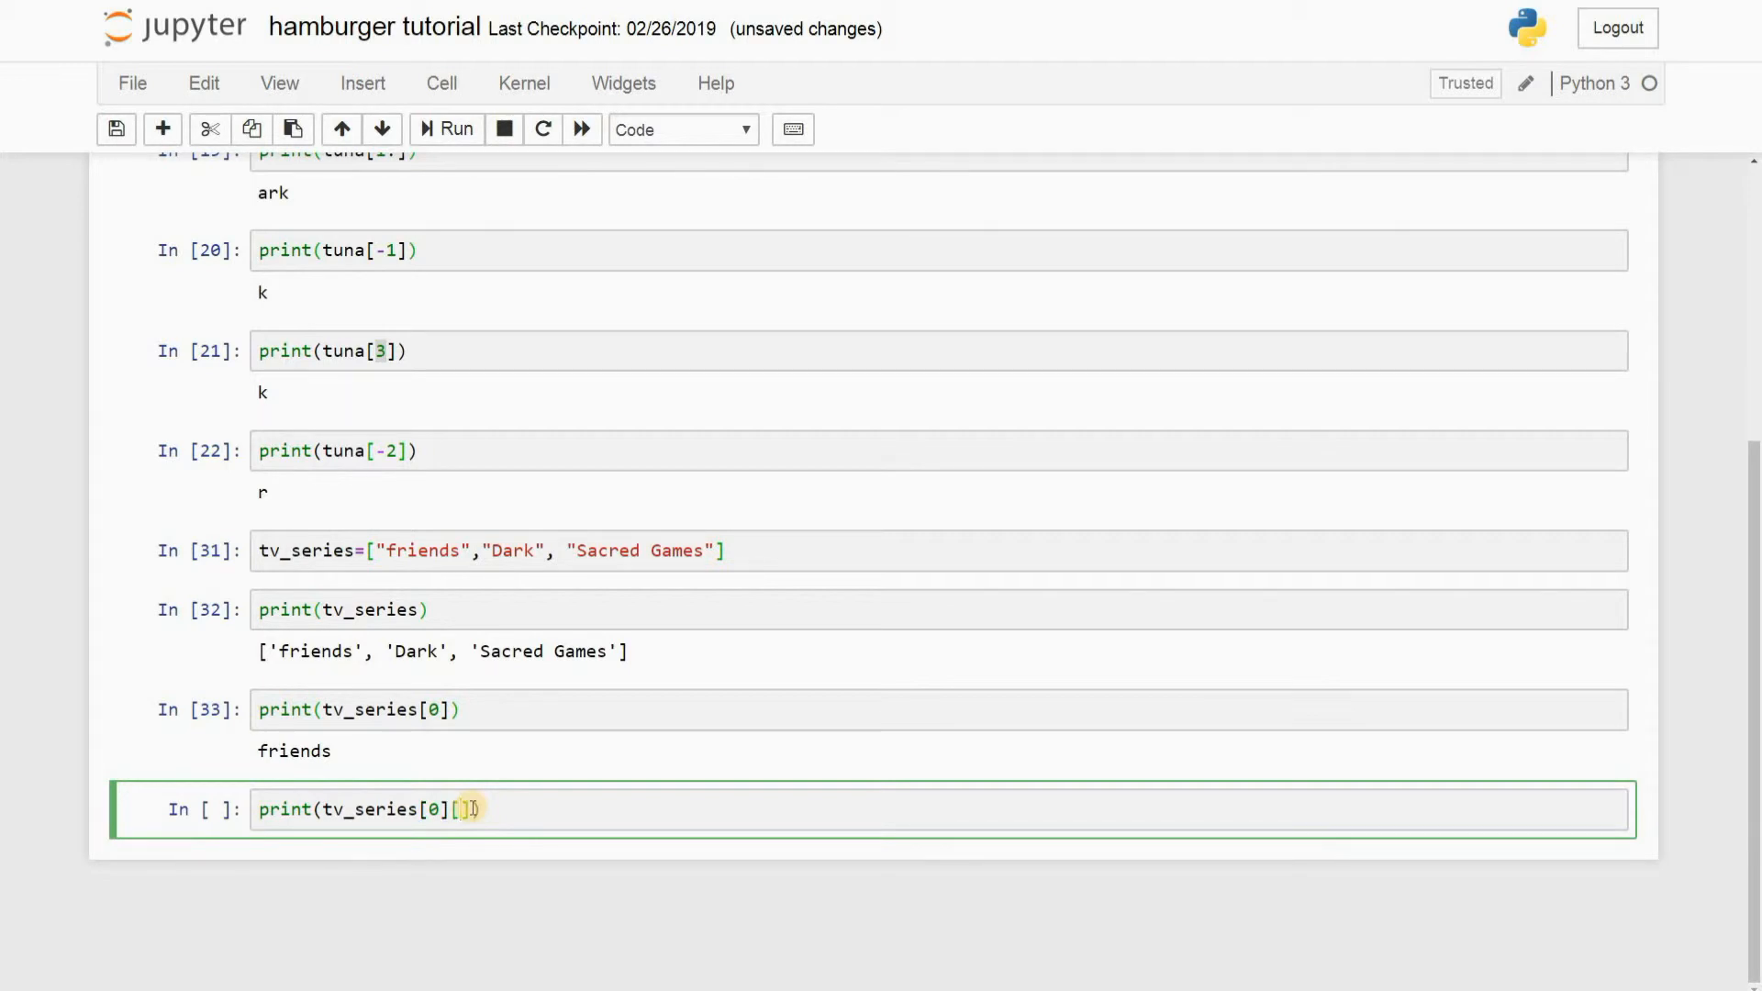
{"action": "type", "text": "0"}
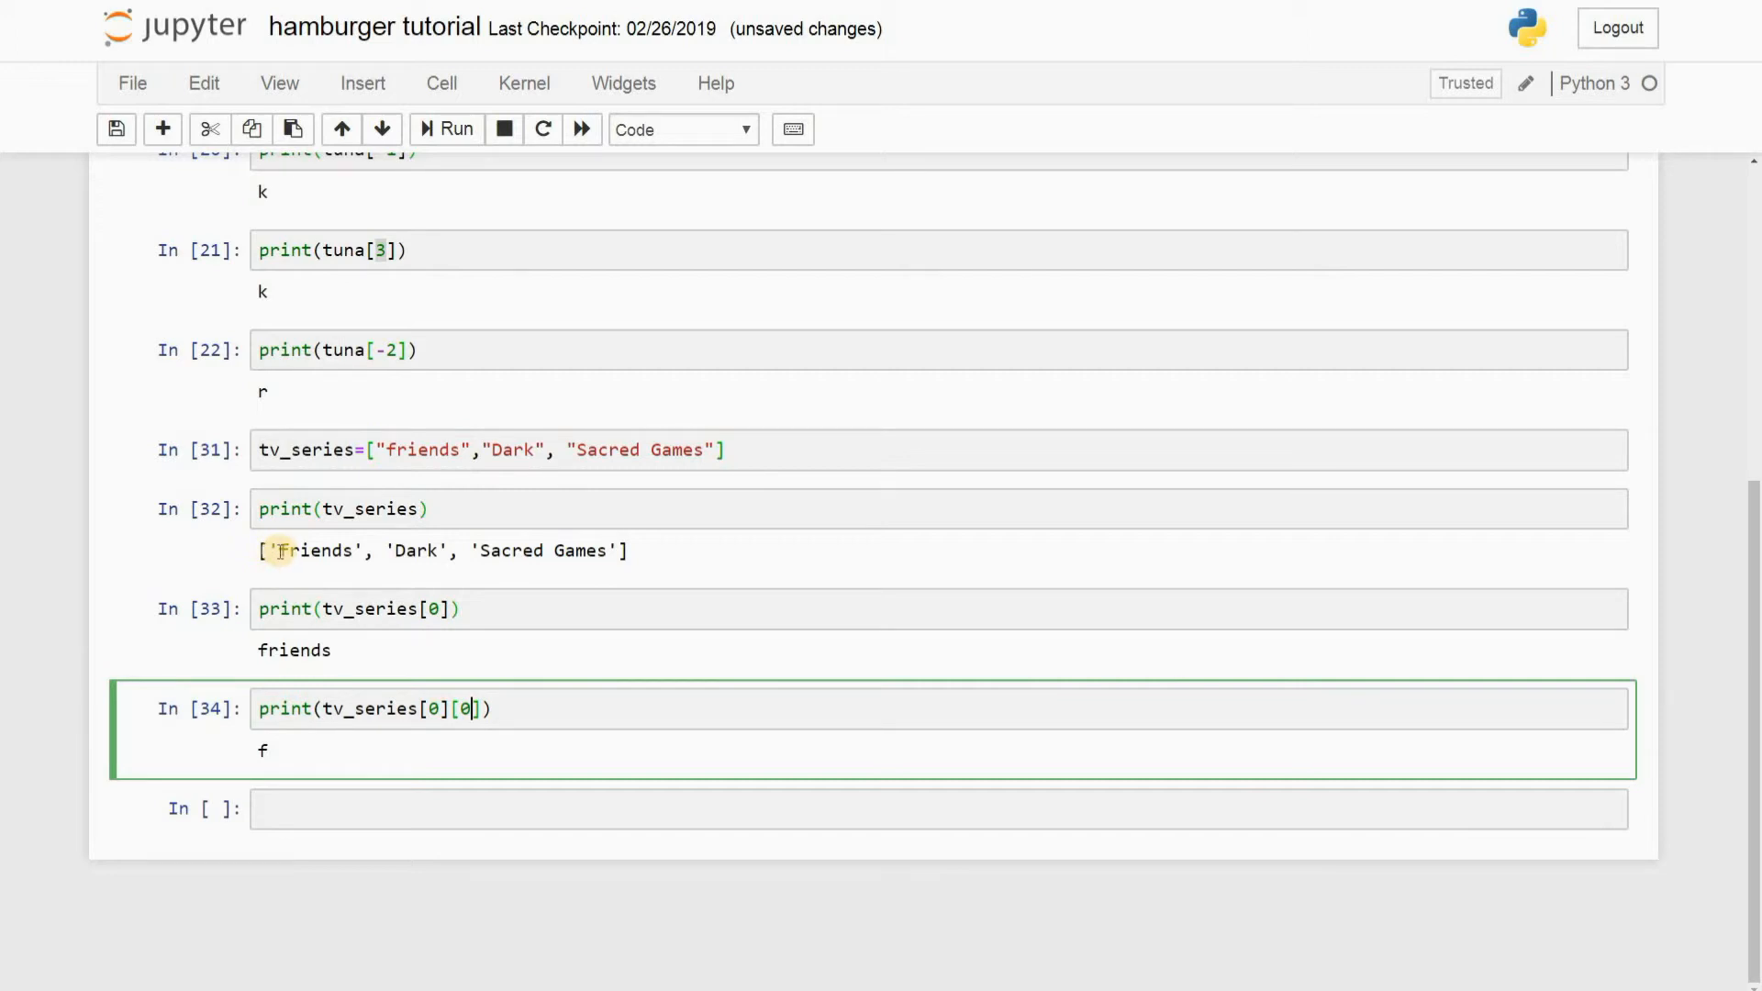
{"action": "double_click", "coordinate": [319, 551]}
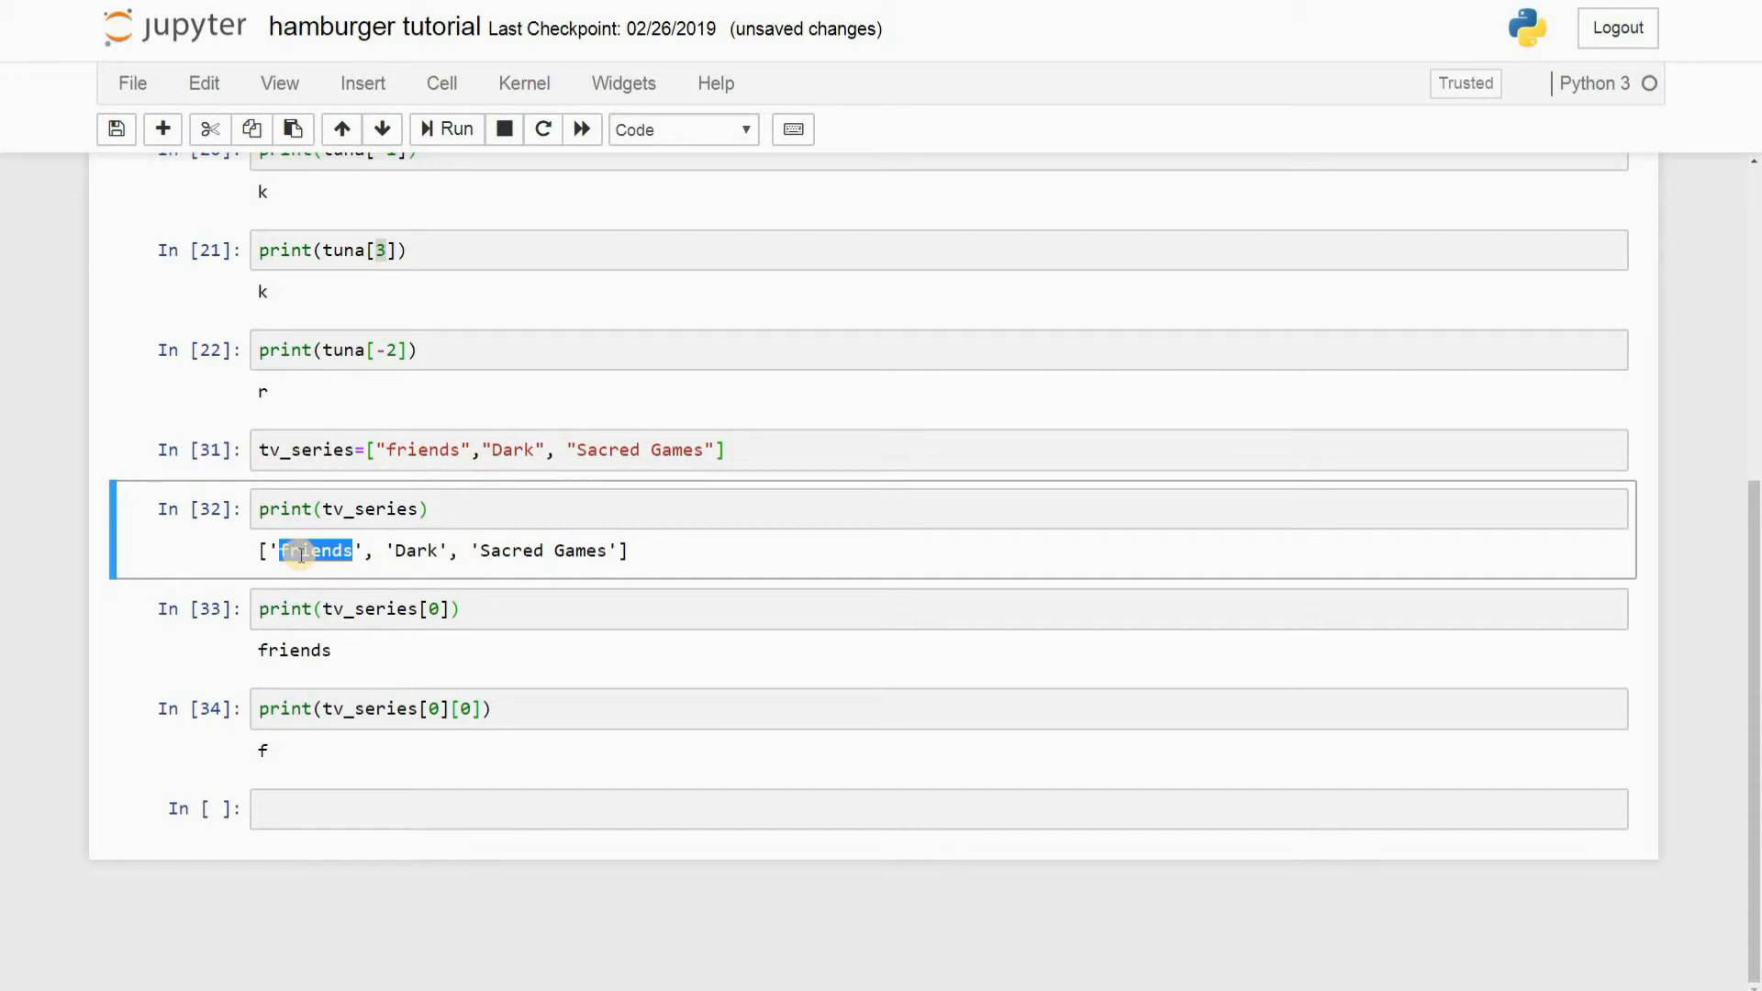
{"action": "left_click", "coordinate": [725, 707]}
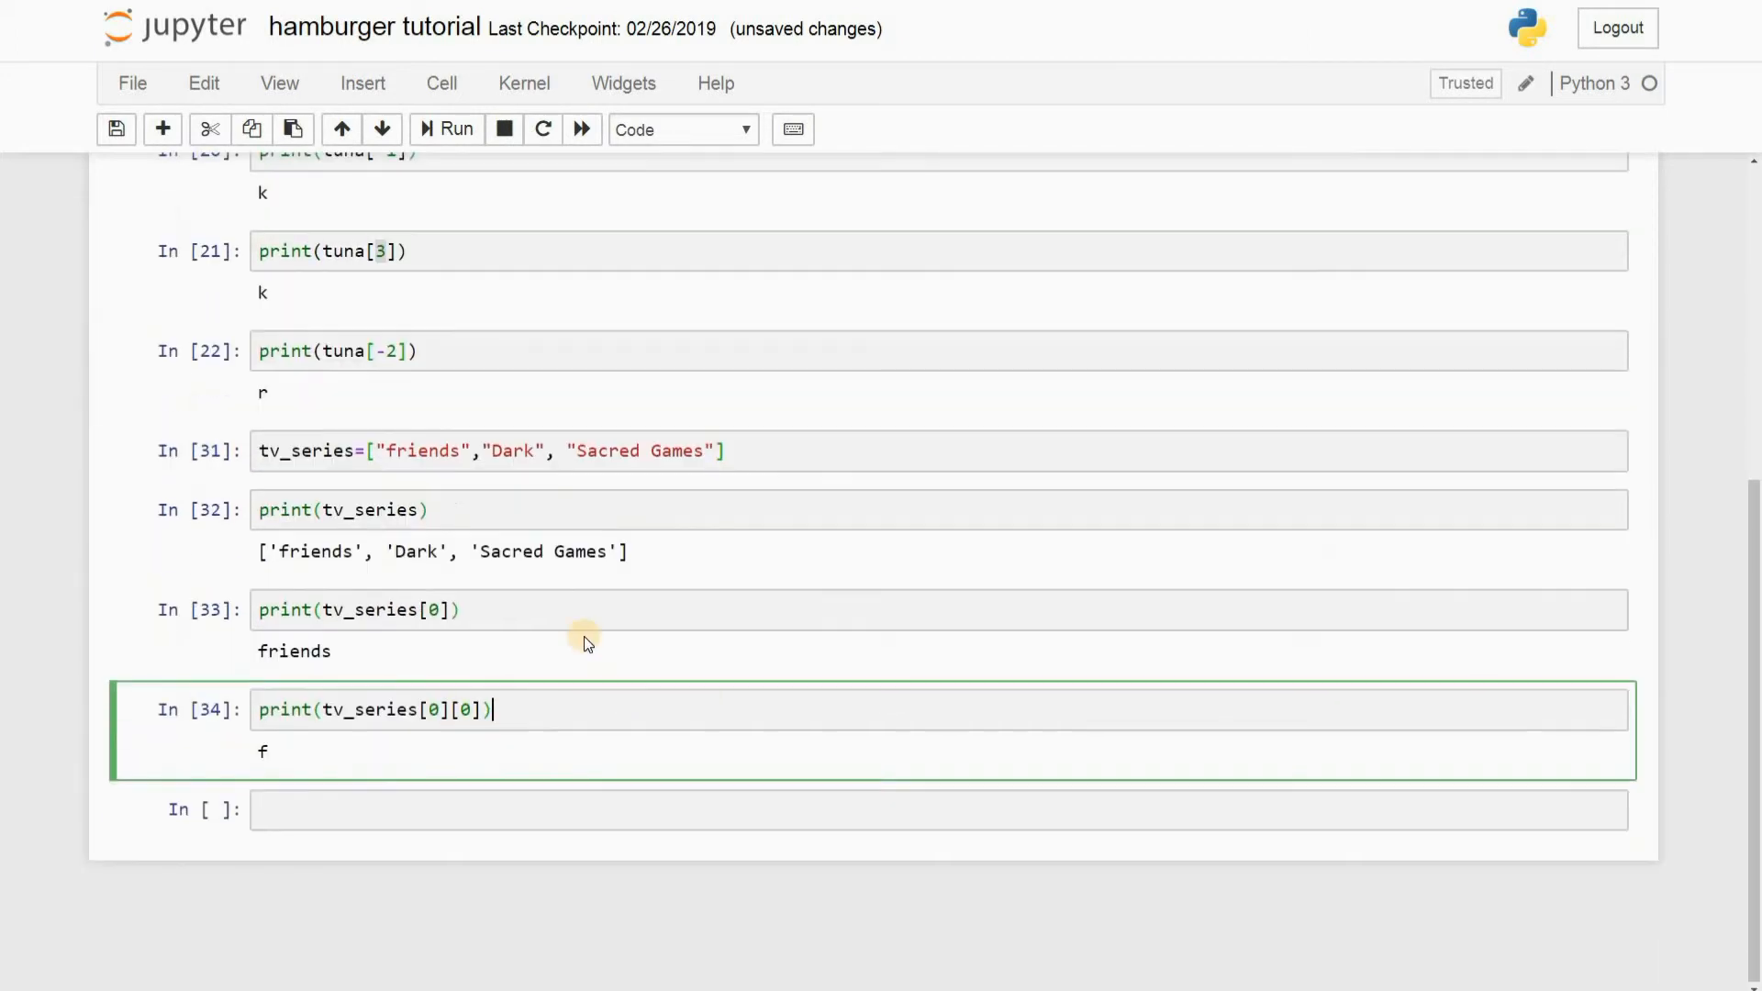
{"action": "mouse_move", "coordinate": [469, 810]}
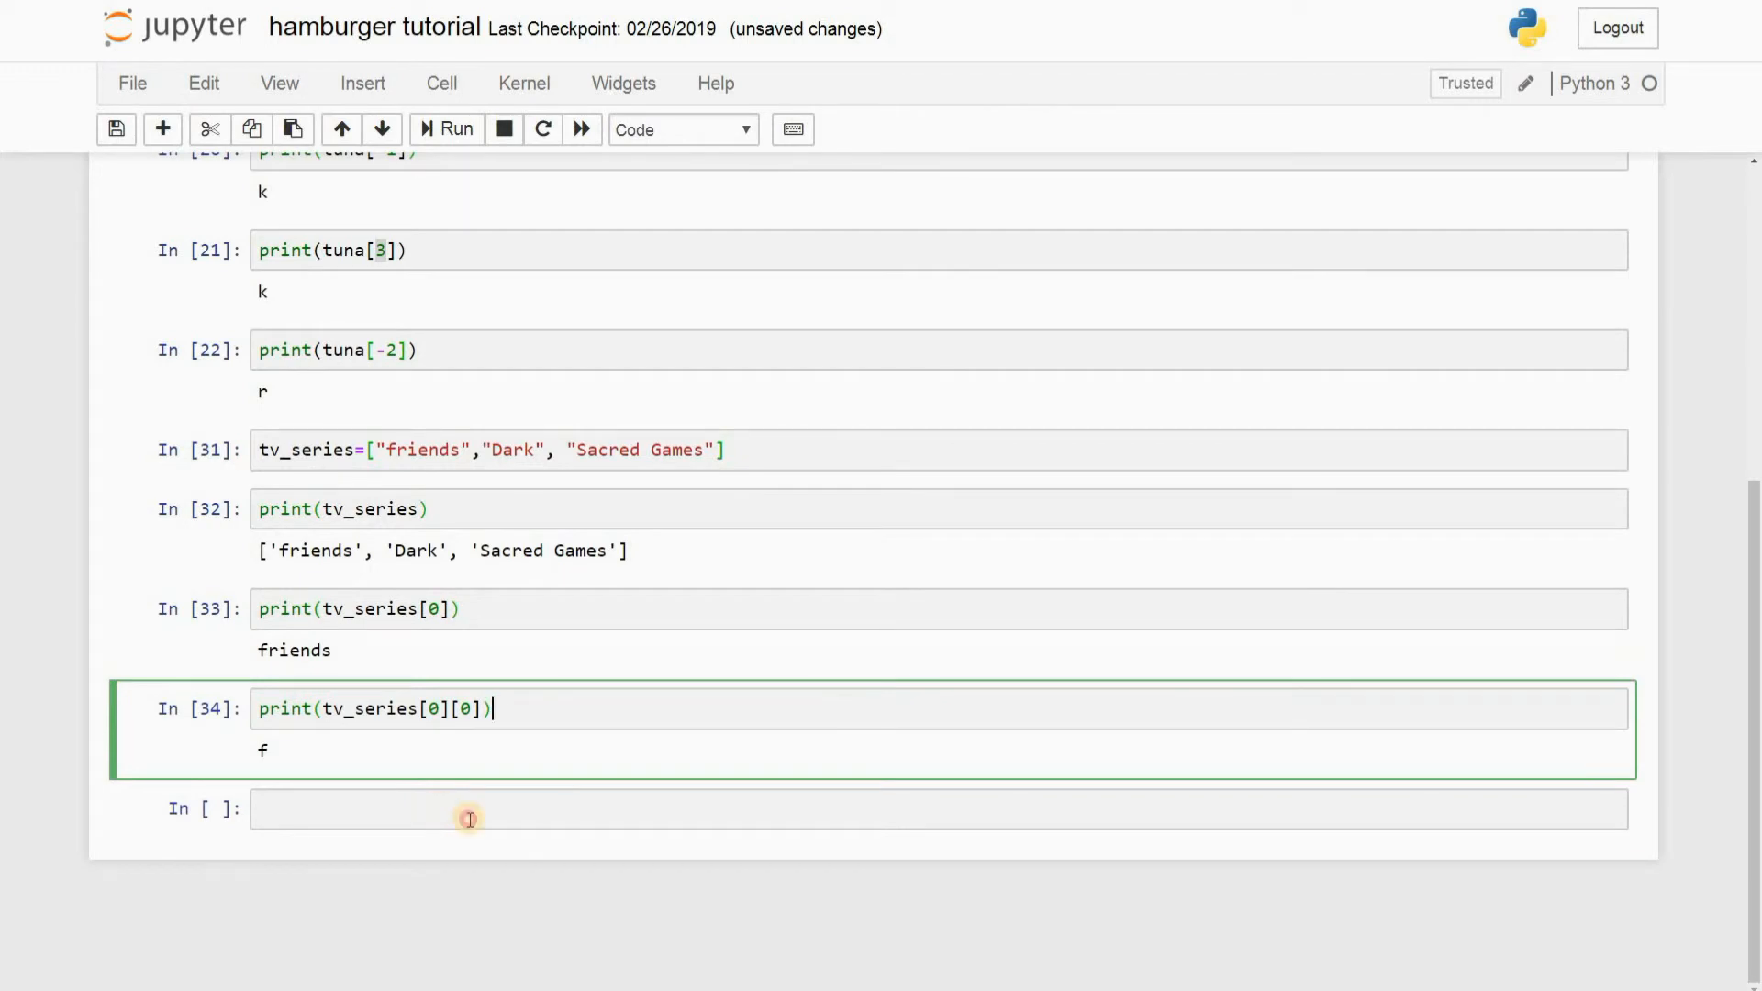
Step: Define tuple= ("friends","dark","sacred games") in the empty cell and run it
{"action": "left_click", "coordinate": [470, 808]}
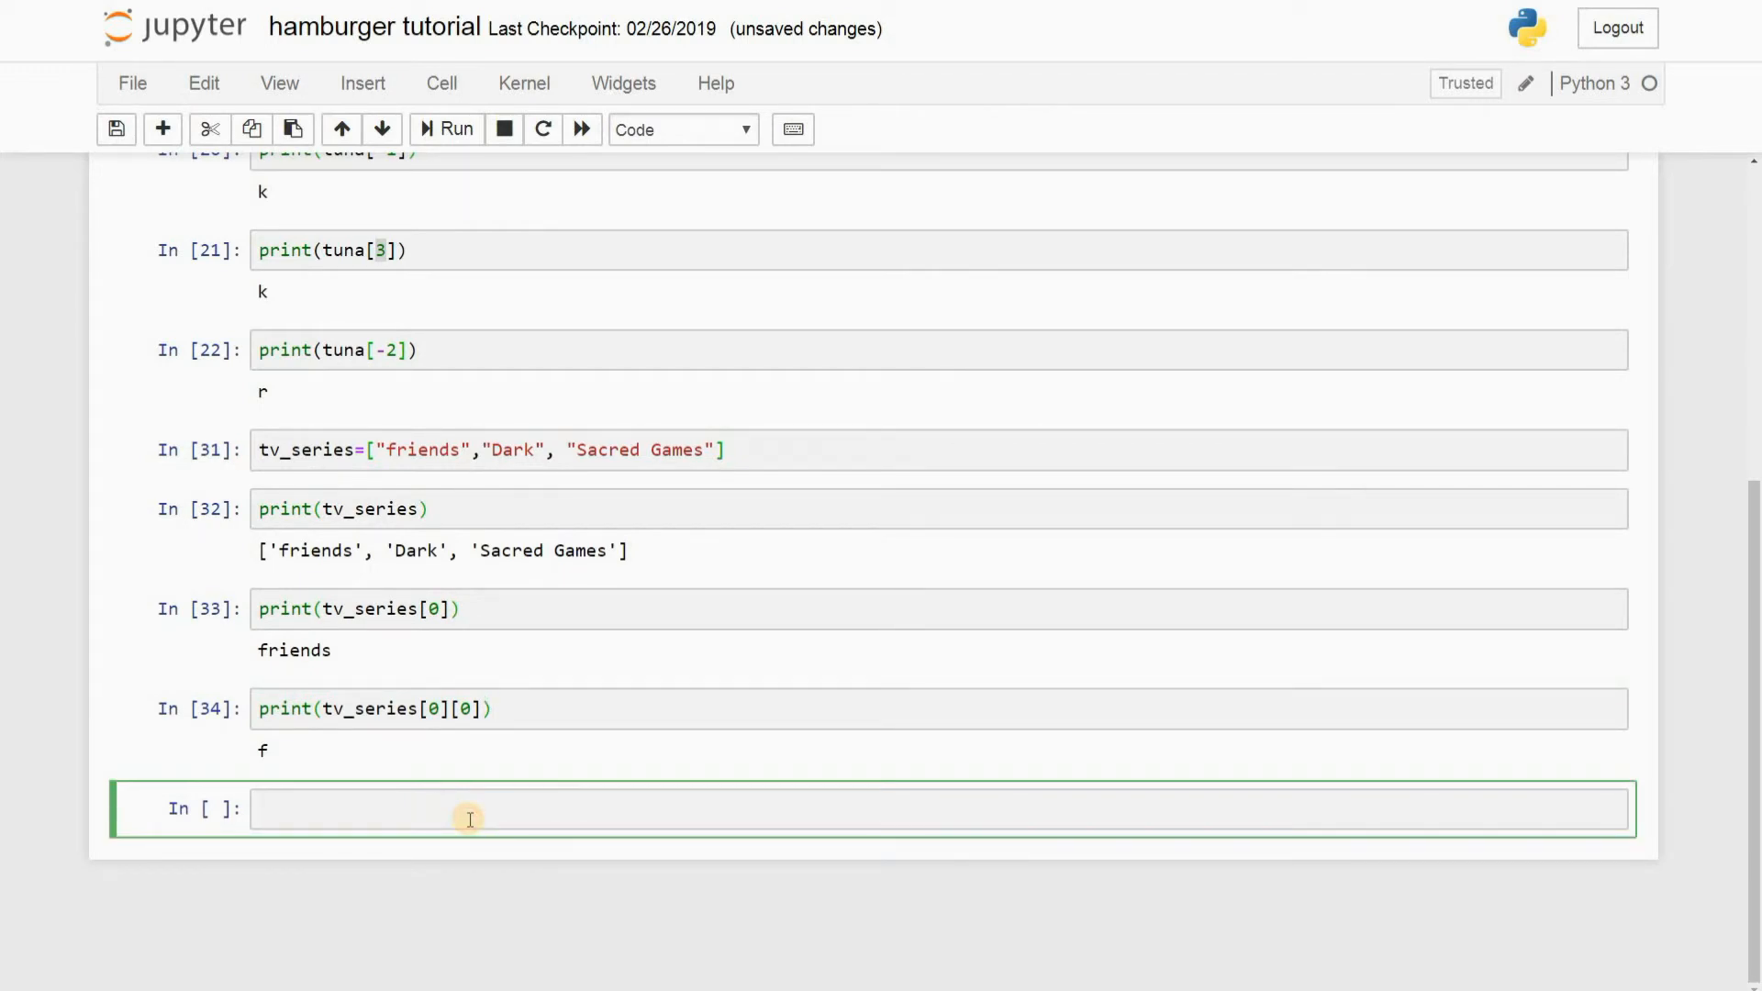
{"action": "type", "text": "tup"}
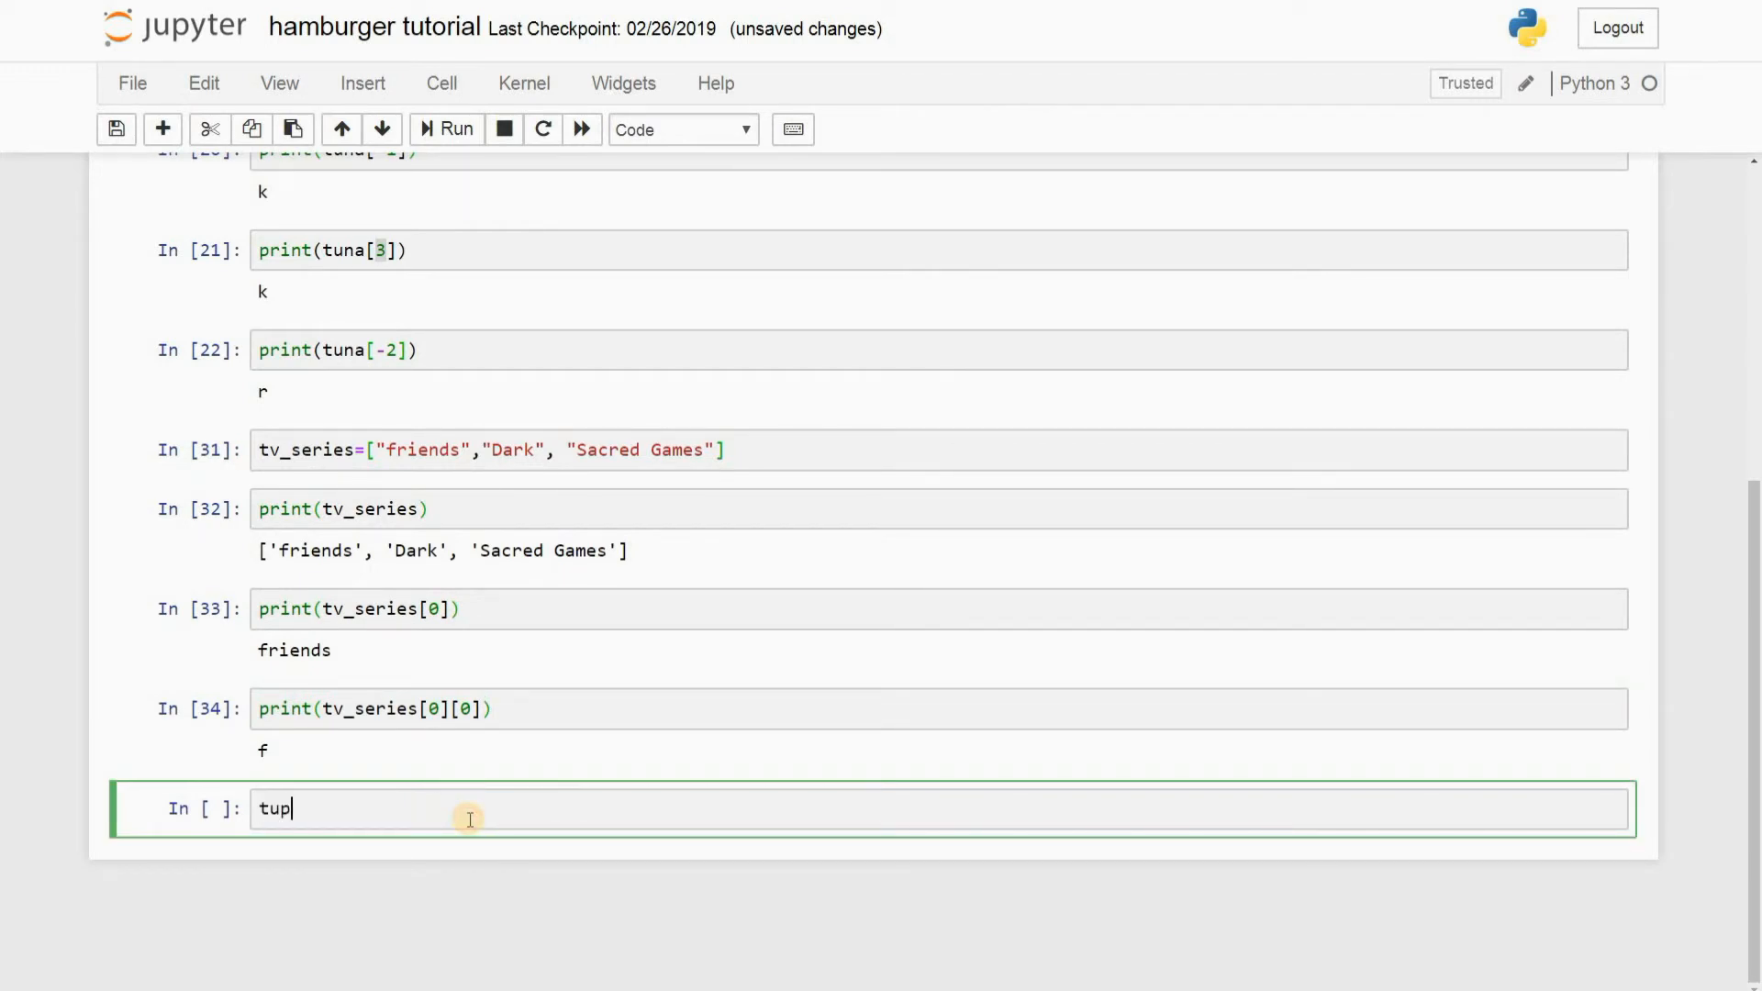
{"action": "type", "text": "le= (\"fie"}
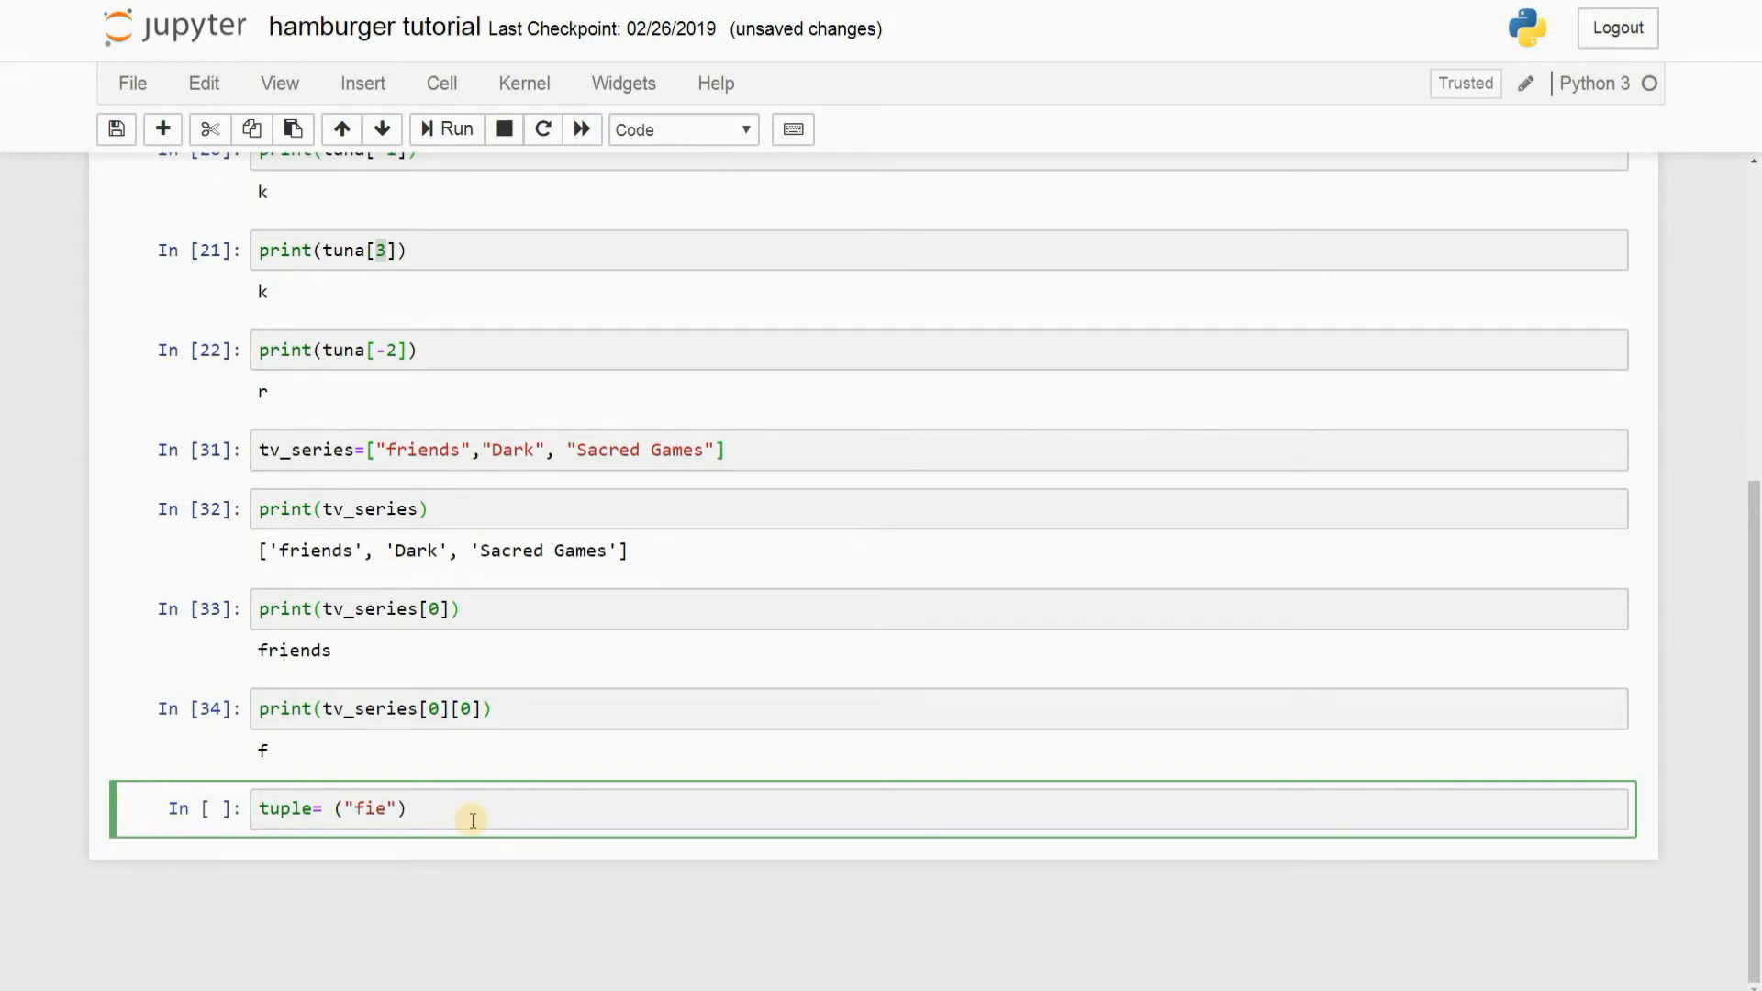
{"action": "type", "text": "r"}
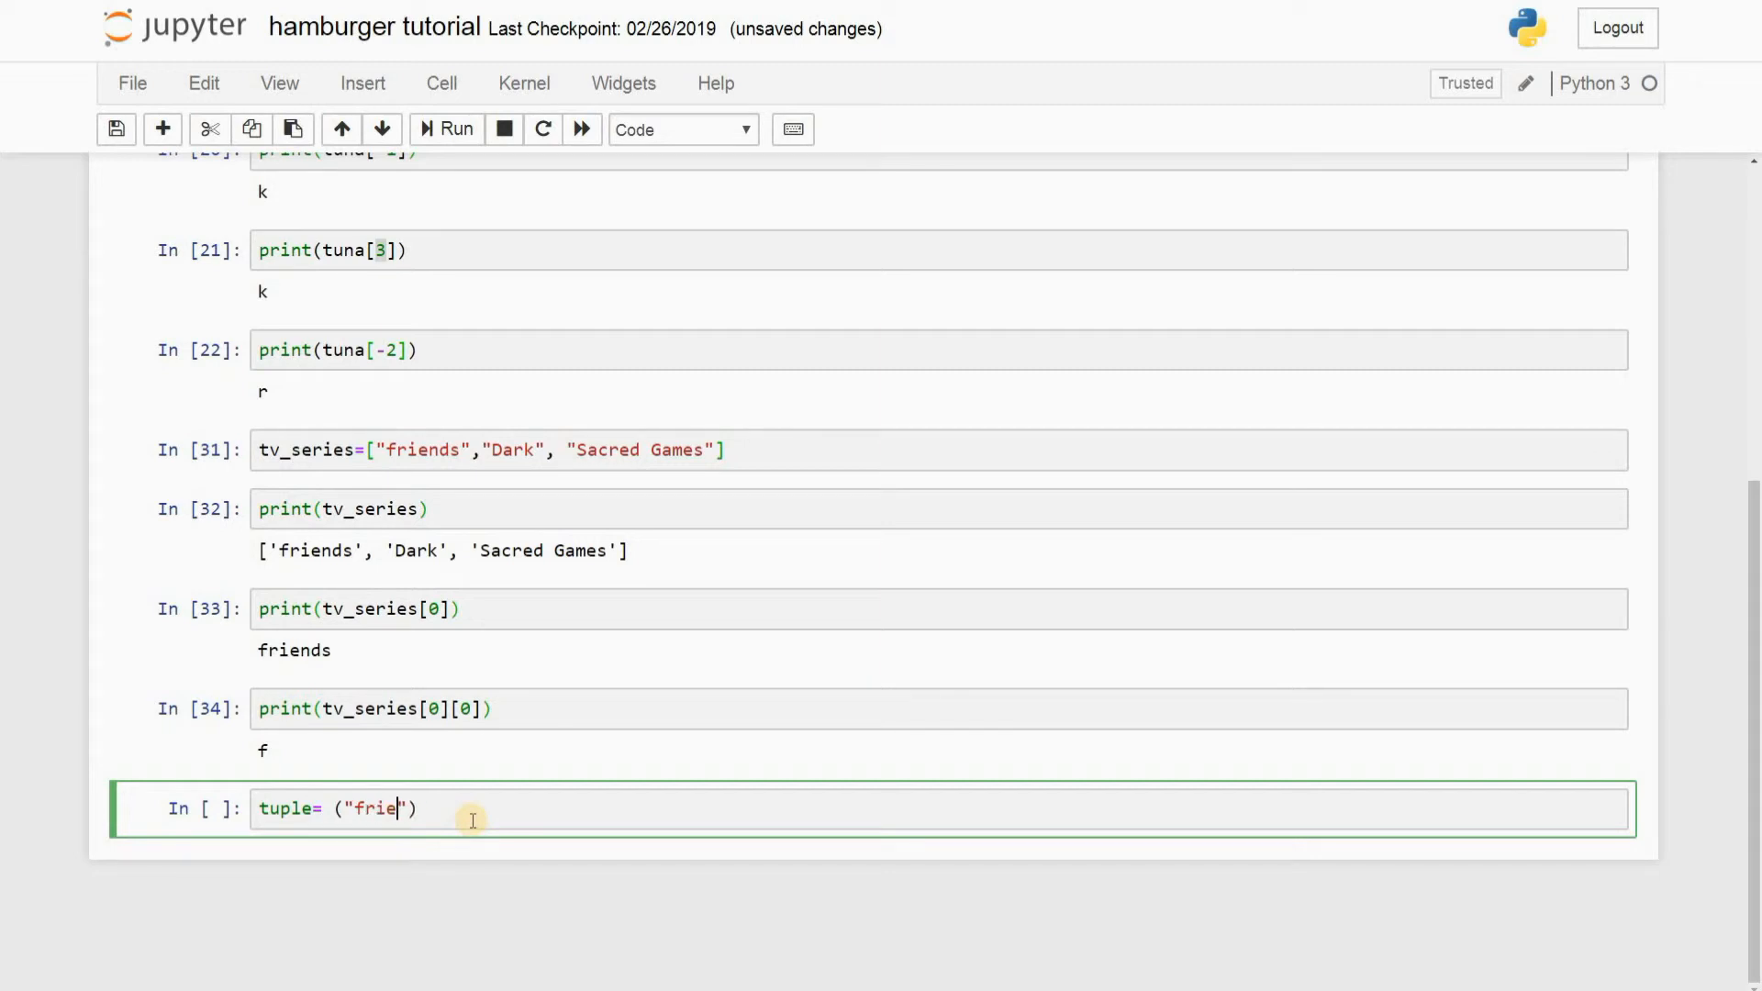
{"action": "type", "text": "nds"}
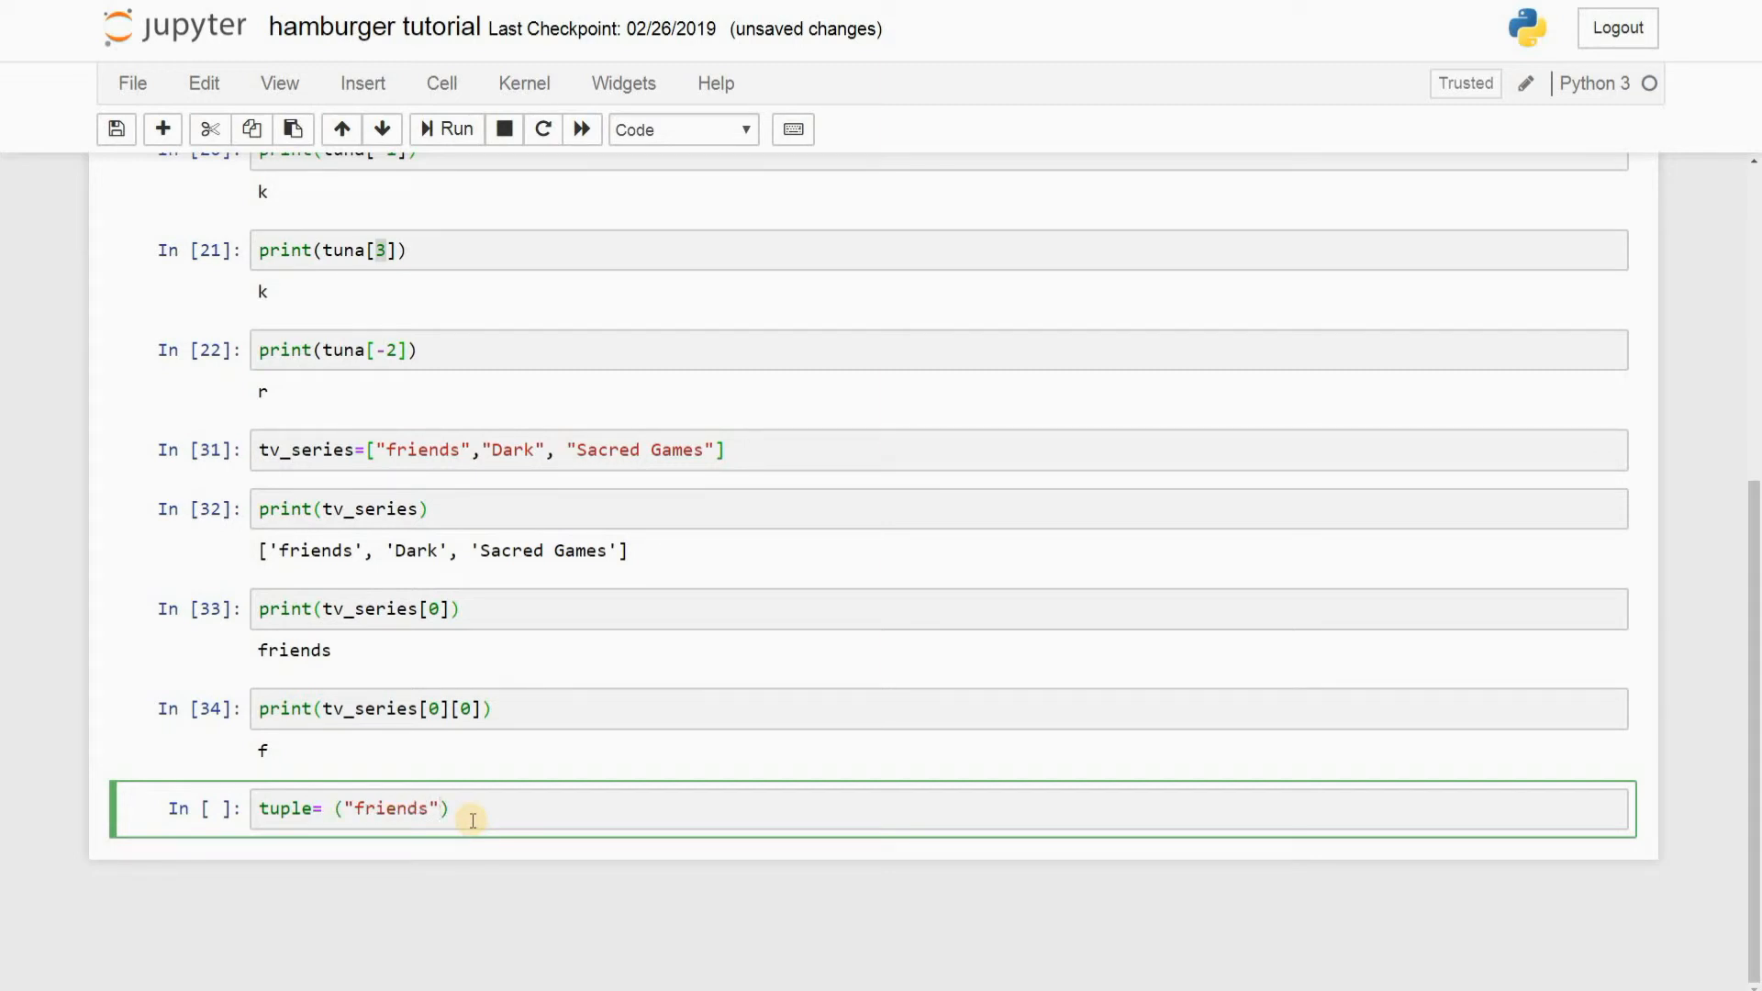
{"action": "type", "text": ",\"dark\""}
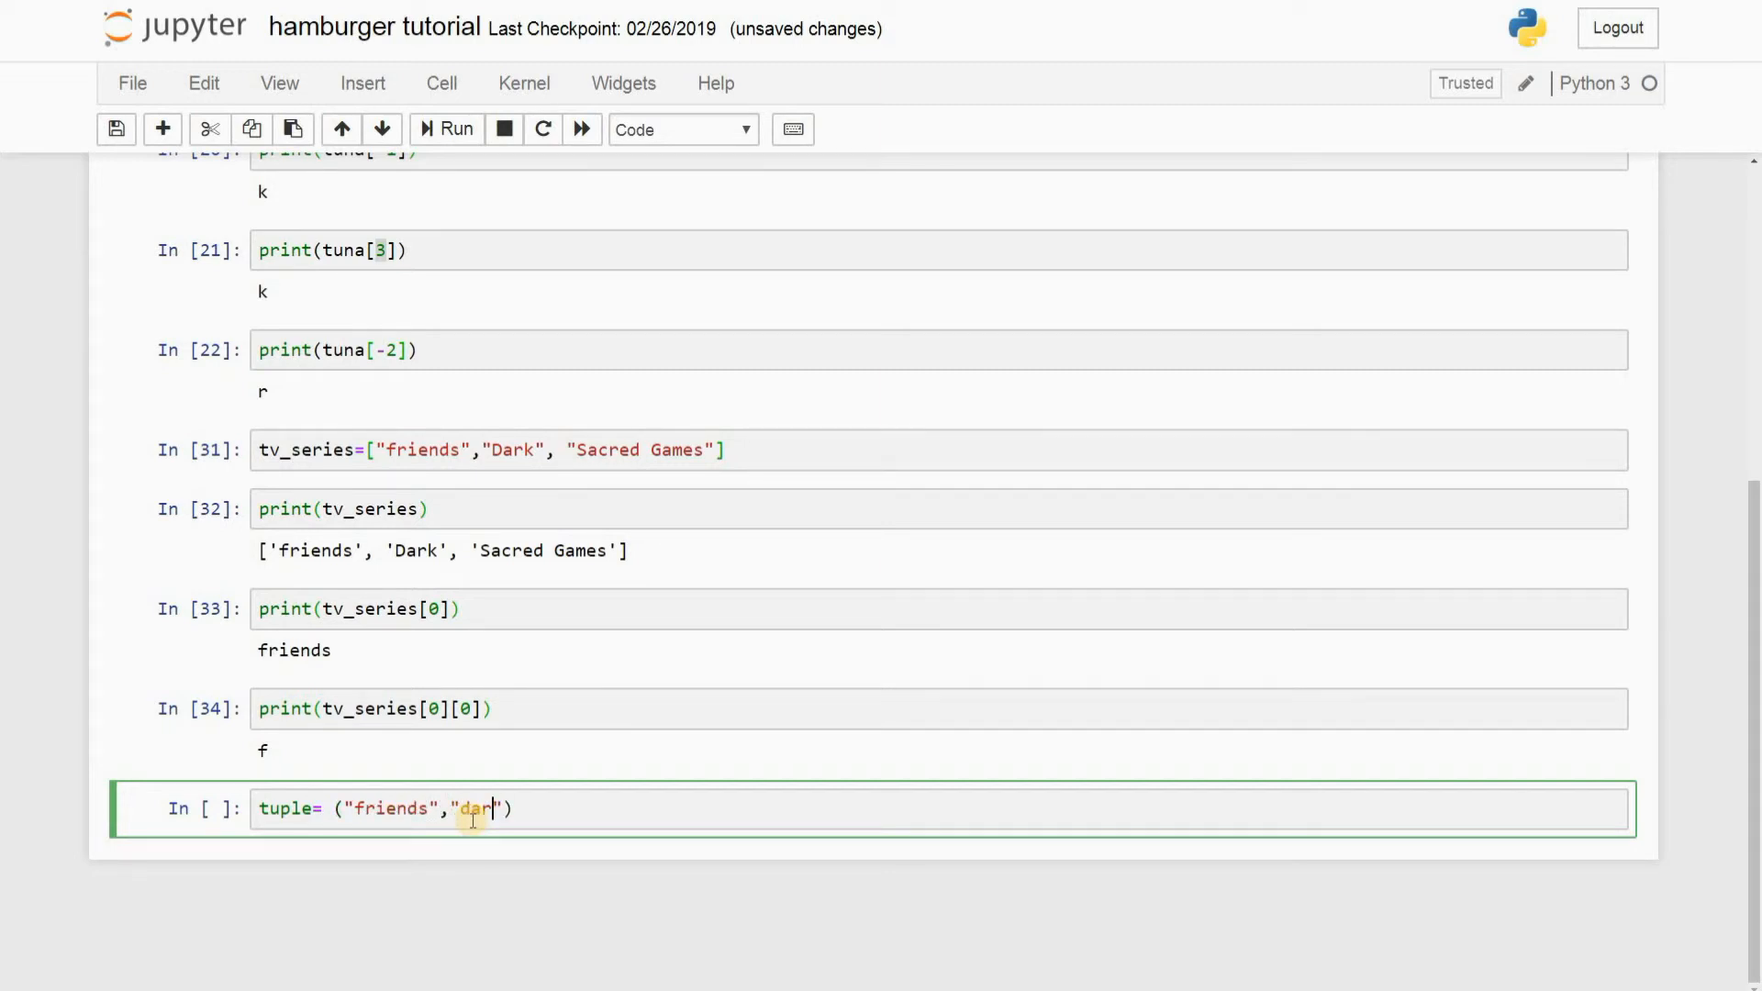
{"action": "type", "text": "k"}
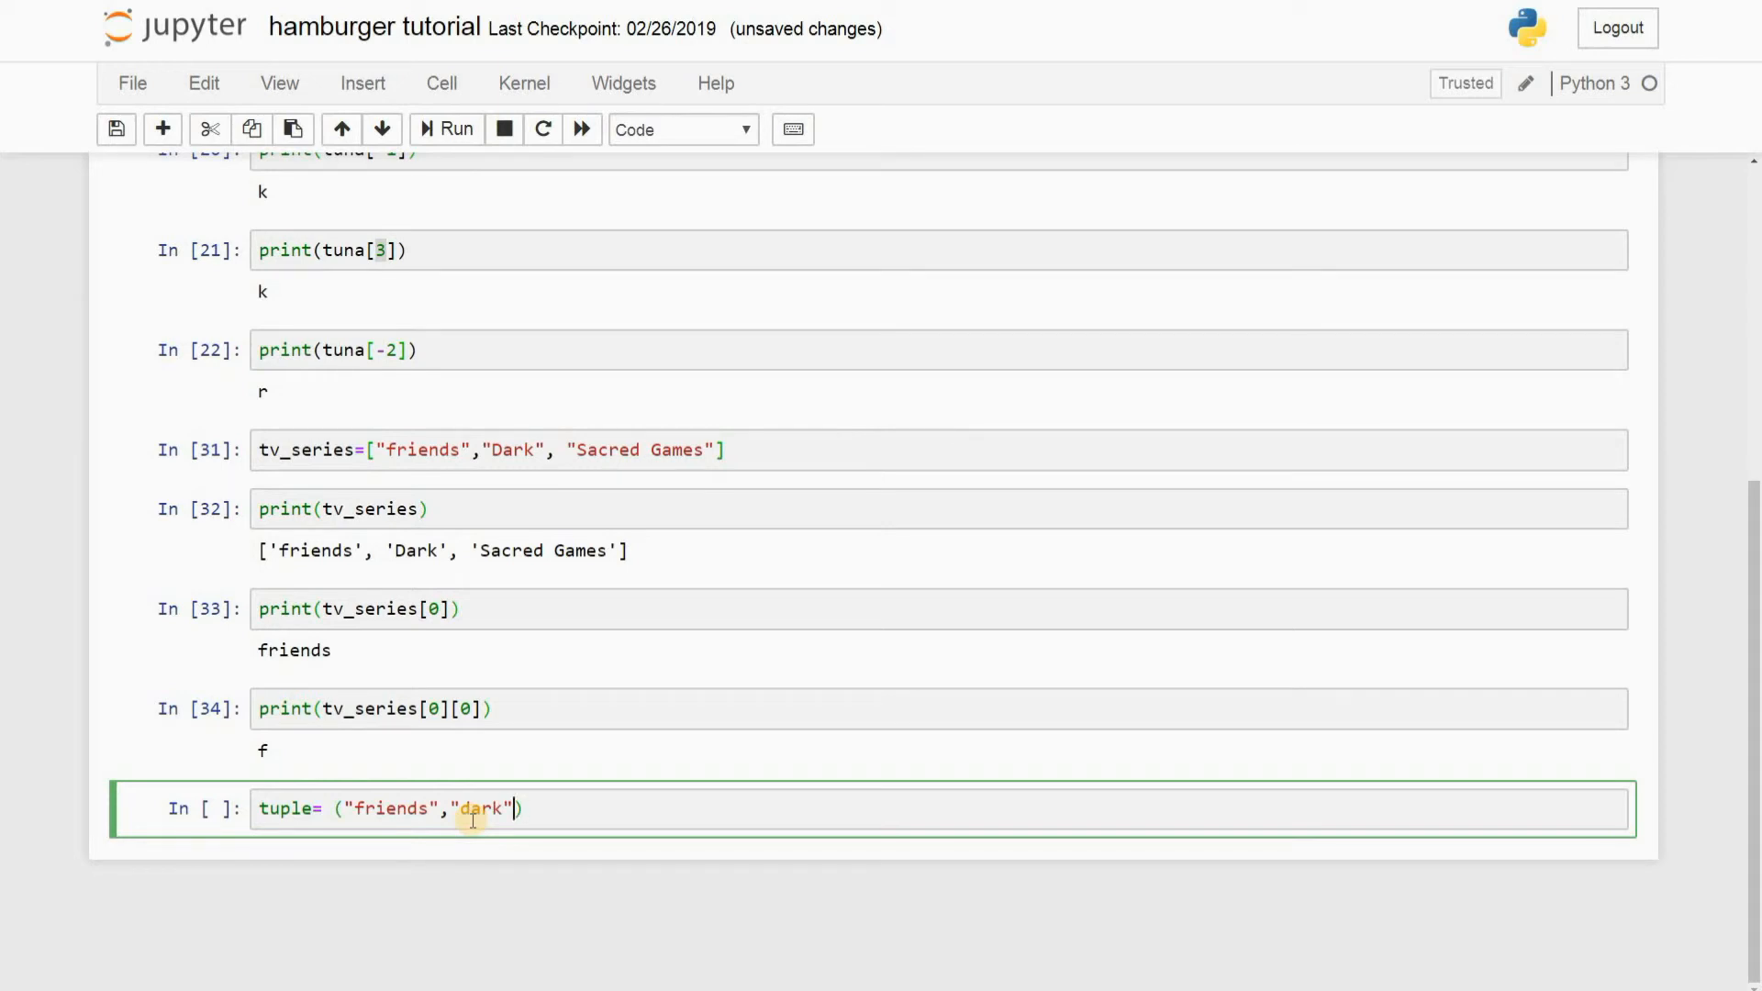
{"action": "type", "text": ",\"sacred games"}
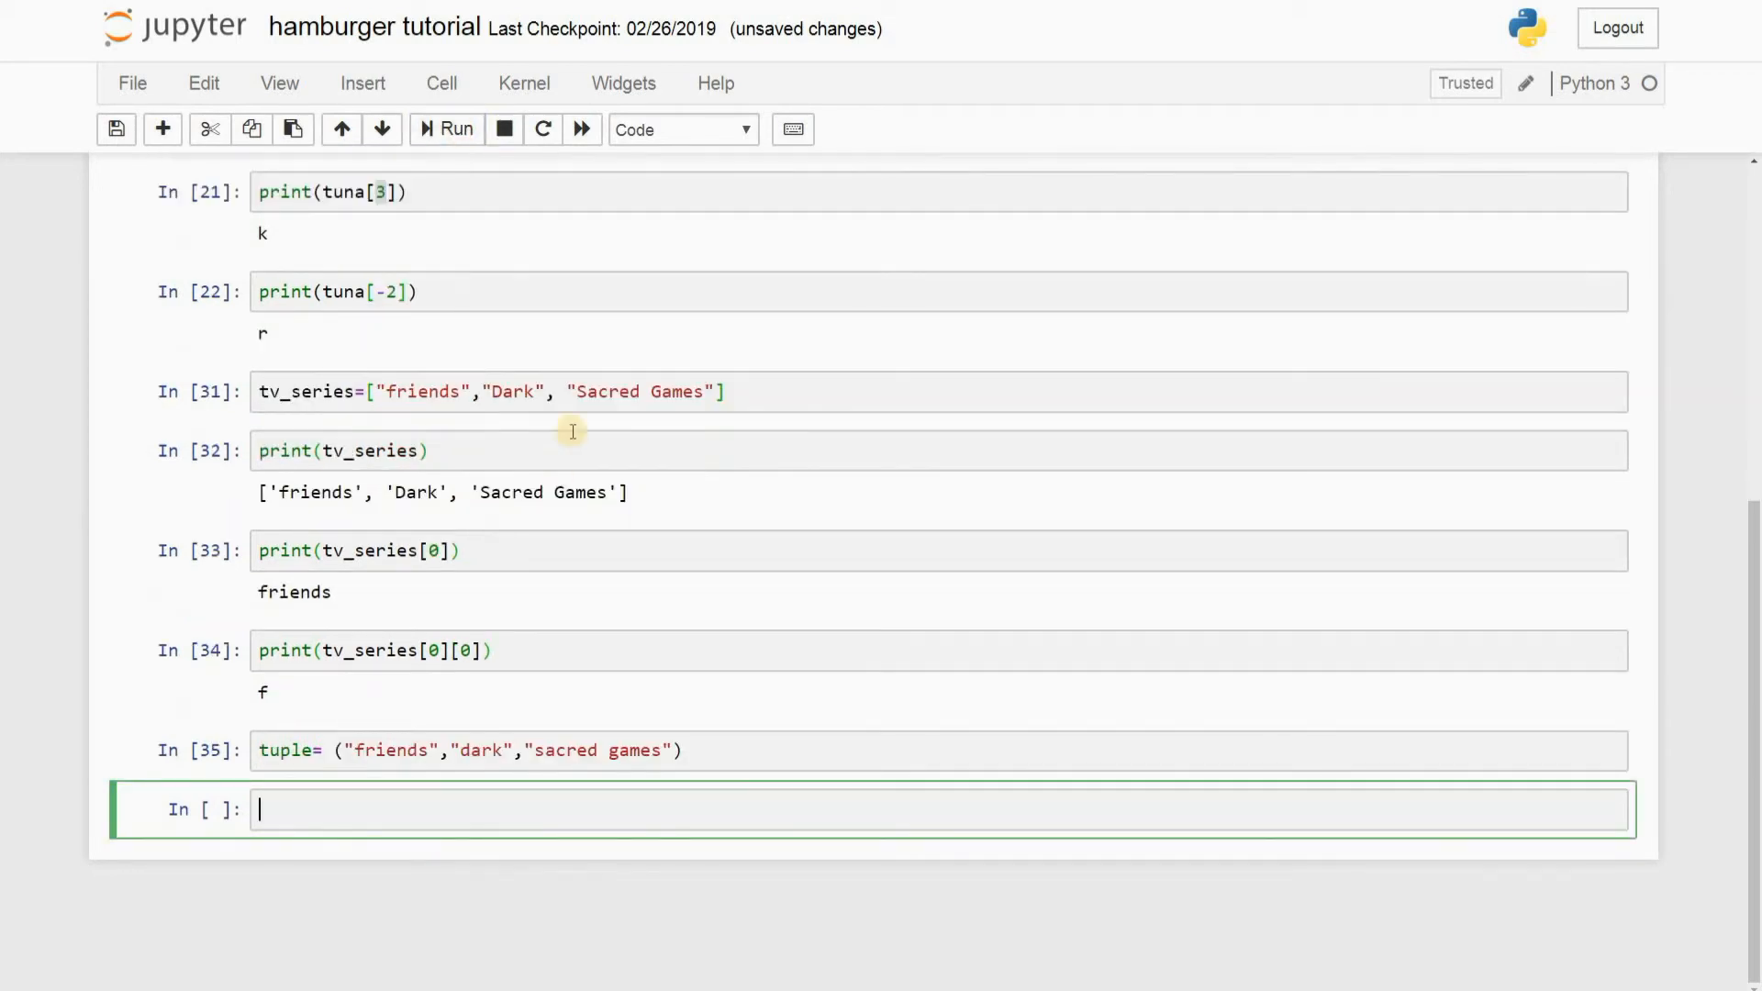
Step: Enter print(tuple) in the next cell without running it yet
{"action": "type", "text": "pri"}
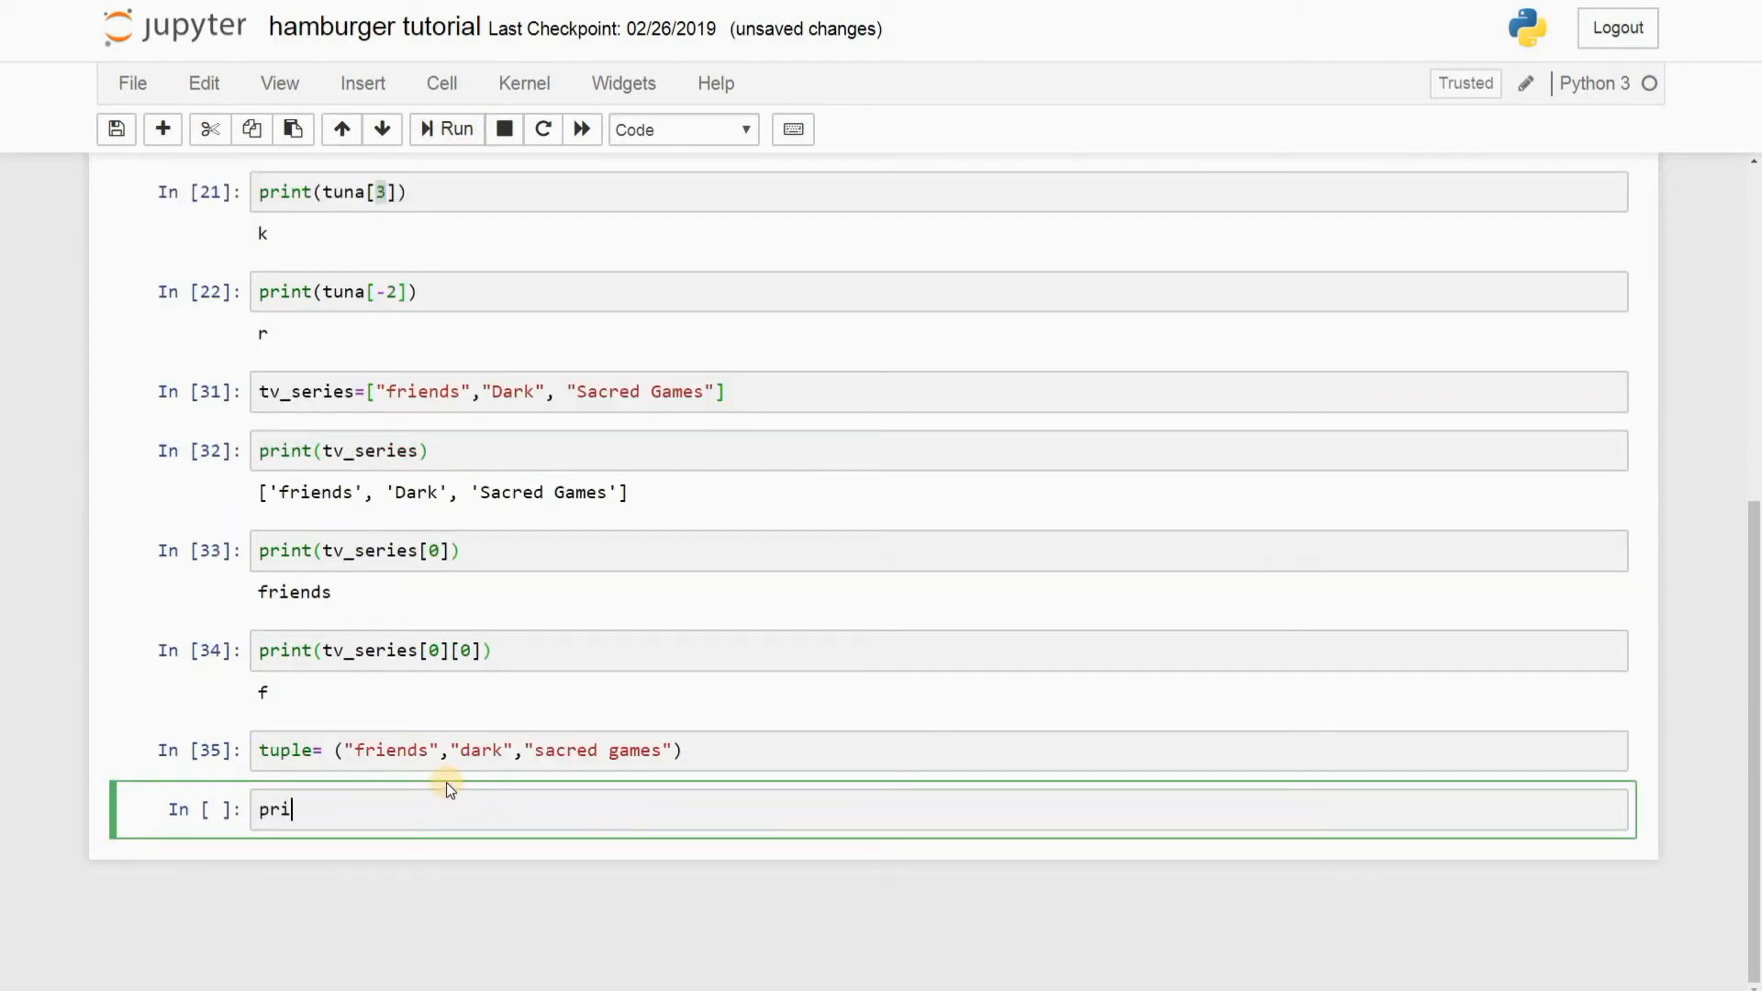
{"action": "type", "text": "nt()"}
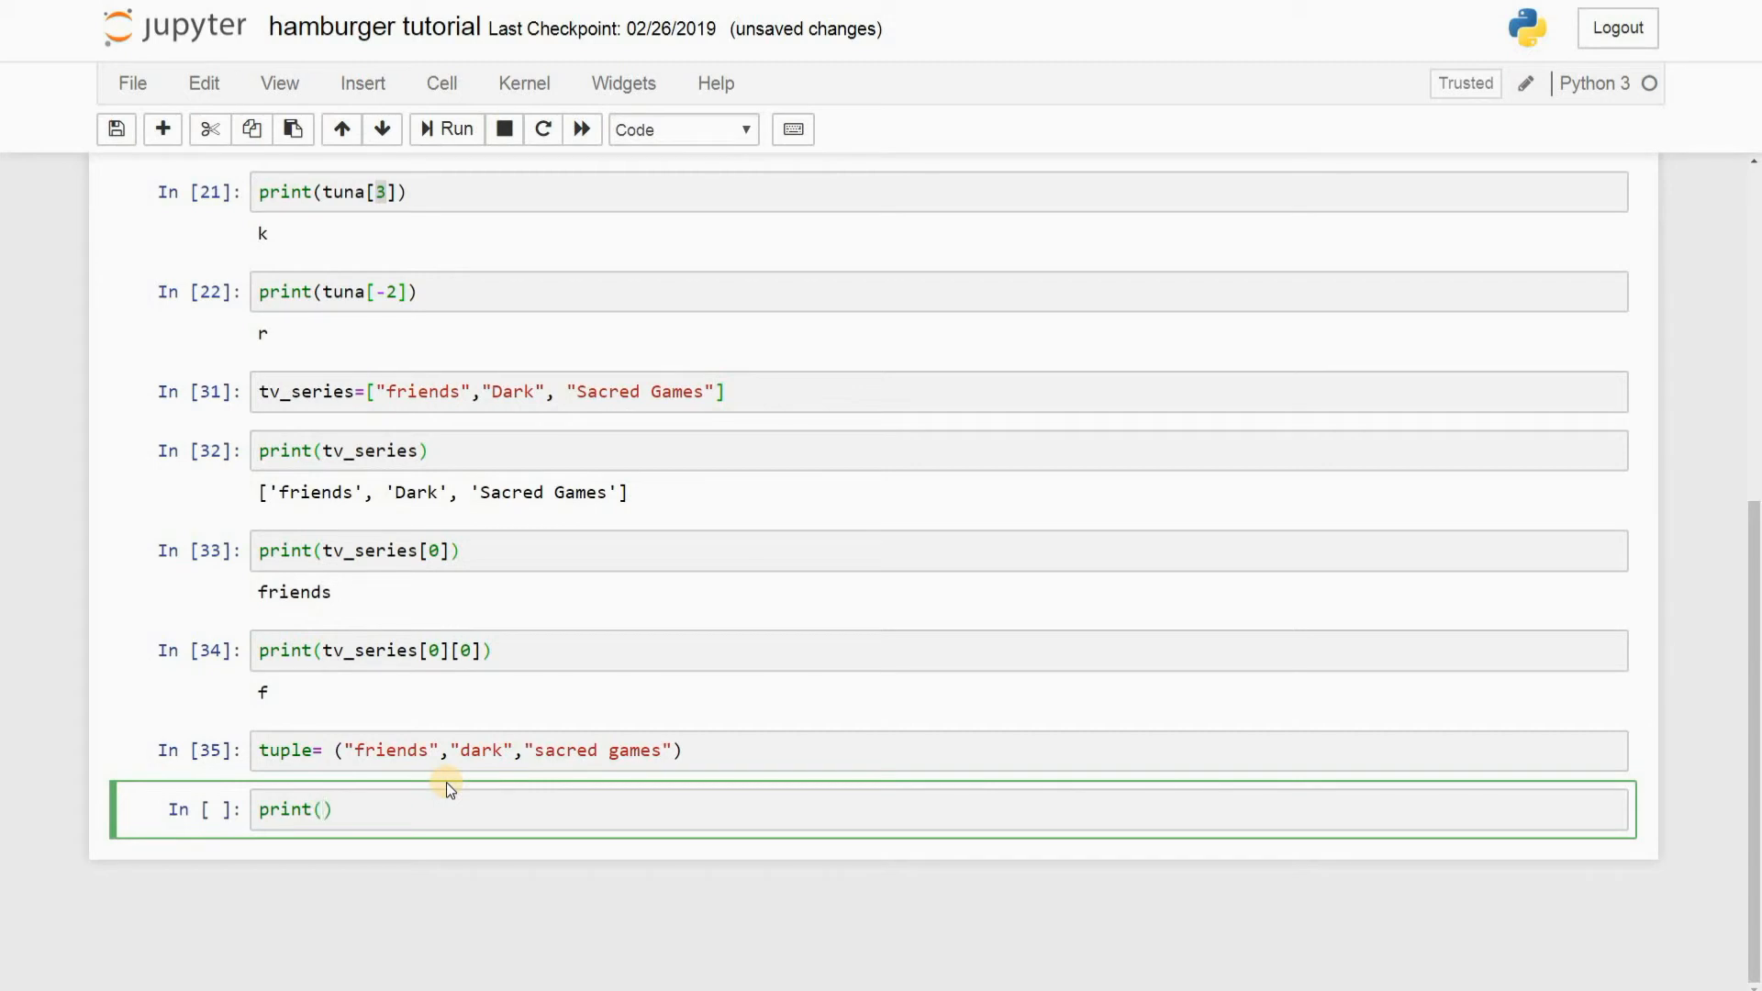
{"action": "type", "text": "tuple"}
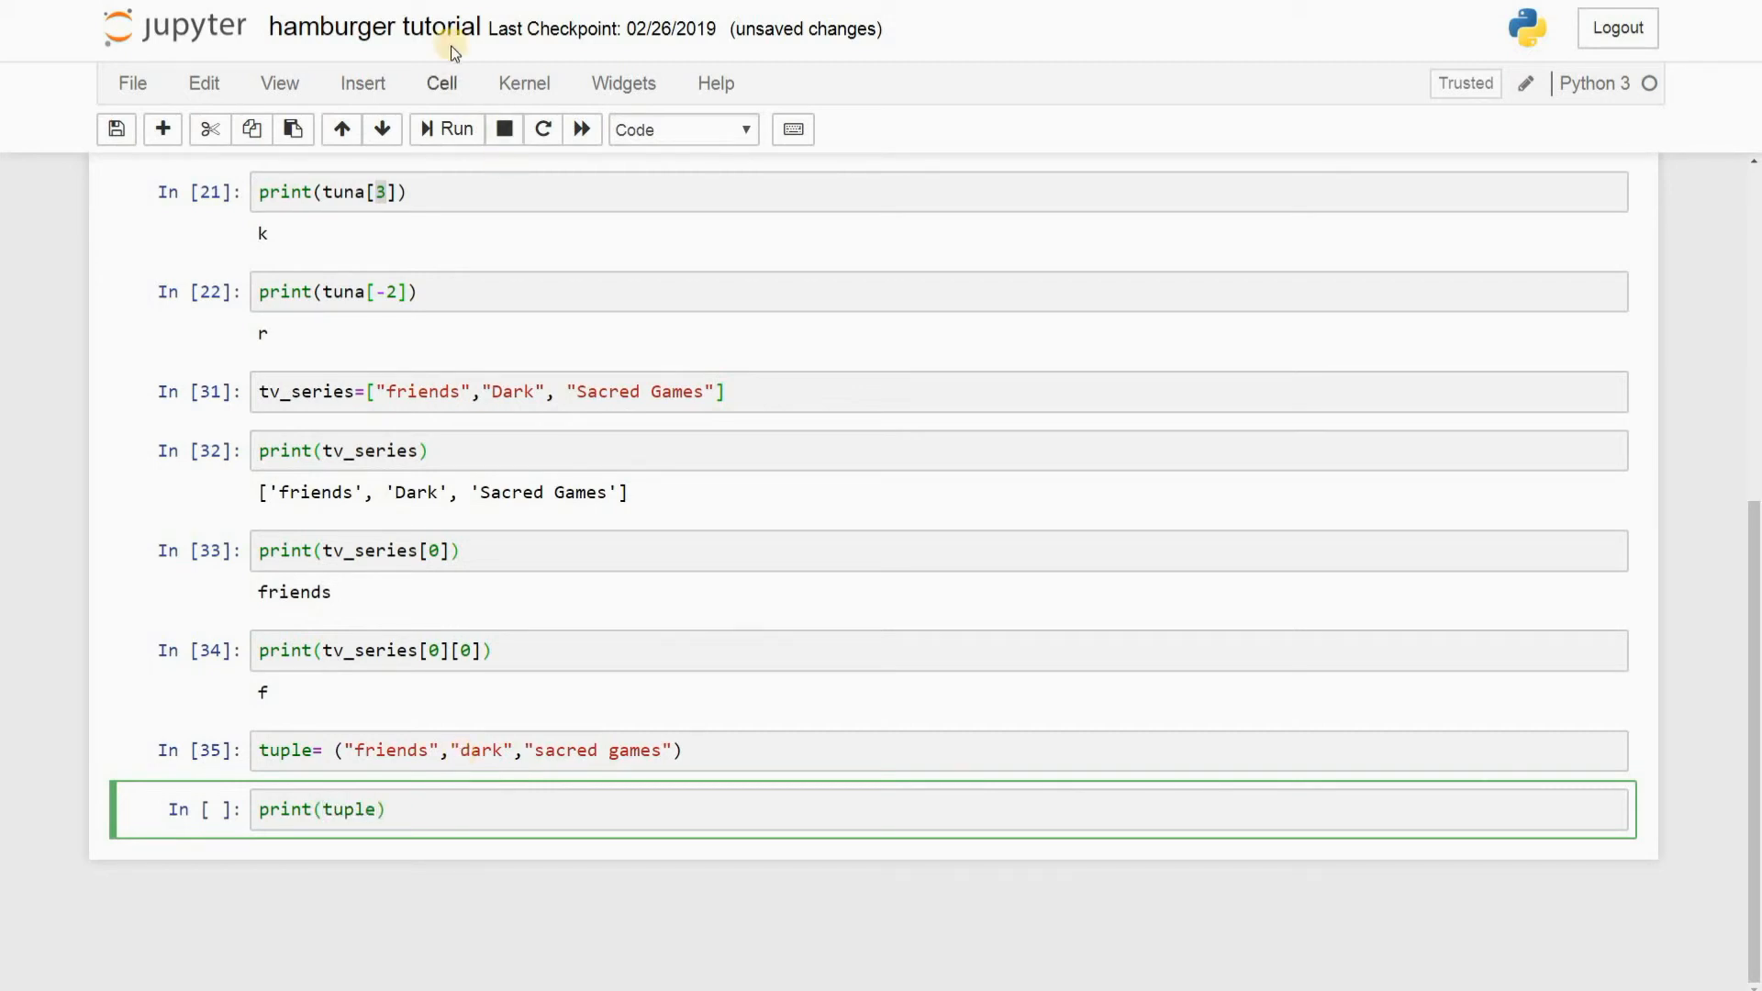
Step: Run print(tuple) to output ('friends', 'dark', 'sacred games')
{"action": "left_click", "coordinate": [447, 129]}
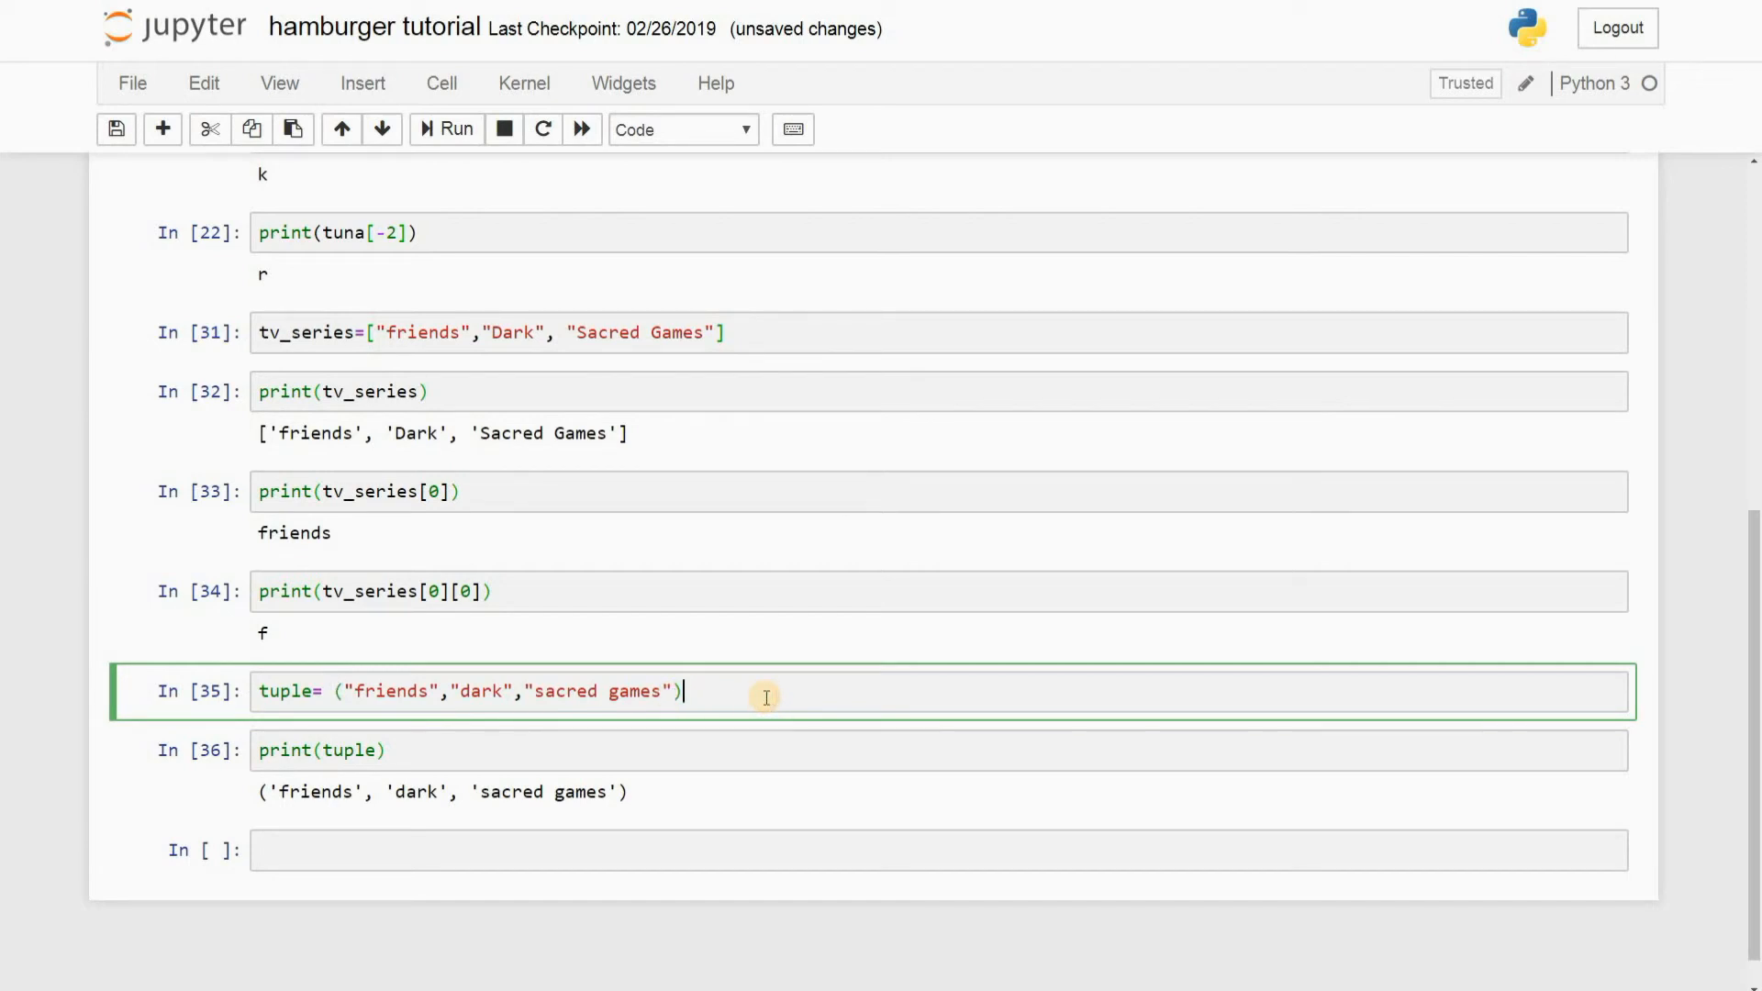
{"action": "mouse_move", "coordinate": [315, 711]}
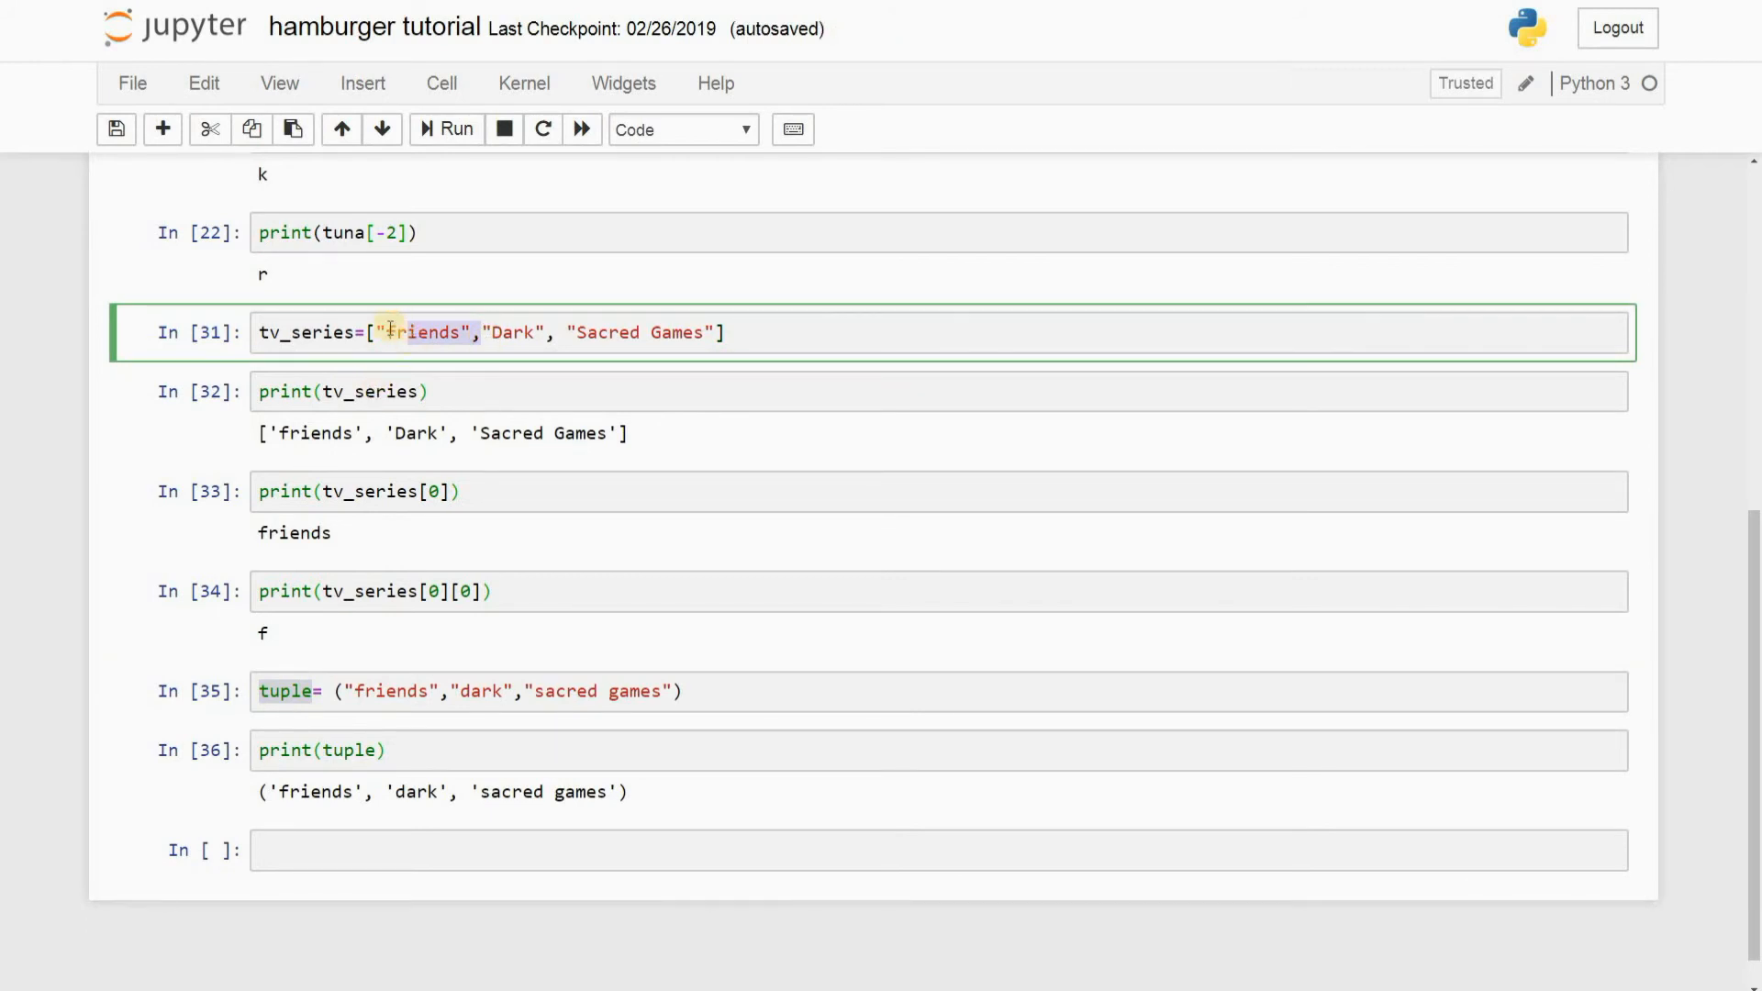
{"action": "mouse_move", "coordinate": [399, 333]}
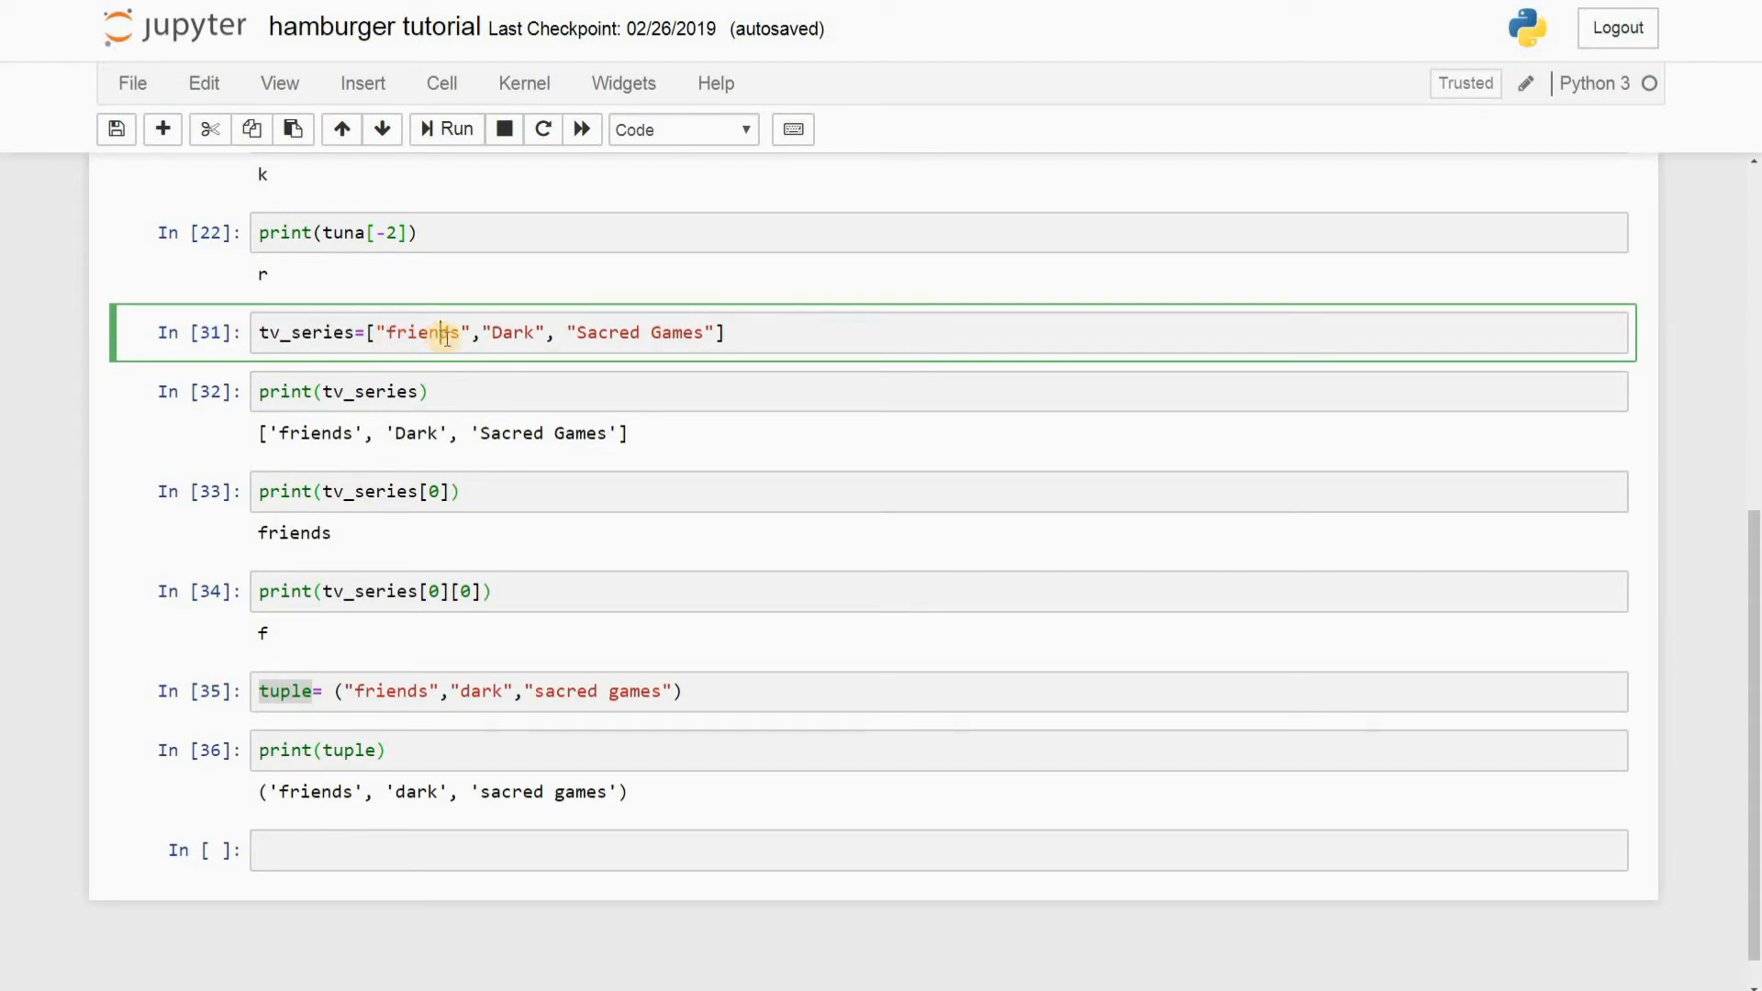
{"action": "mouse_move", "coordinate": [298, 725]}
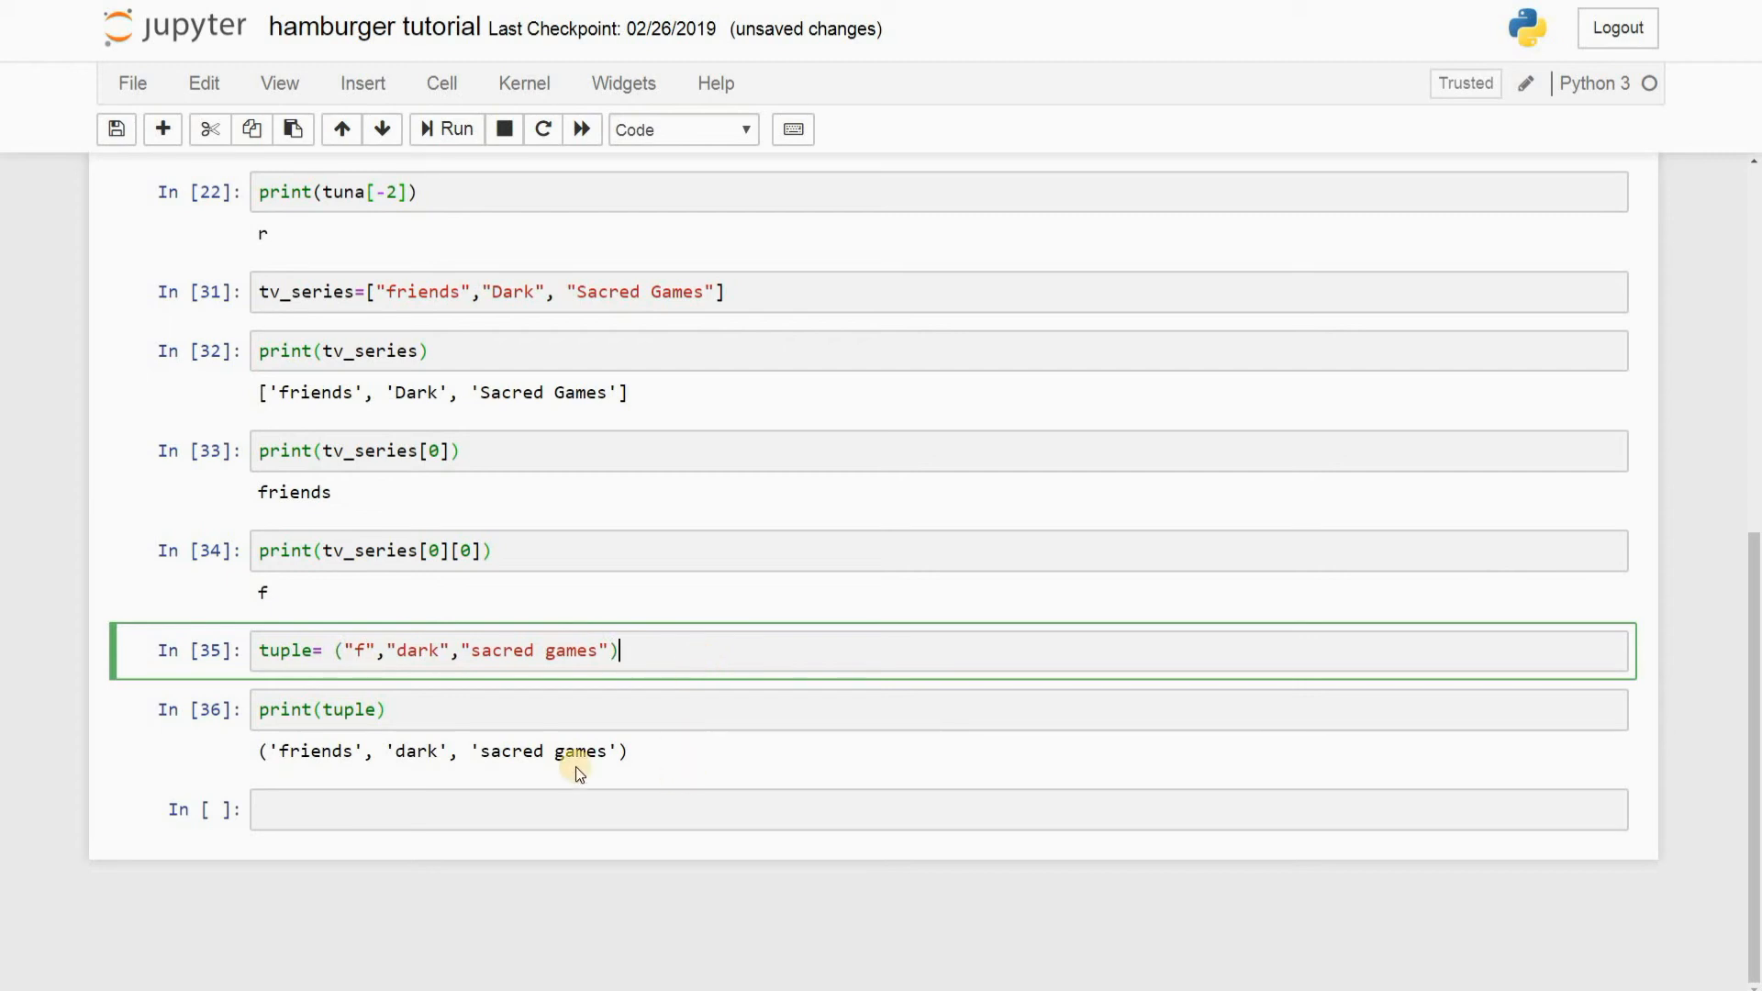
{"action": "mouse_move", "coordinate": [407, 809]}
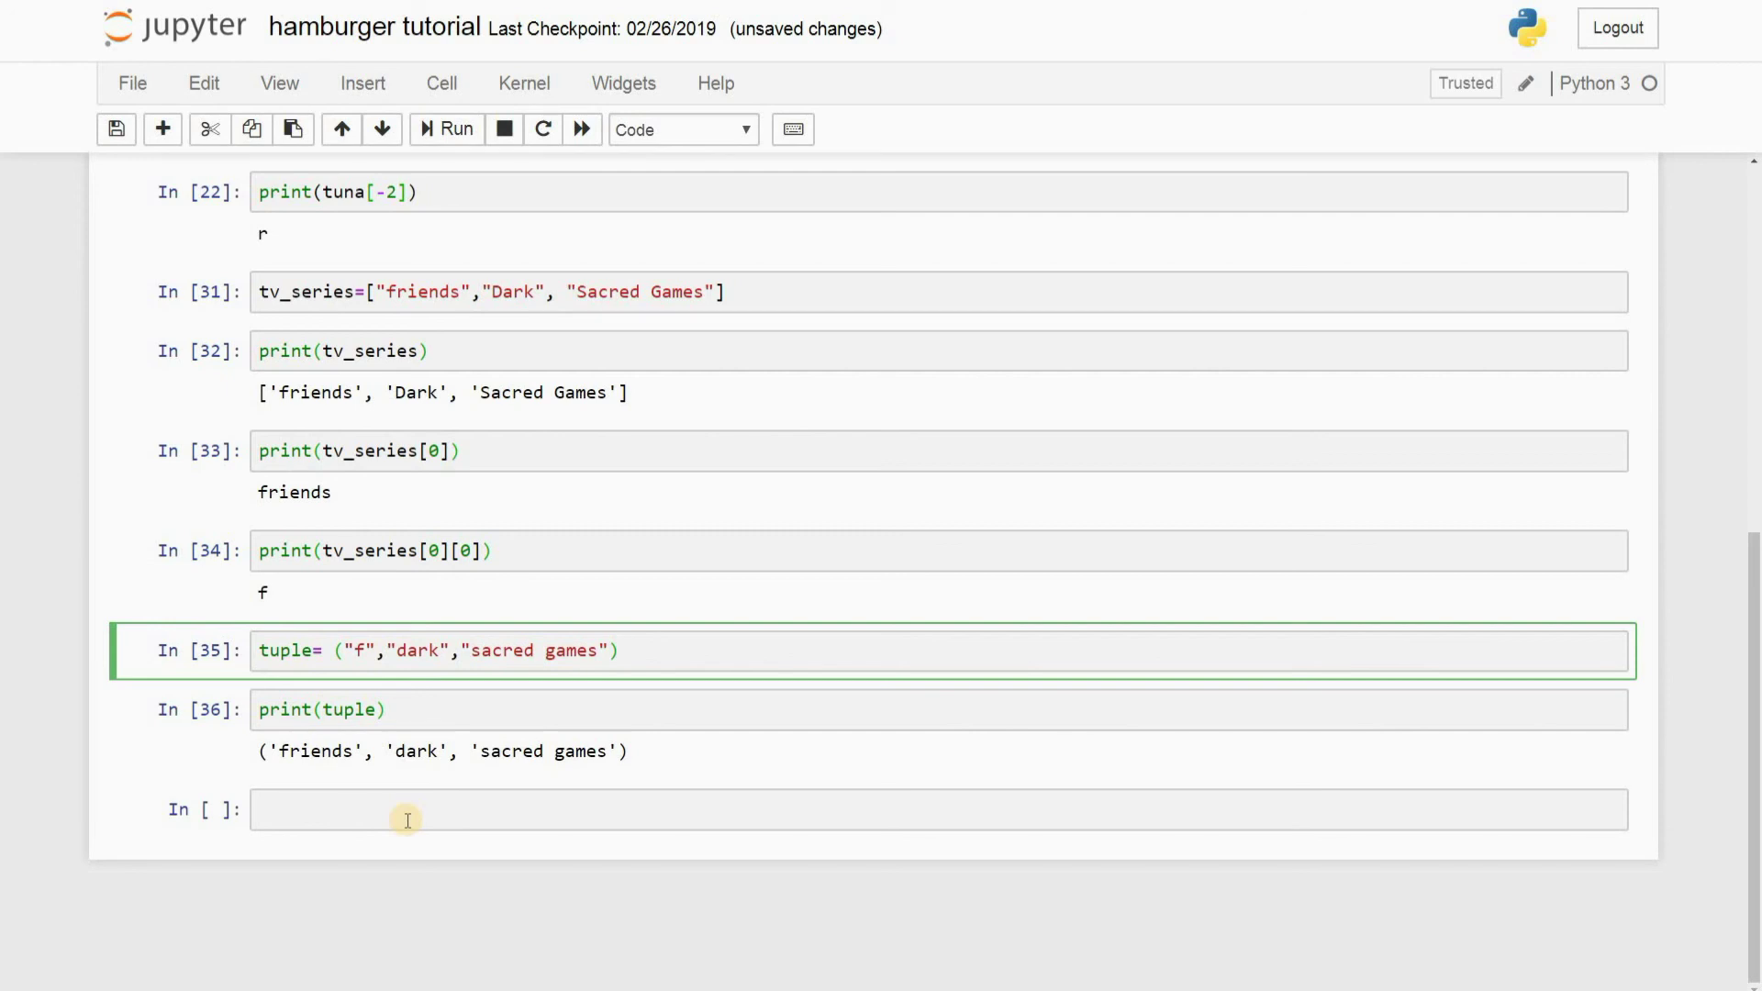
{"action": "left_click", "coordinate": [618, 651]}
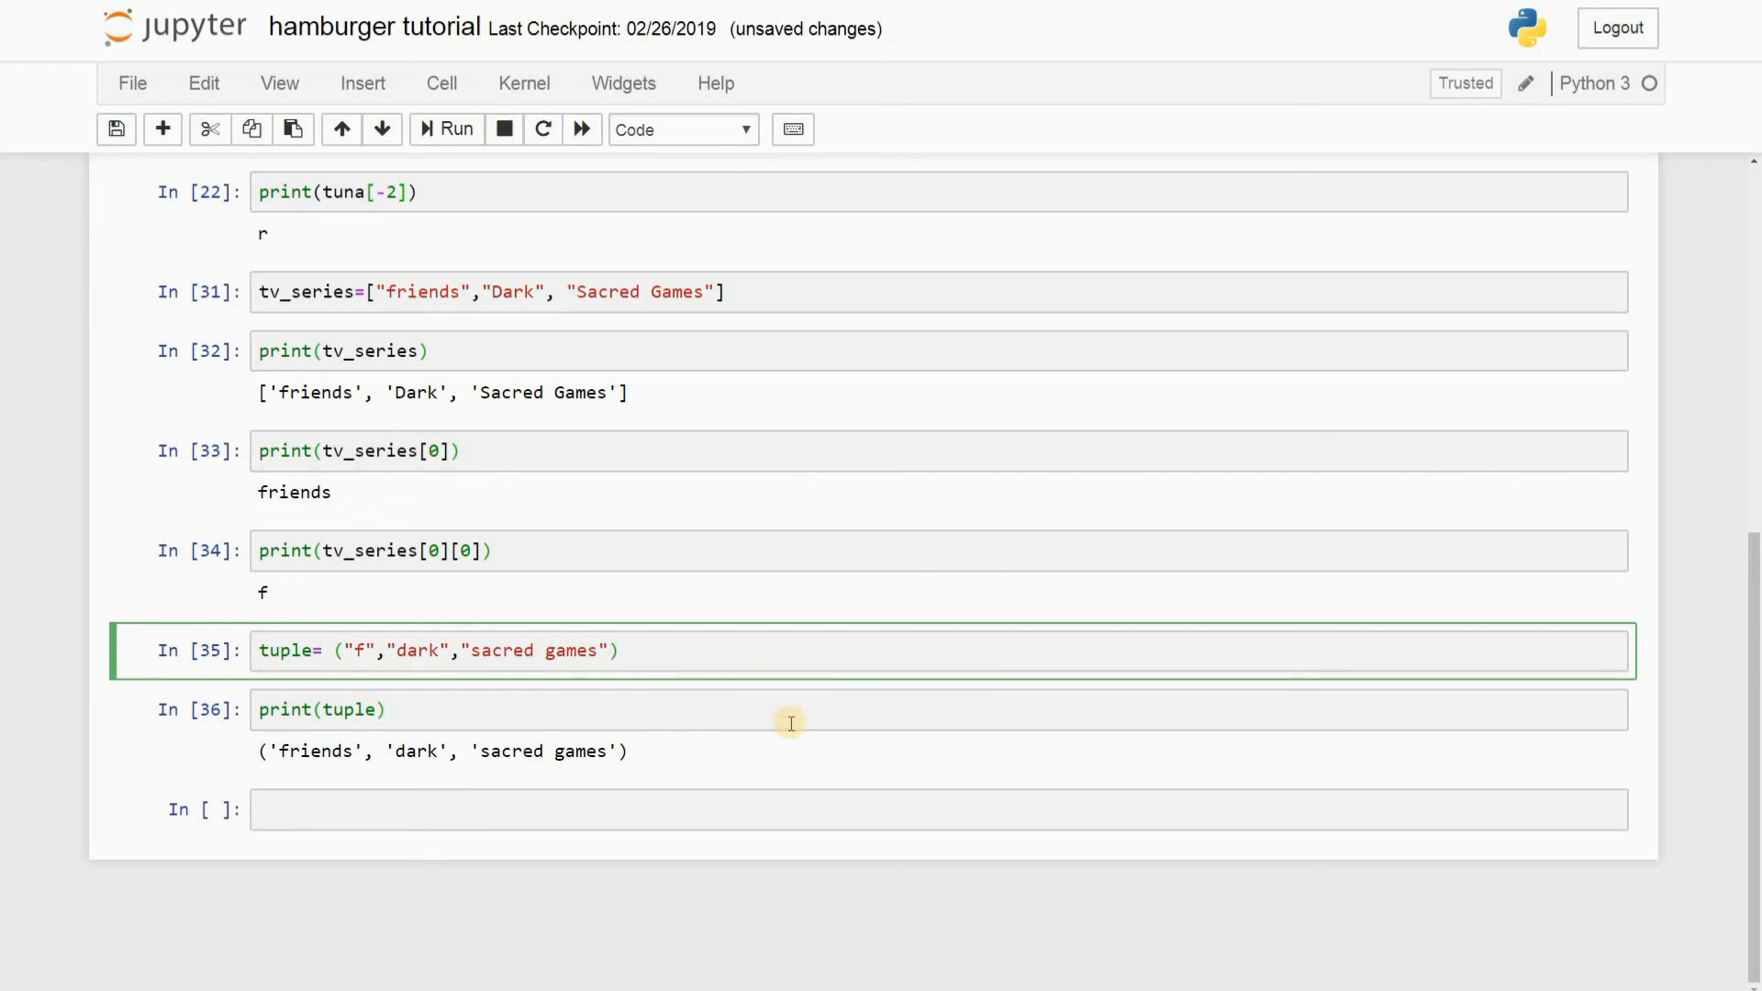
{"action": "scroll", "scroll_direction": "up", "scroll_amount": 3}
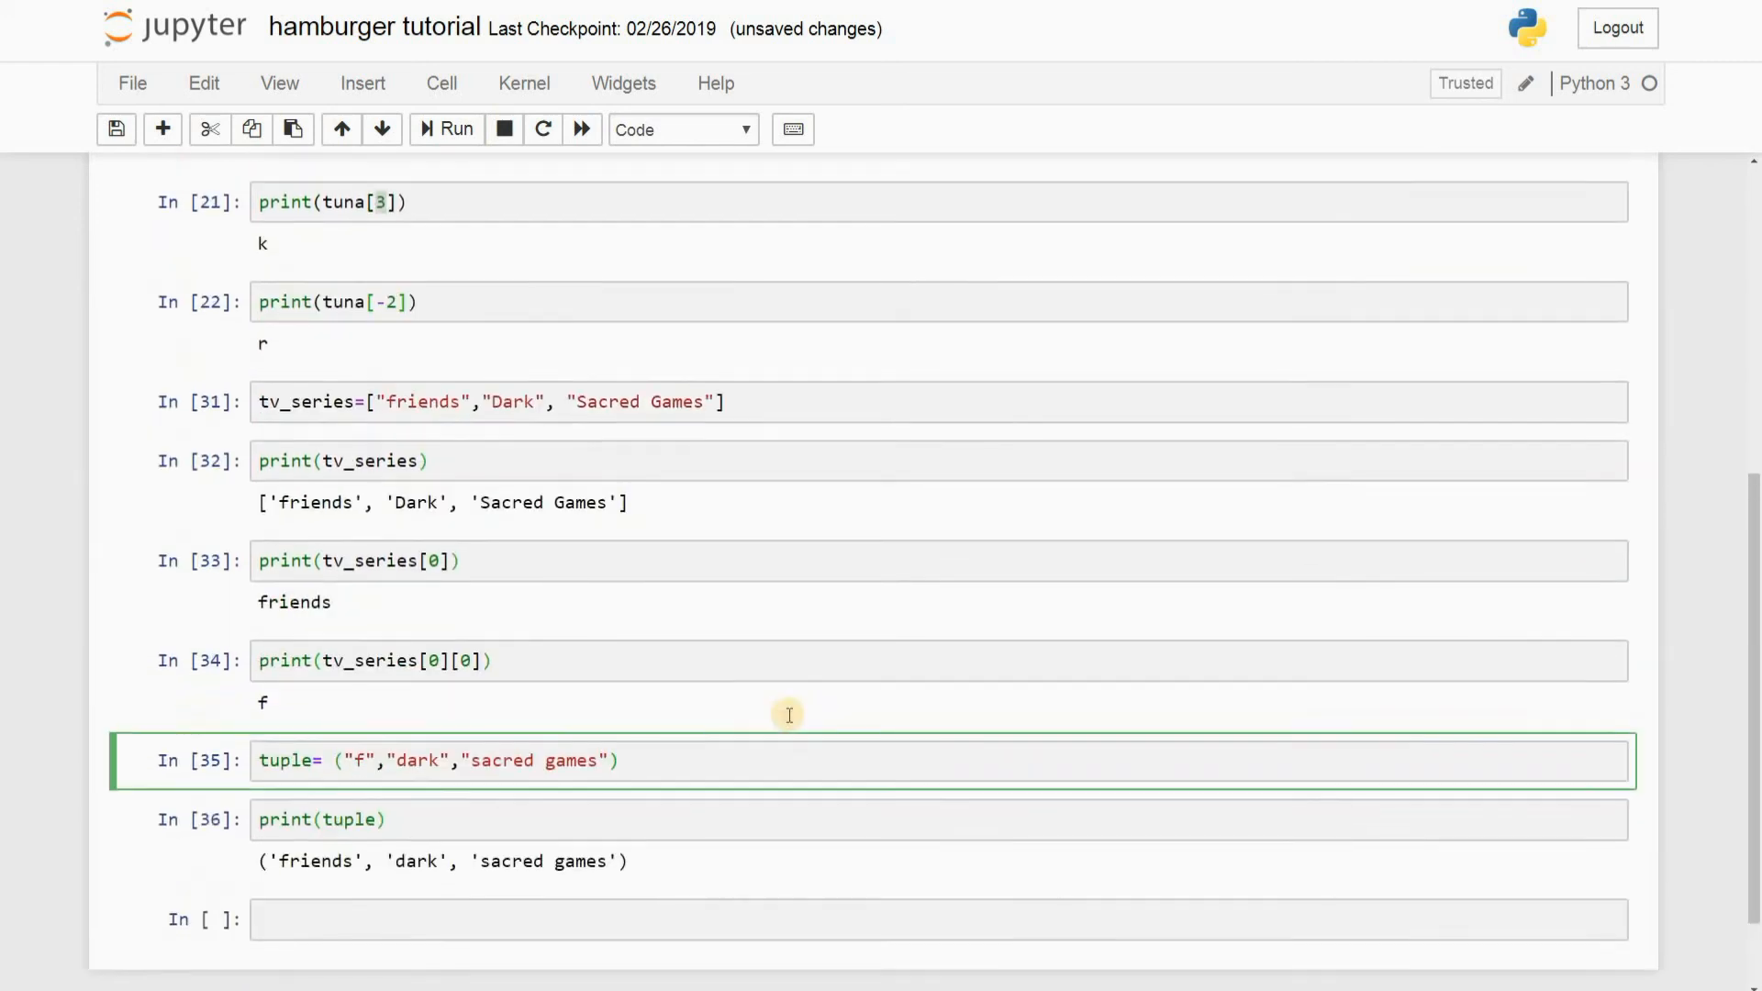
{"action": "scroll", "scroll_direction": "up", "scroll_amount": 3}
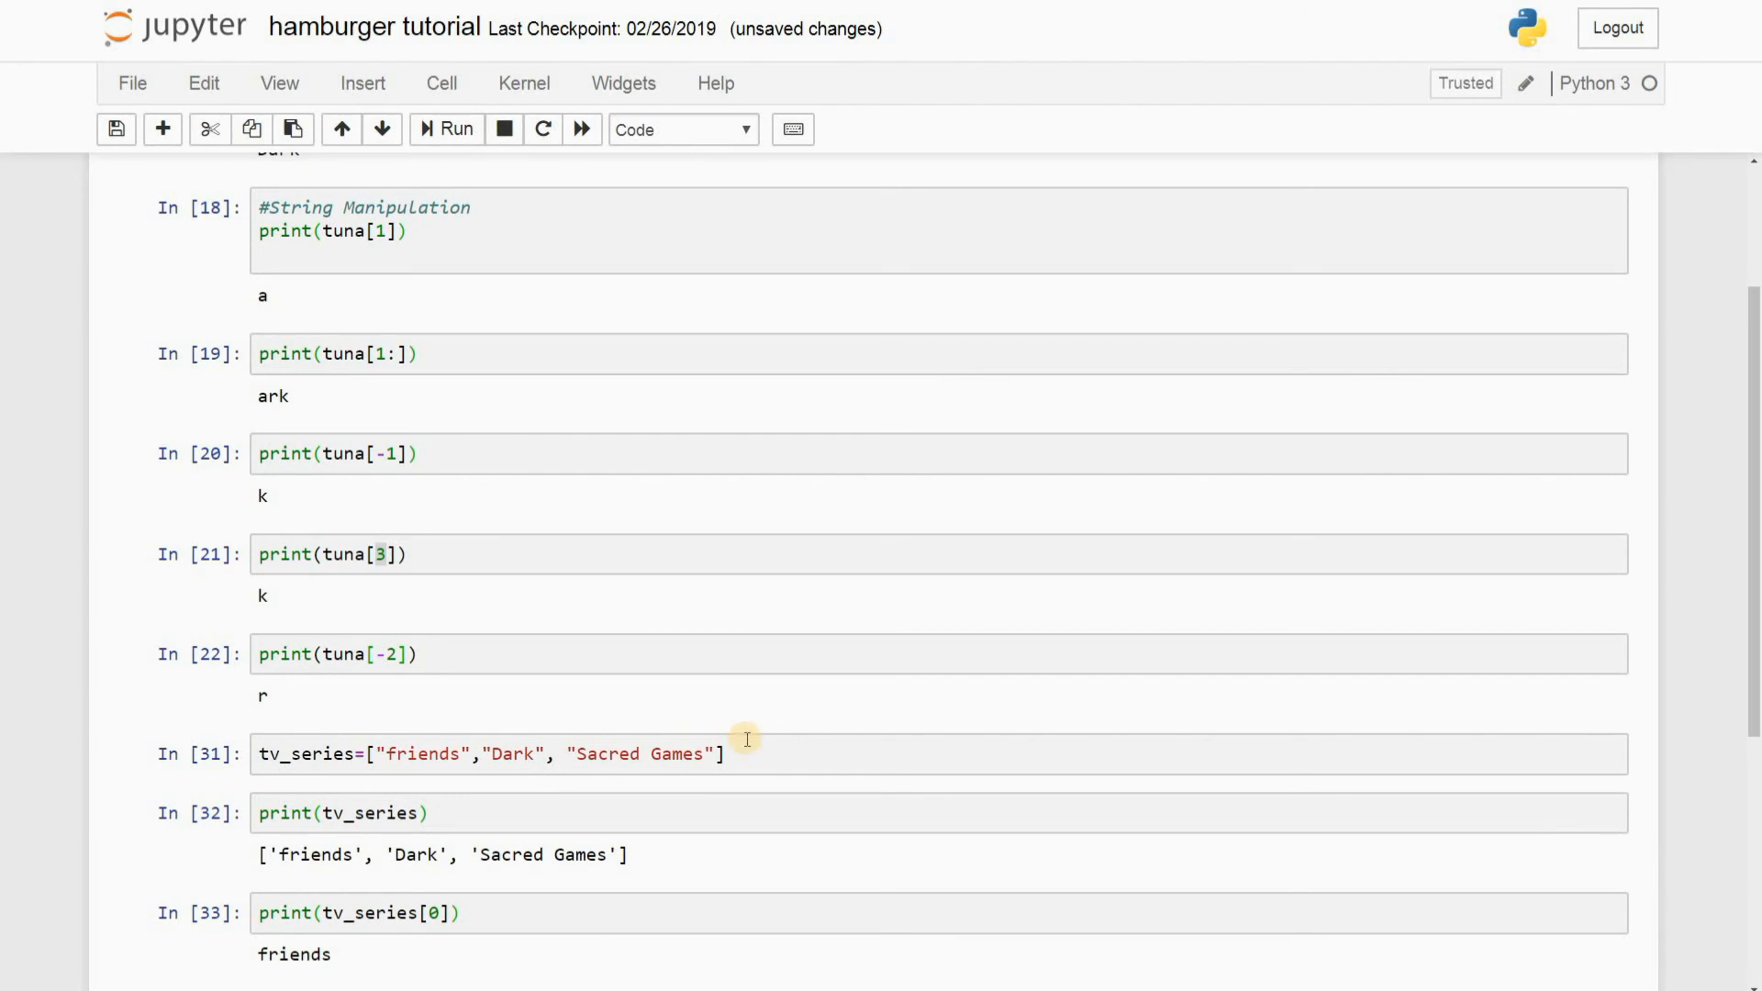
{"action": "scroll", "scroll_direction": "down", "scroll_amount": 3}
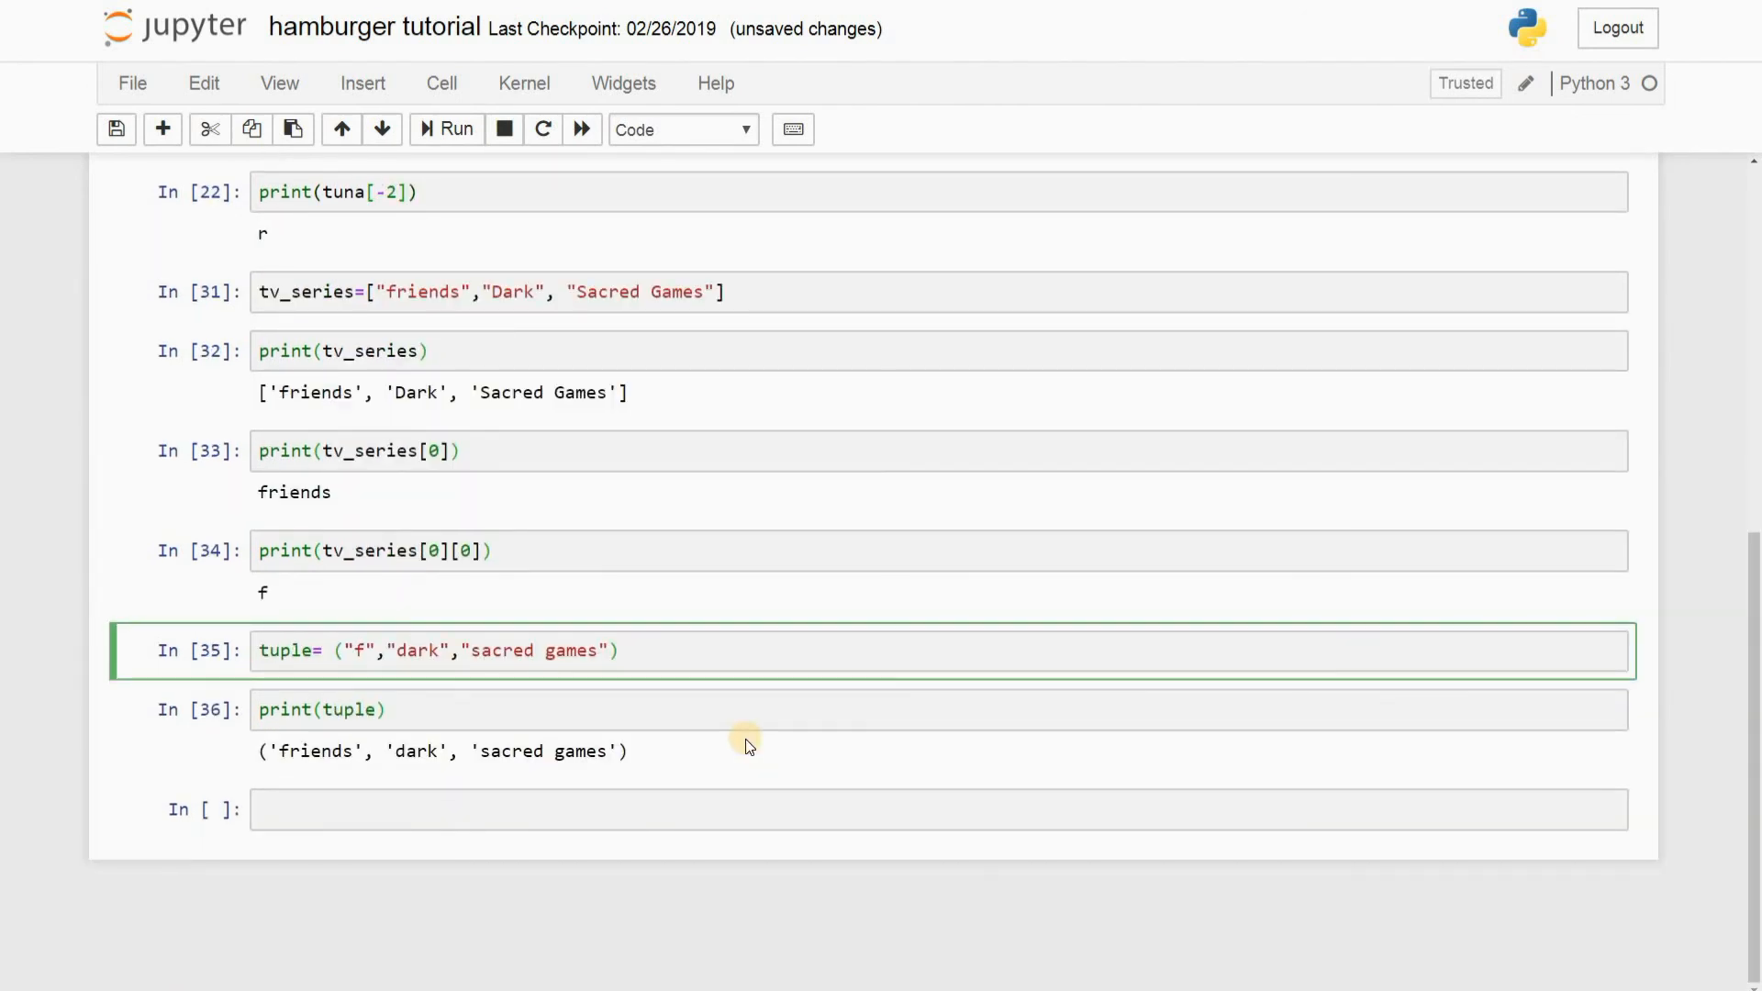
{"action": "left_click", "coordinate": [618, 650]}
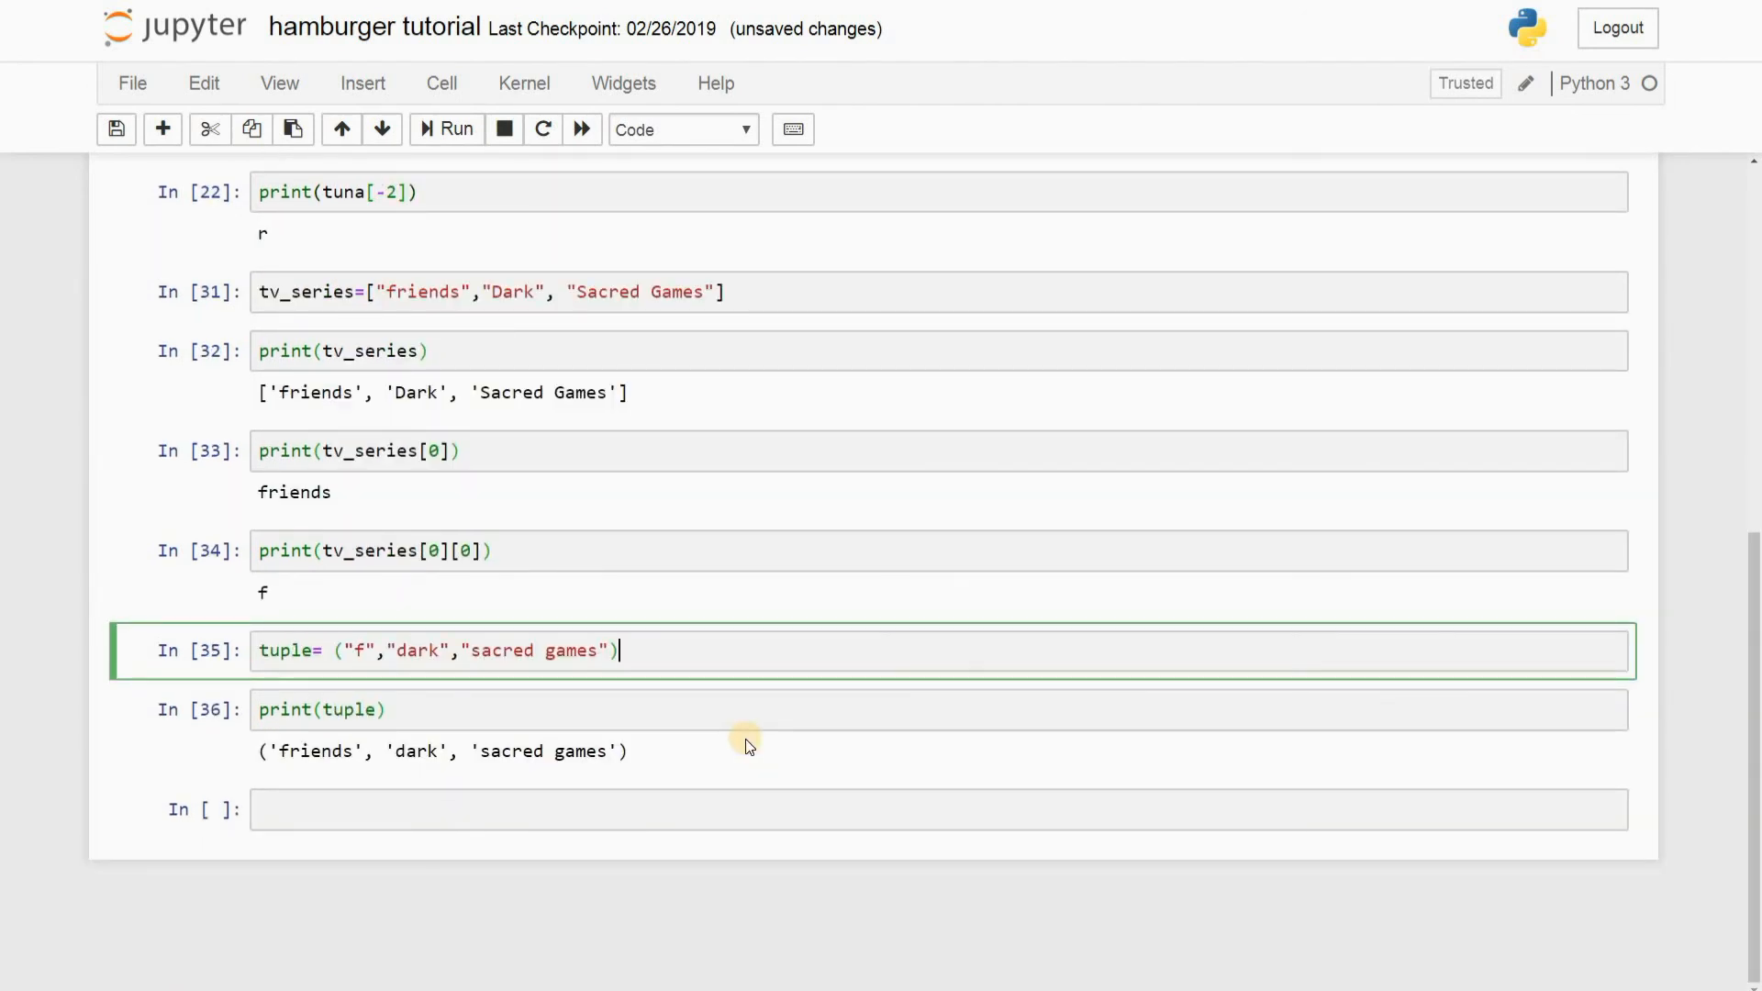